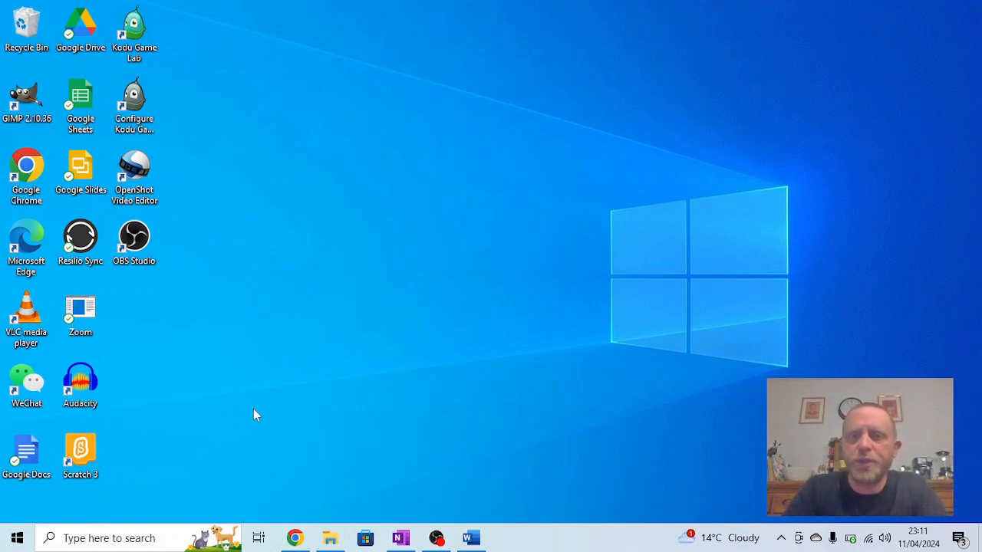
mouse_move(219, 357)
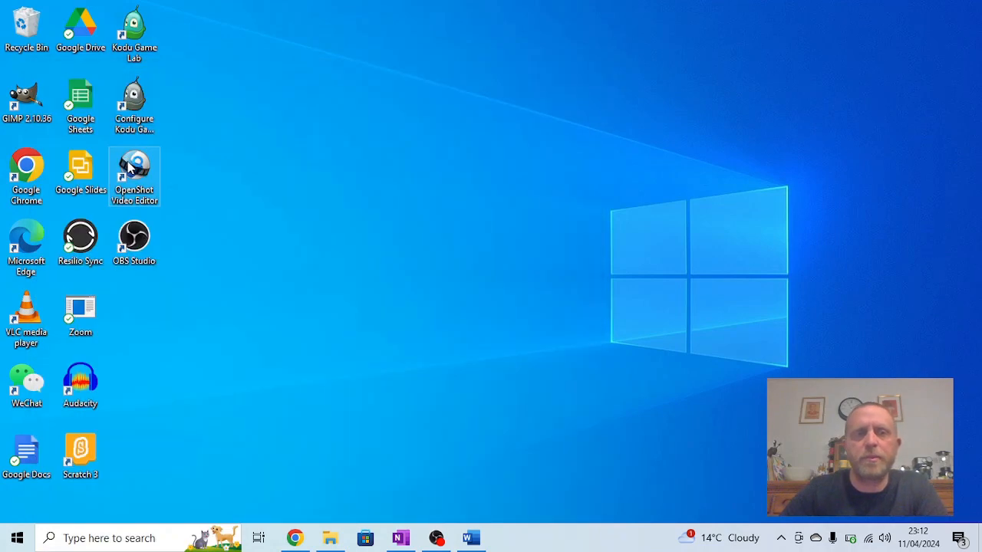
Step: Launch Audacity from its desktop shortcut
double_click(80, 382)
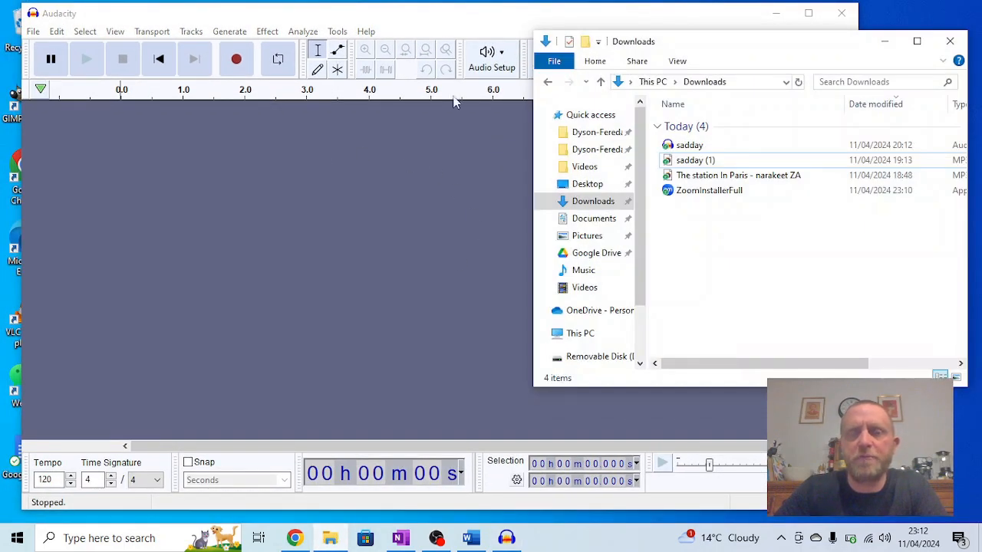
Step: Select 'The station In Paris' narration and 'sadday (1)' music files in Downloads
click(696, 159)
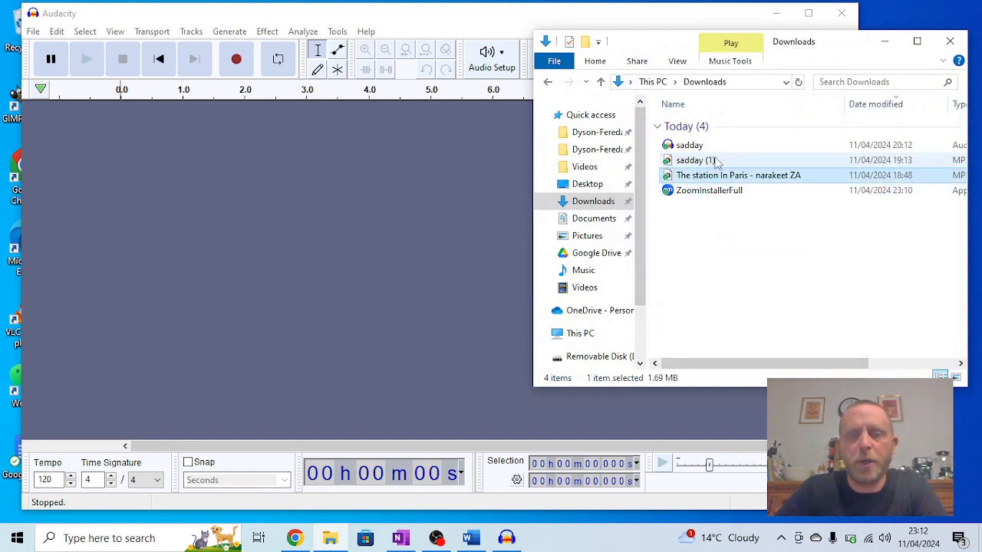
mouse_move(695, 159)
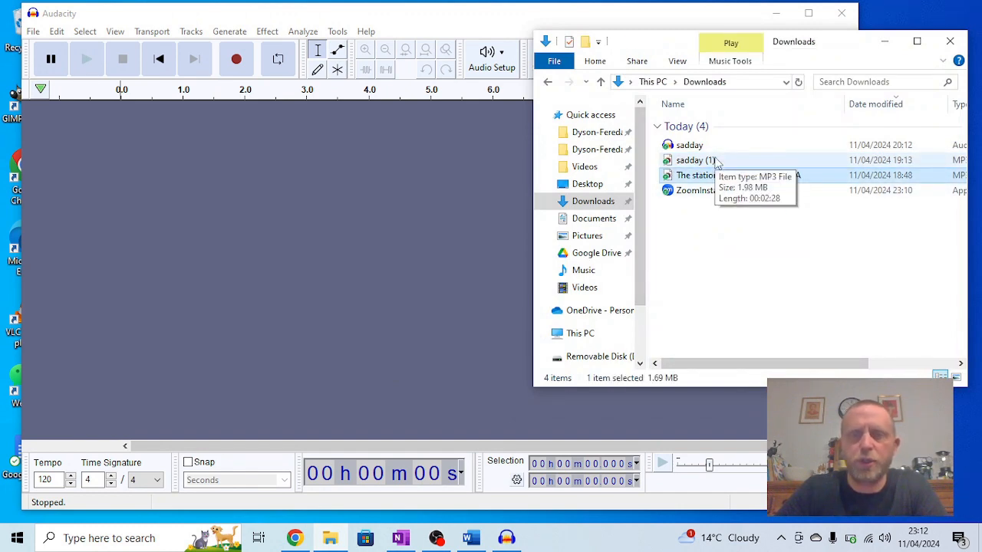
click(737, 175)
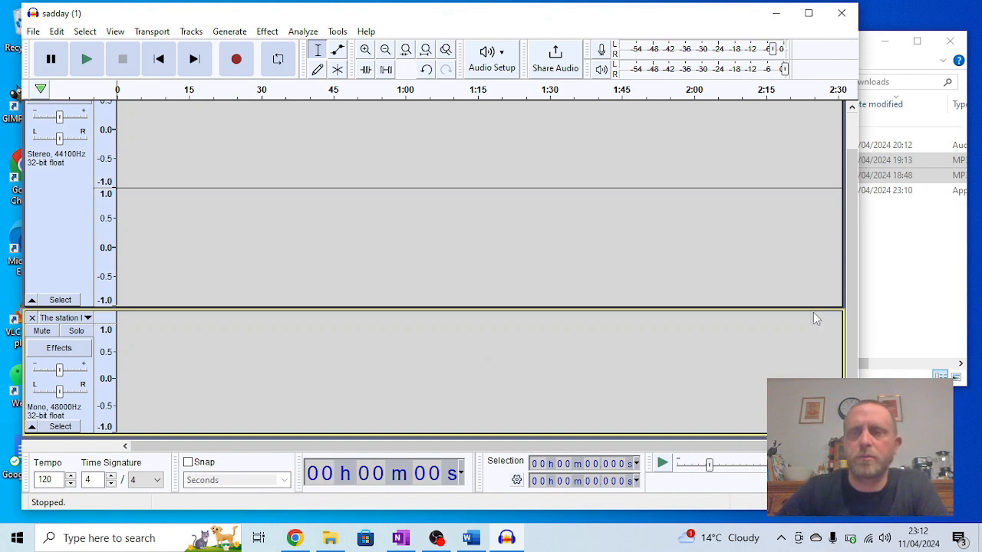
Step: Start a new project from the File menu
click(33, 32)
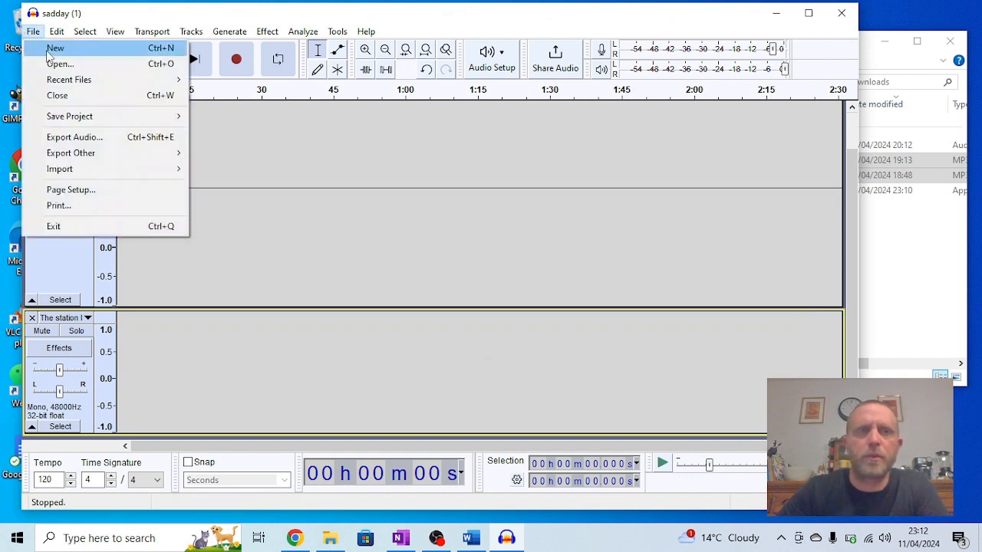
click(55, 48)
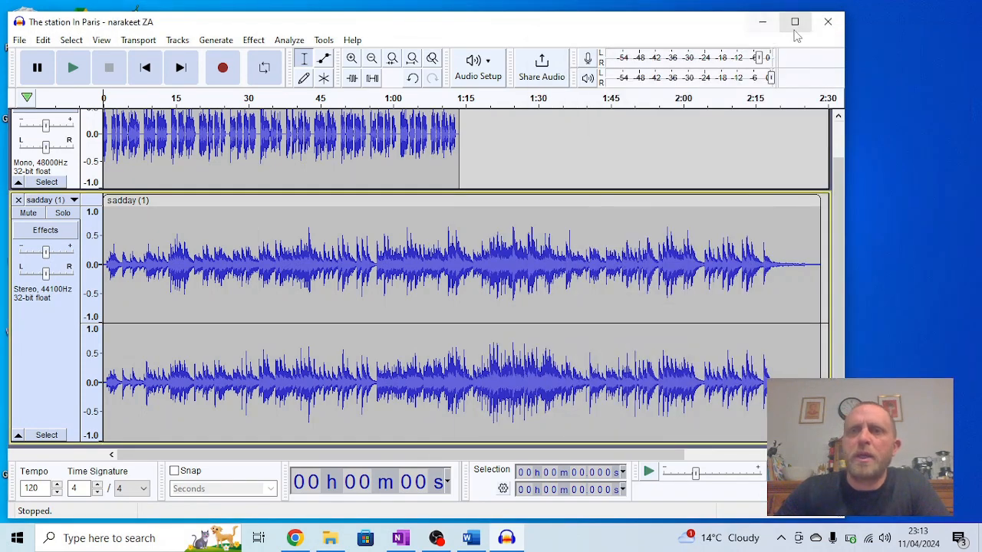
Step: Maximize the Audacity window, then briefly play and stop the two-track mix
click(795, 22)
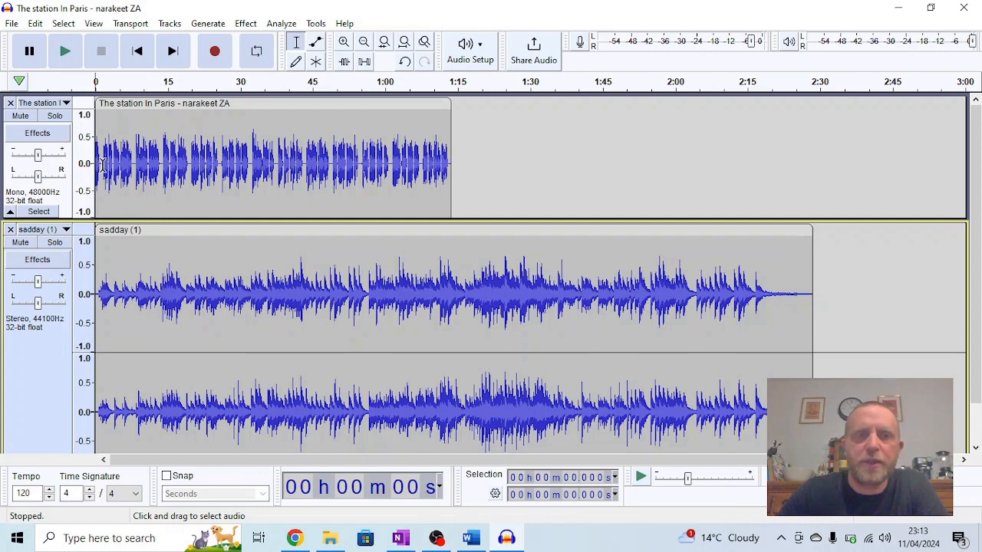
mouse_move(134, 164)
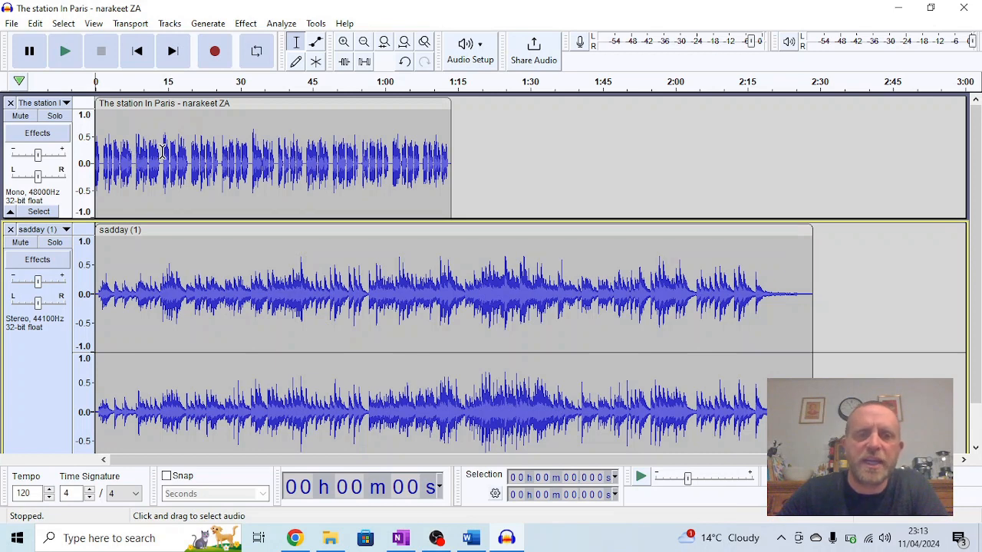
mouse_move(247, 178)
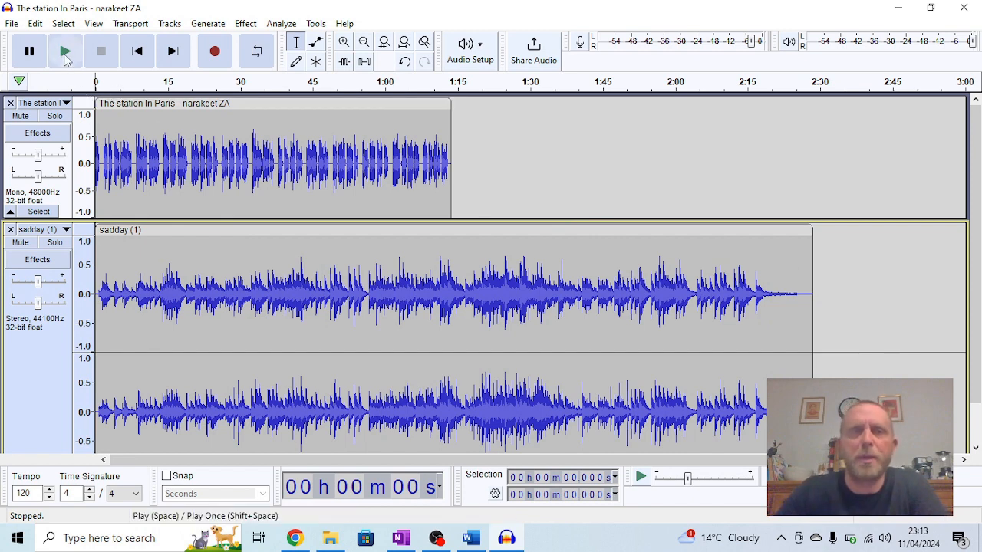
click(65, 50)
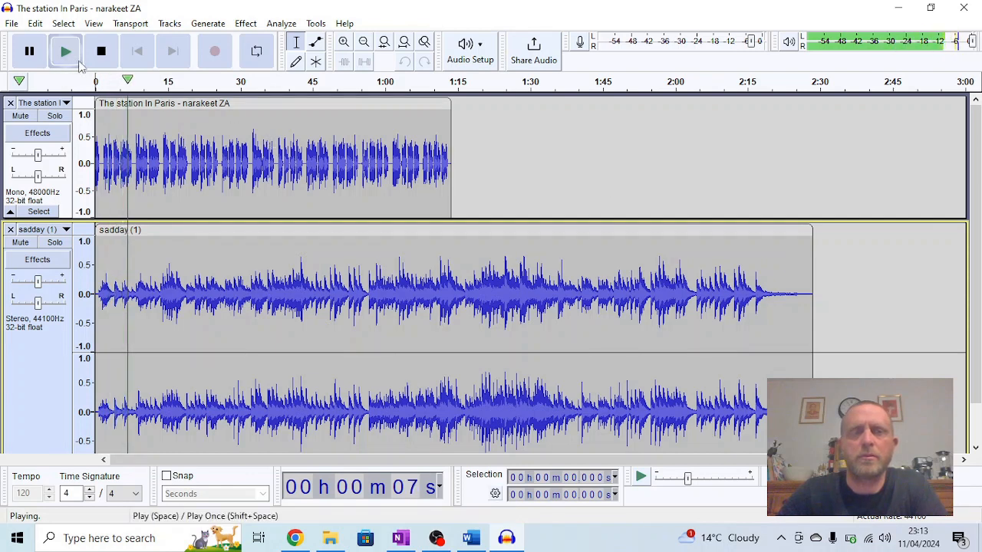
click(101, 50)
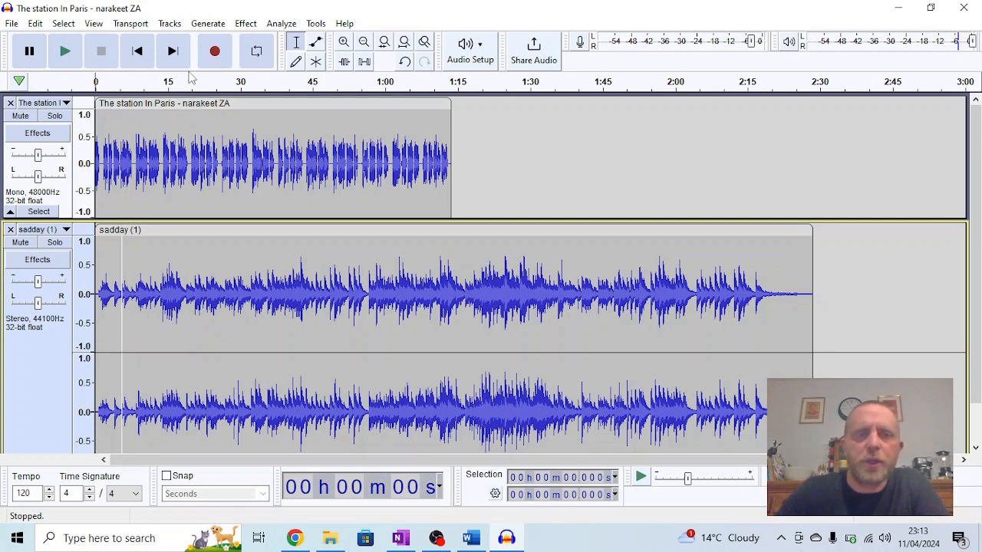
mouse_move(296, 42)
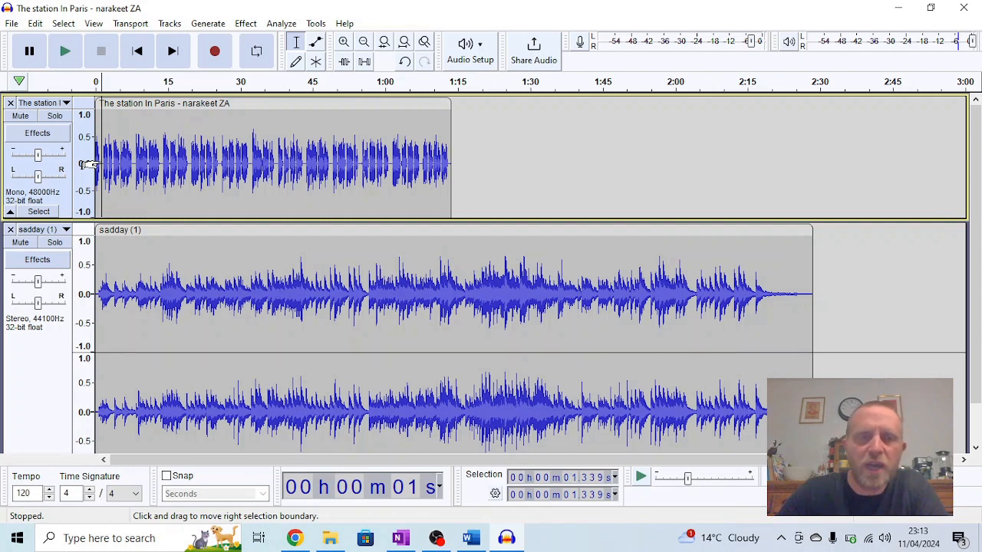
Step: Split the narration clip at each pause between lines, through to the final line
right_click(103, 165)
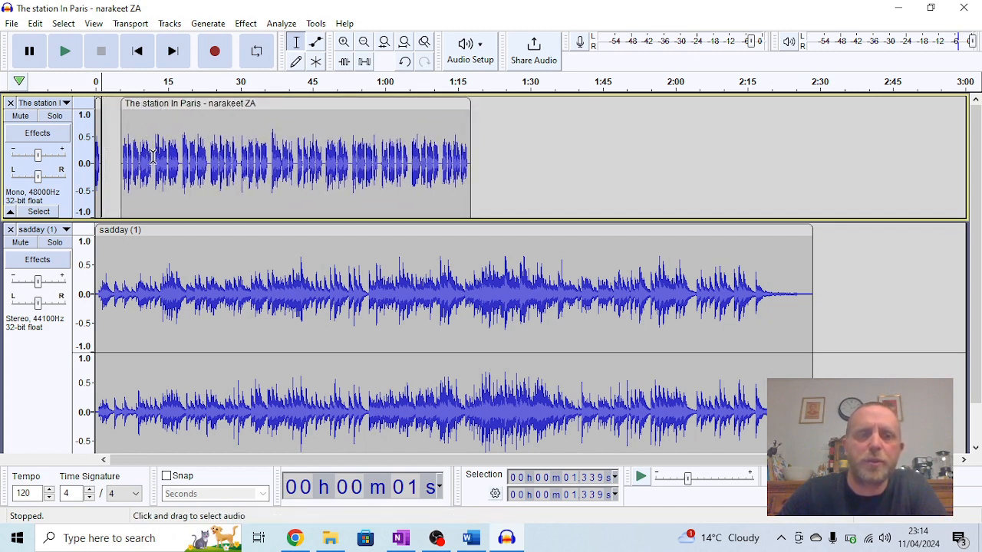
right_click(153, 161)
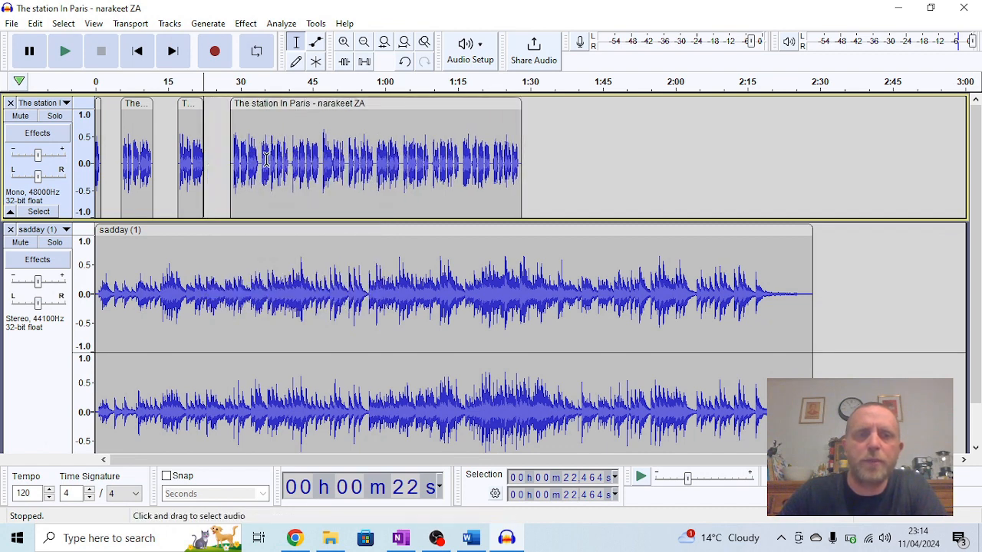
right_click(264, 158)
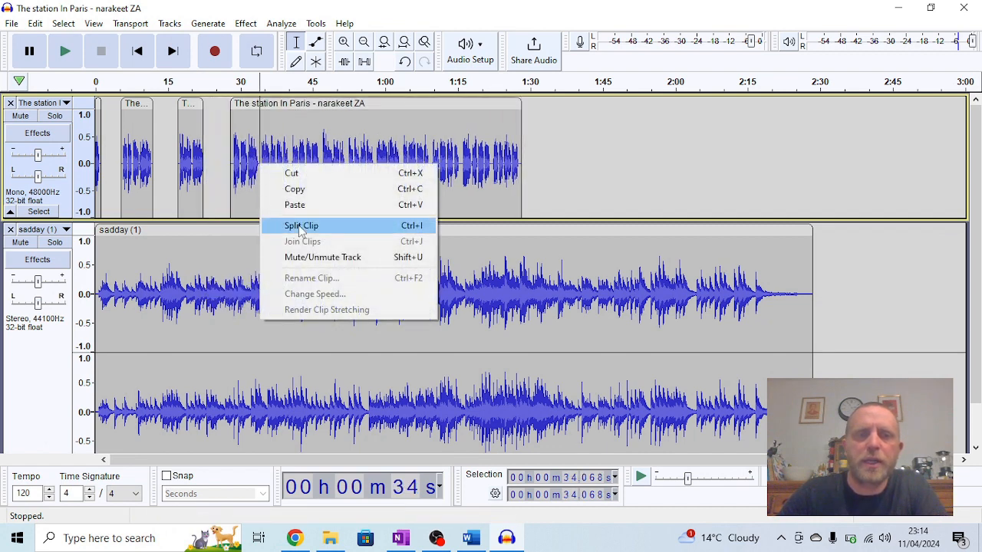
click(301, 225)
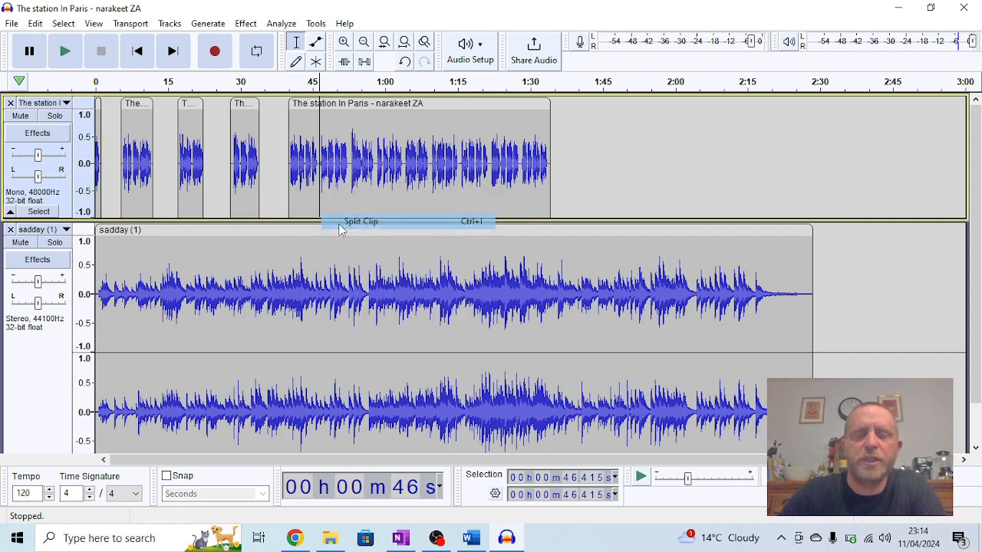
click(342, 230)
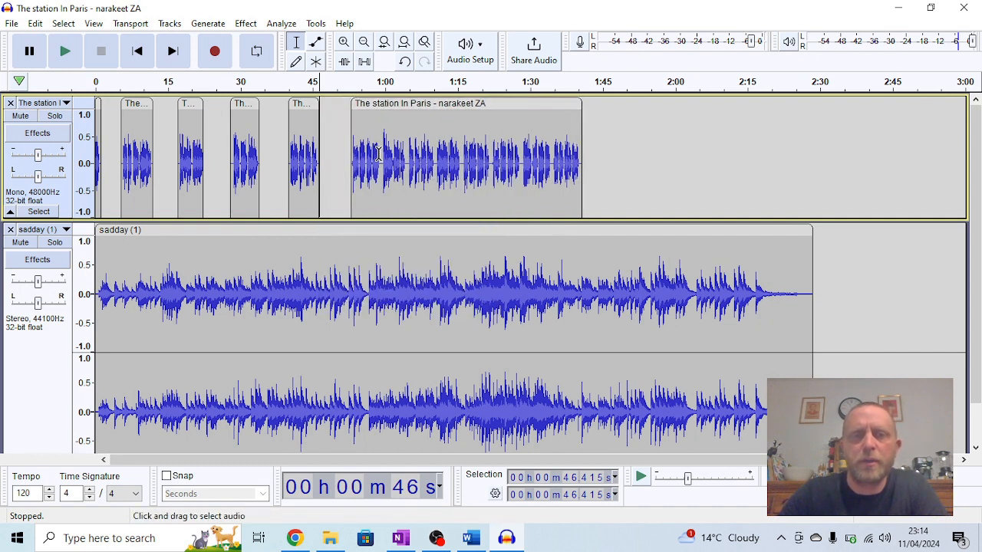
right_click(383, 149)
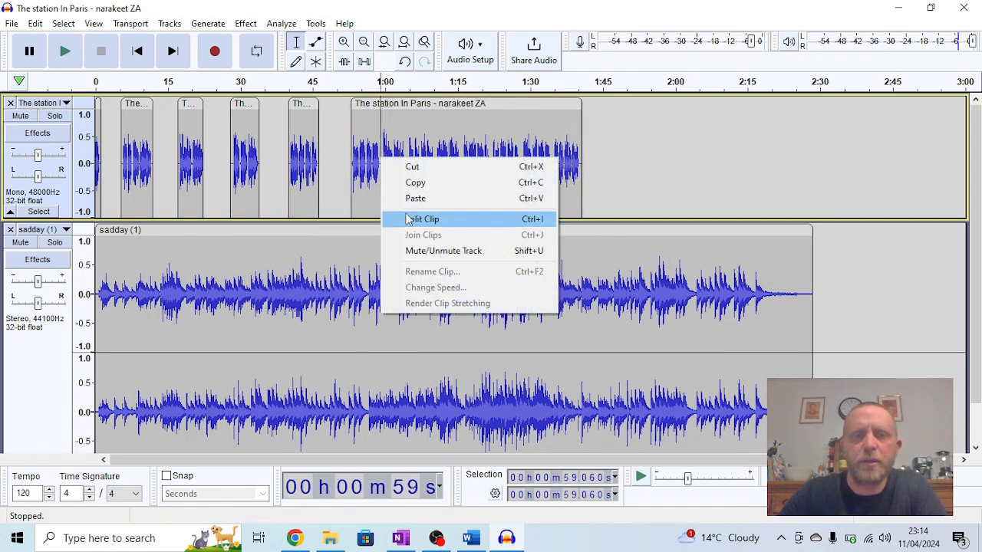
click(421, 218)
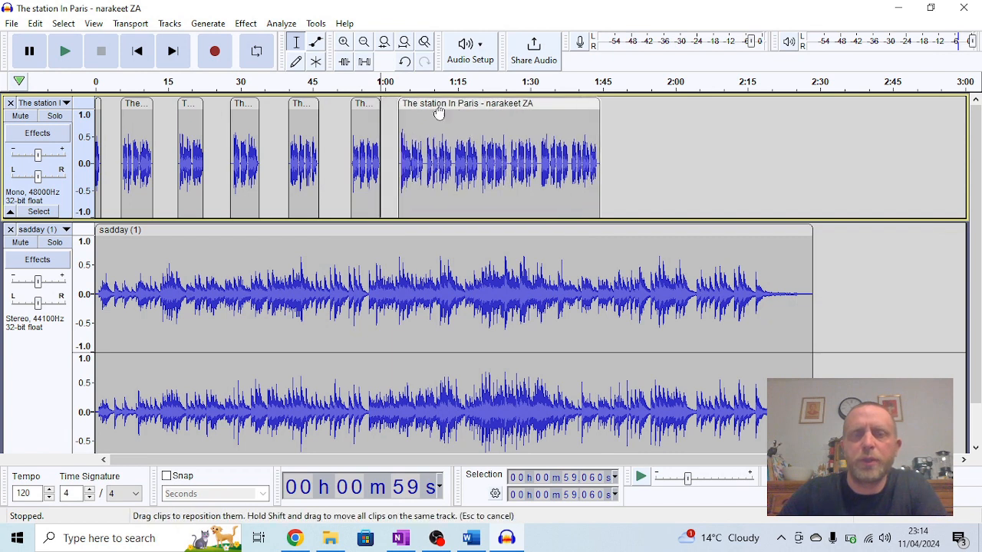
mouse_move(424, 161)
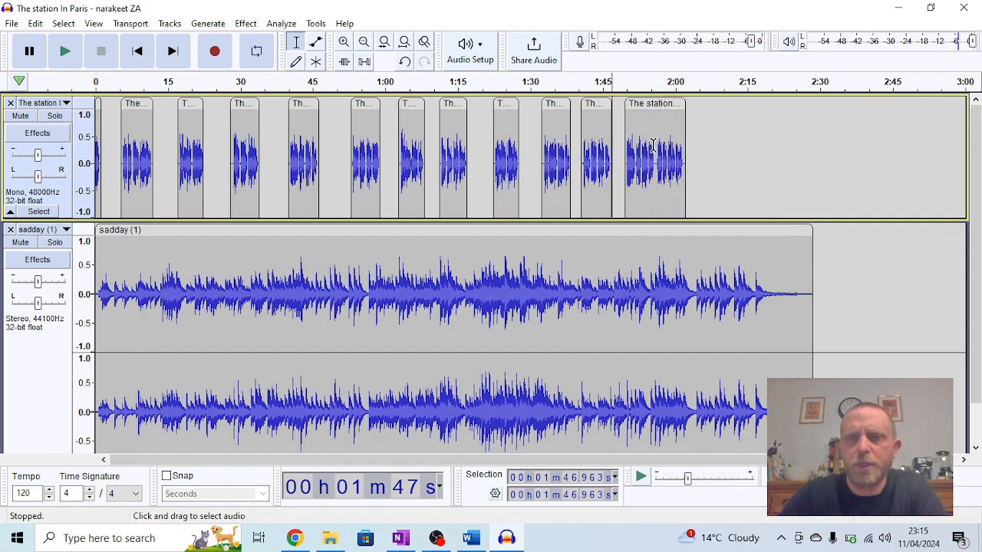
right_click(652, 153)
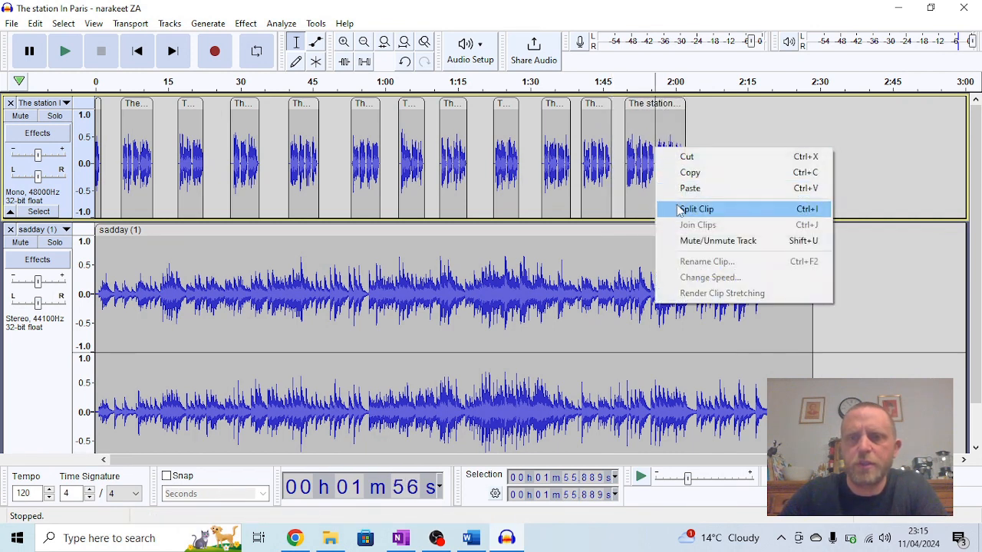
click(695, 209)
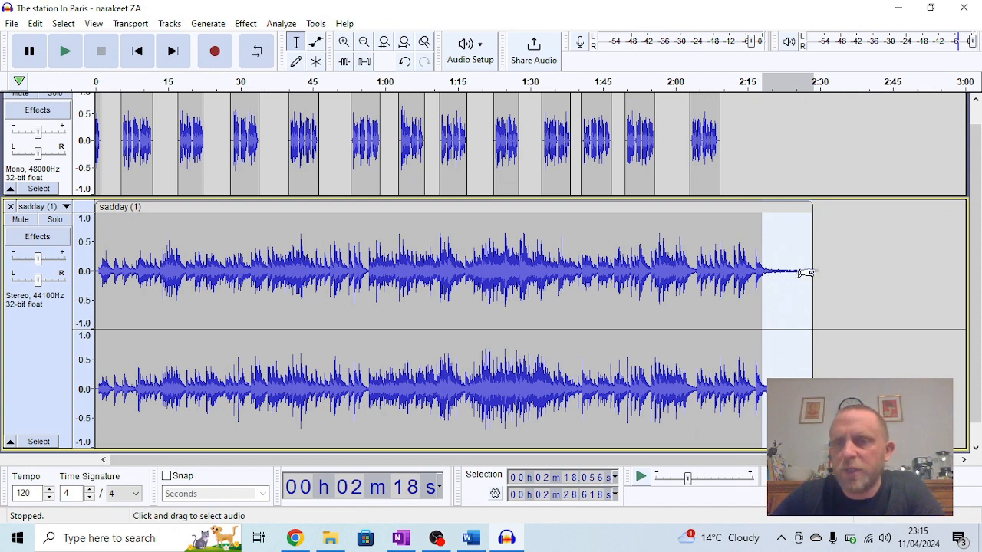
mouse_move(801, 265)
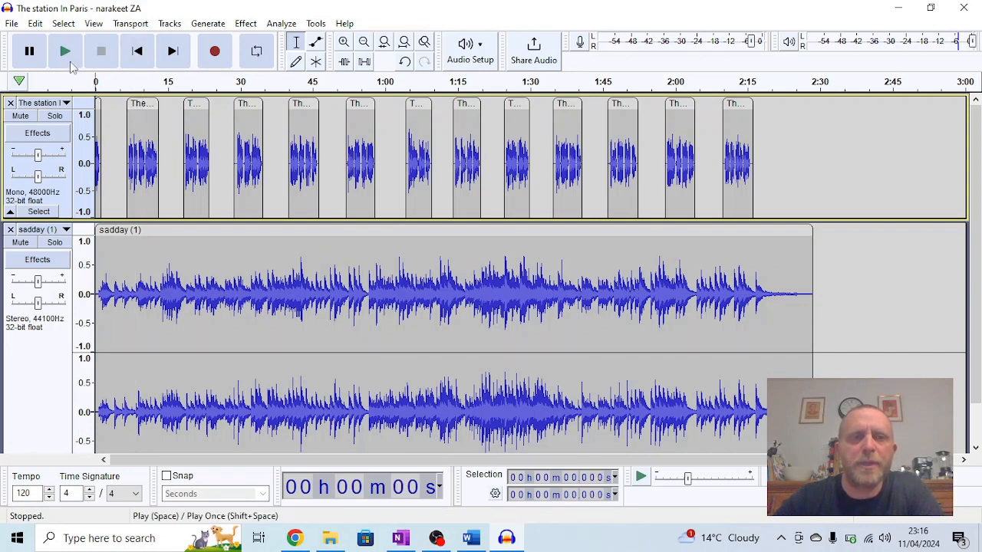
click(66, 51)
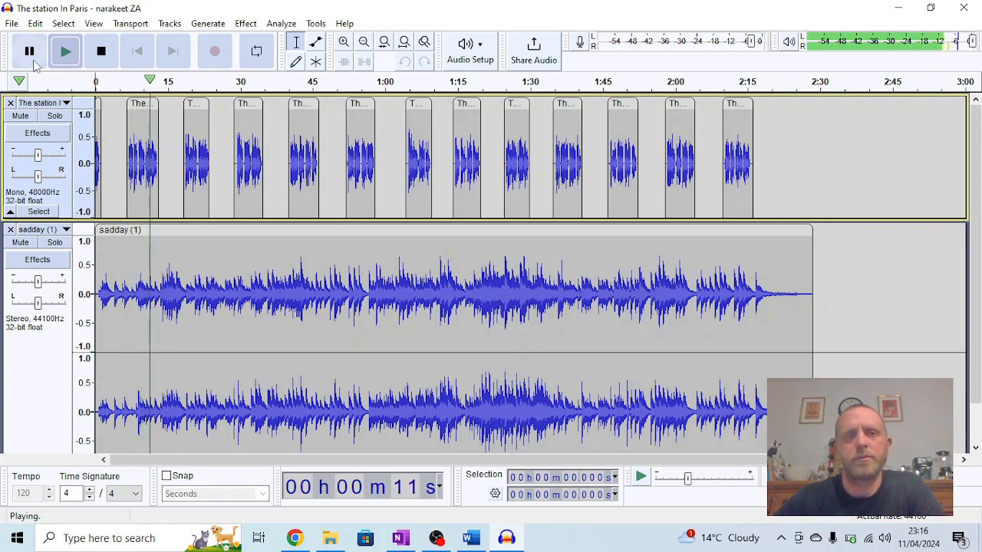
click(29, 51)
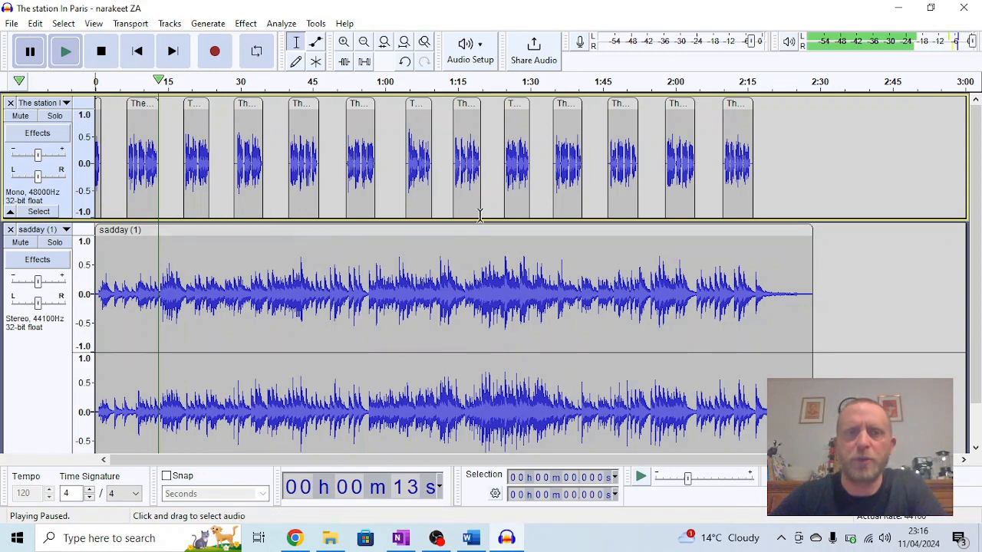
mouse_move(272, 428)
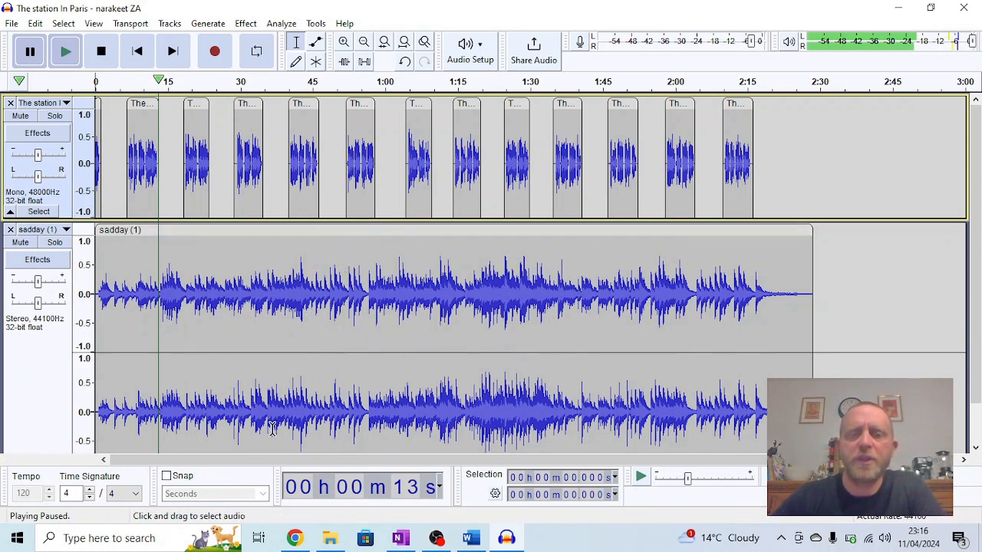
mouse_move(237, 351)
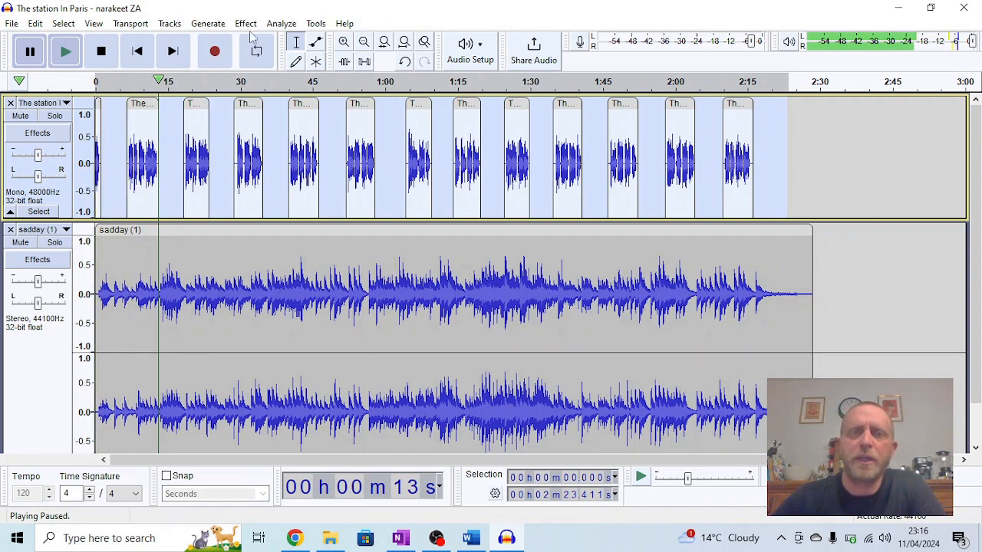
Step: Amplify the narration track by about 3.6 dB
click(245, 23)
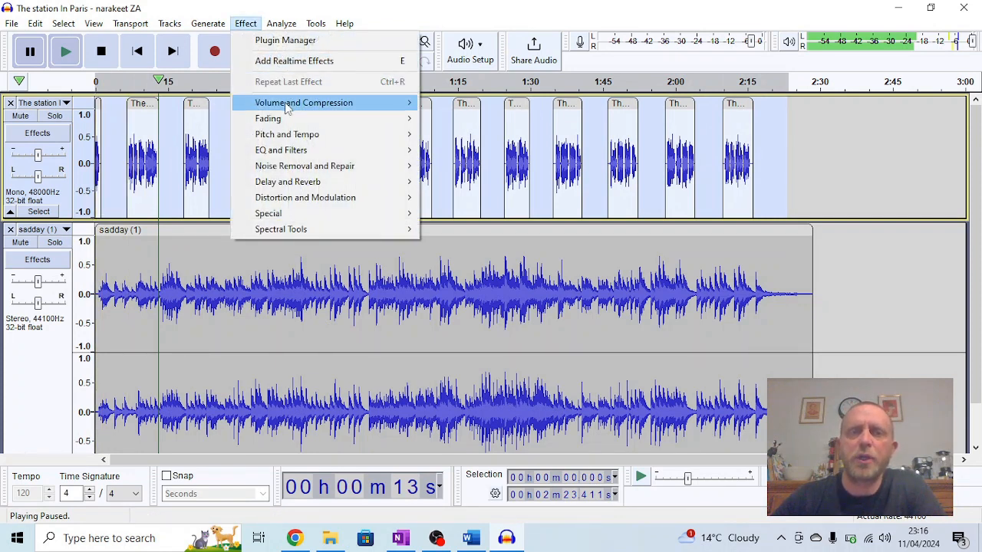
mouse_move(304, 102)
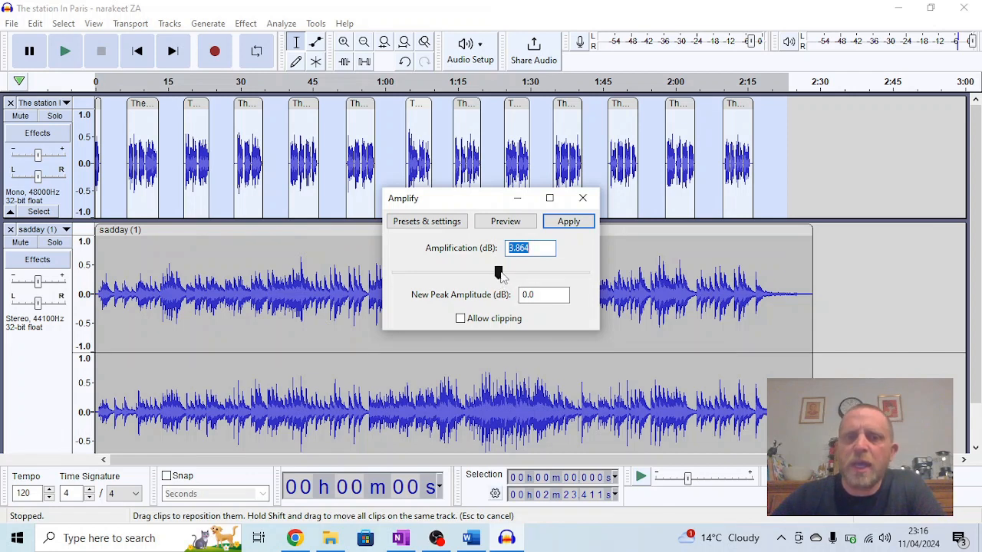
drag(499, 272, 546, 272)
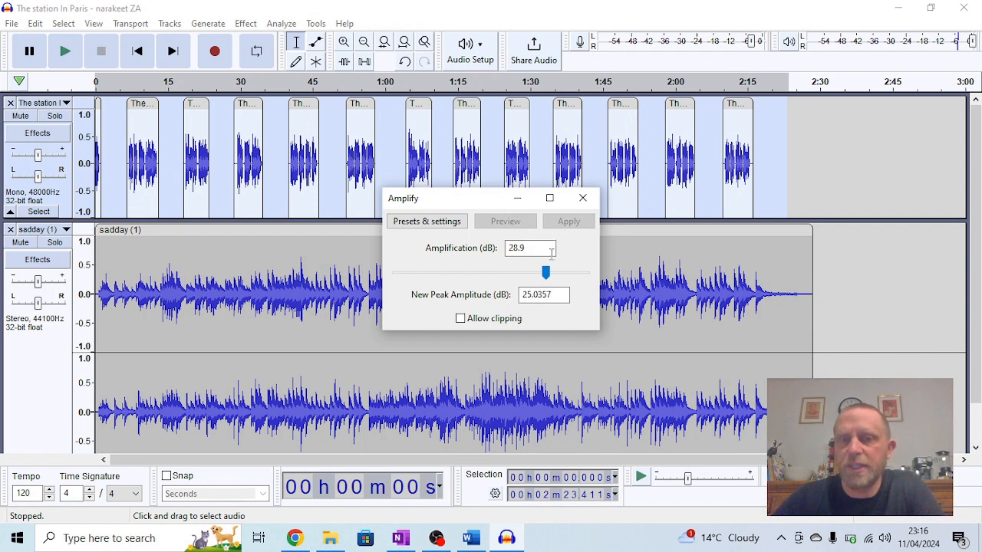
drag(544, 273, 508, 273)
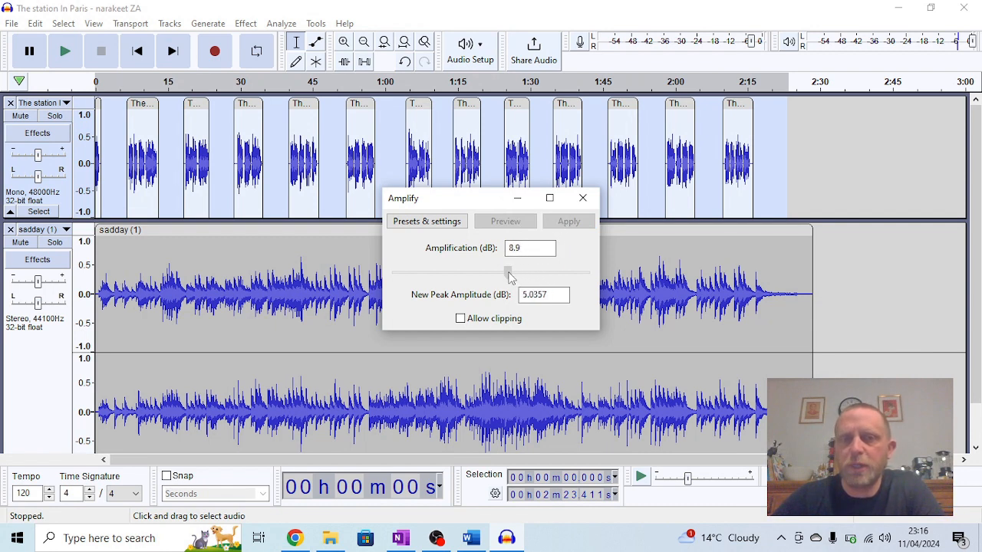
drag(508, 272, 499, 272)
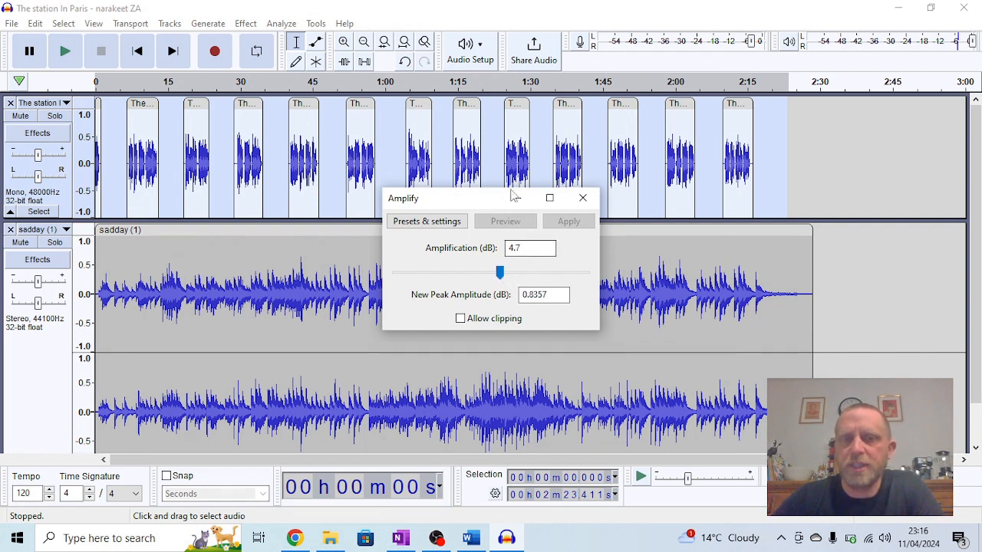
drag(500, 273, 497, 272)
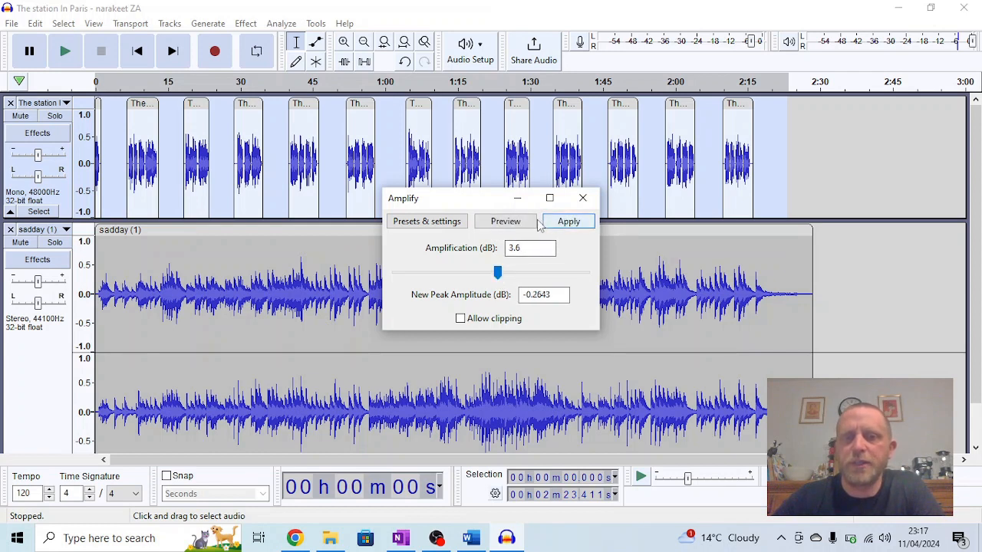
click(568, 221)
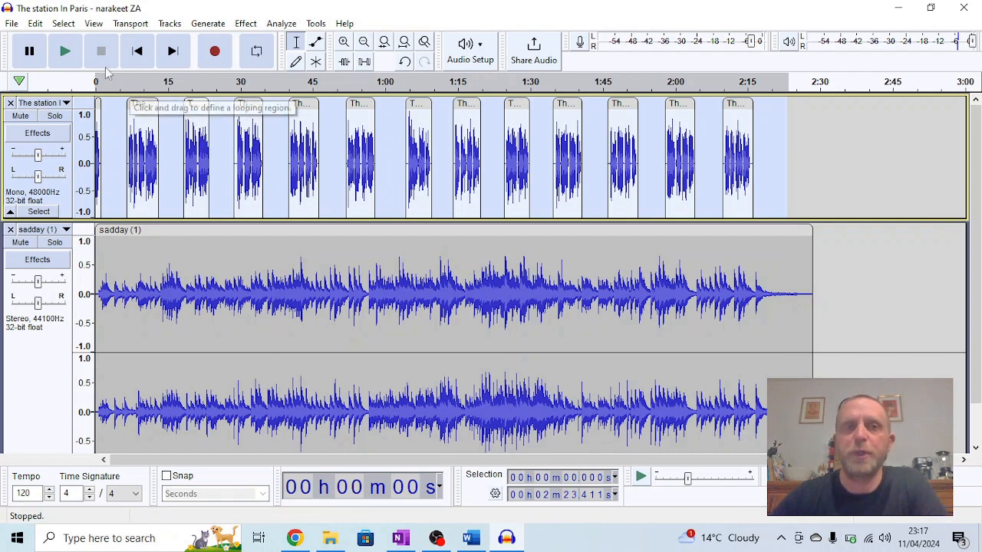
mouse_move(65, 52)
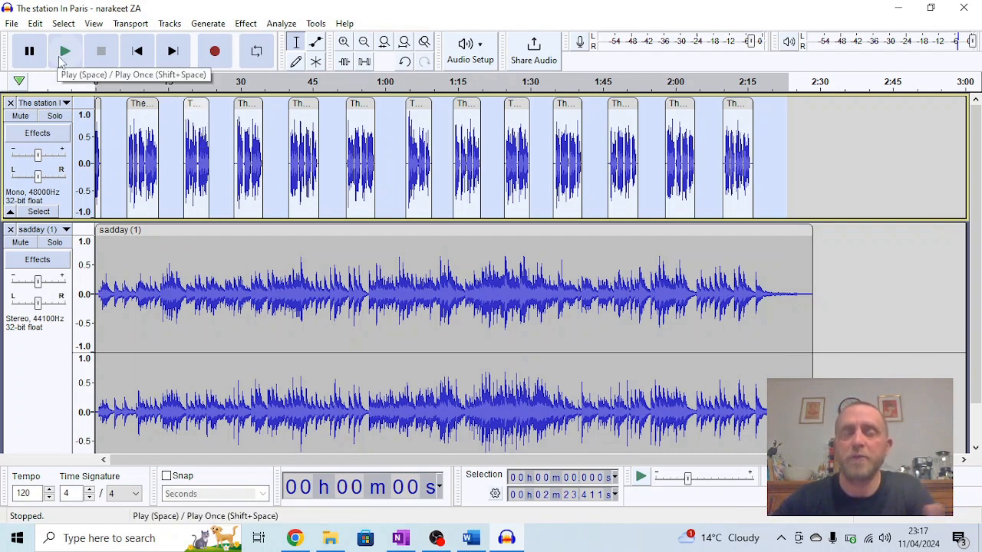
click(65, 51)
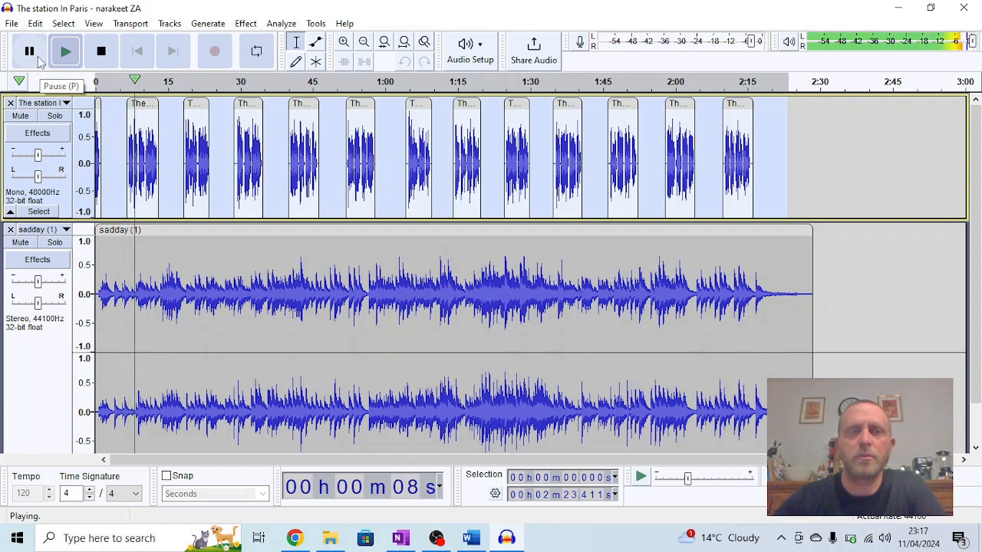
click(29, 51)
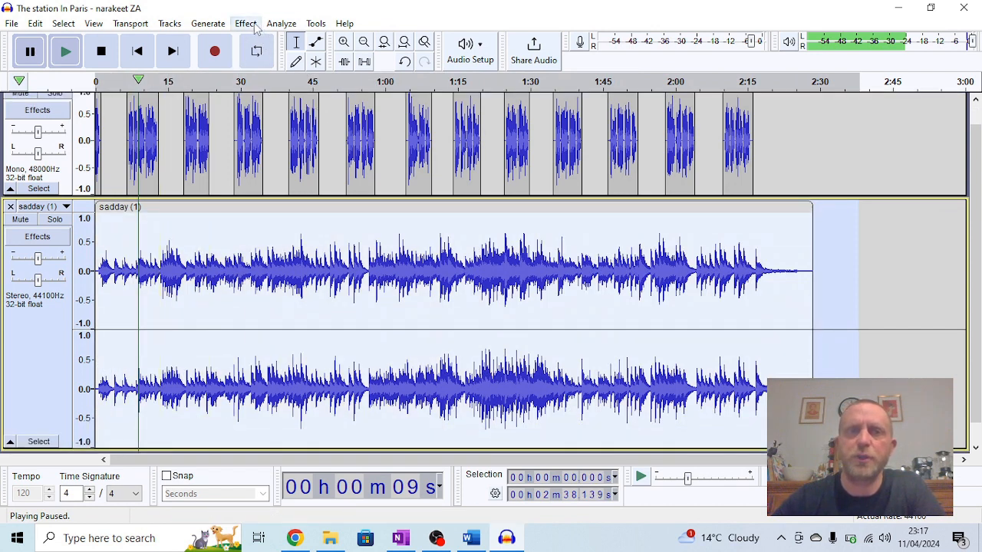
Step: Amplify the sadday (1) music by -9.2 dB, then play and stop the mix
click(246, 23)
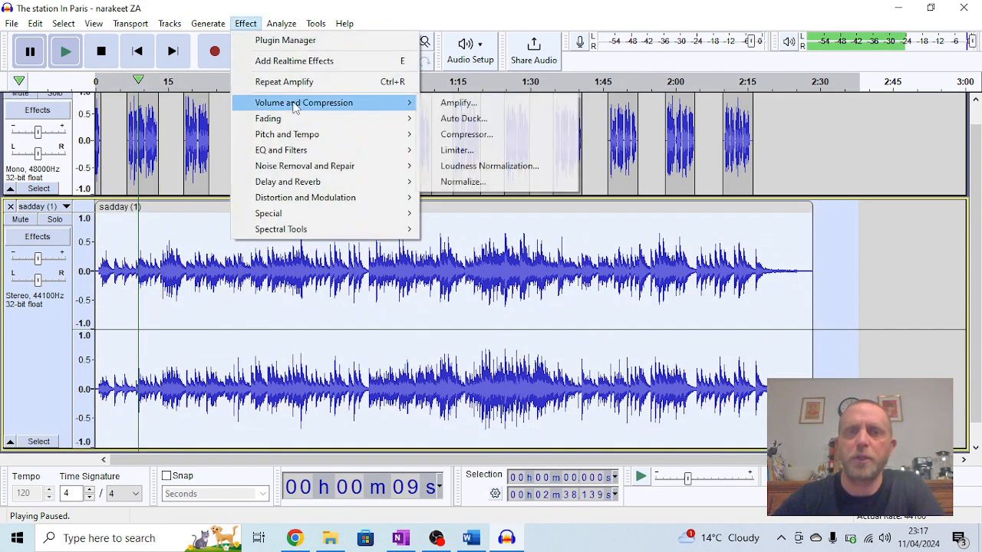
mouse_move(449, 103)
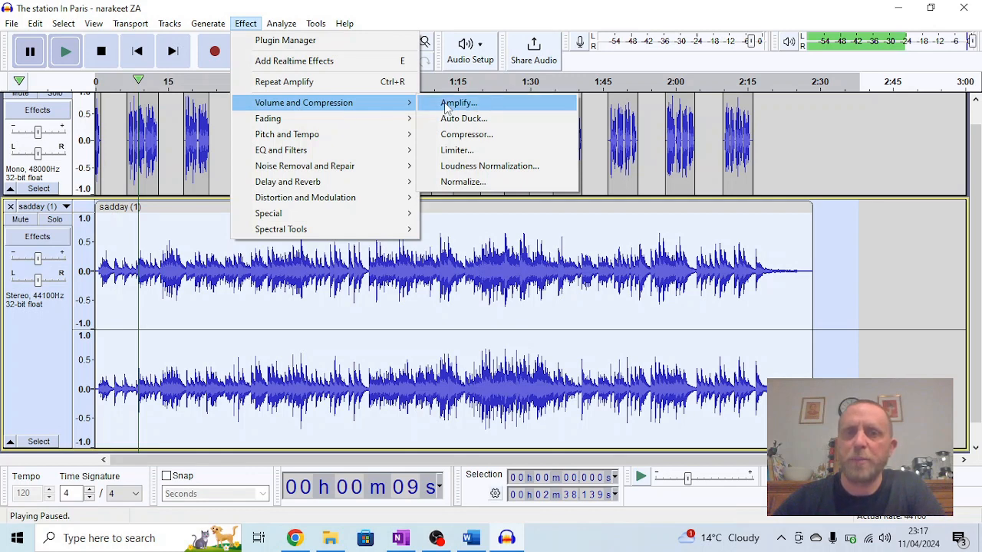
click(458, 102)
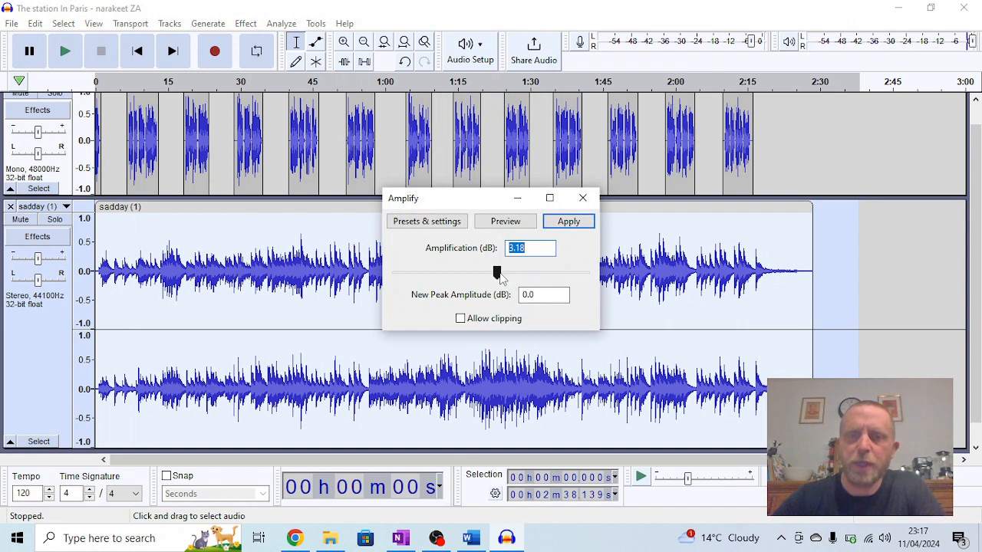
drag(497, 273, 474, 273)
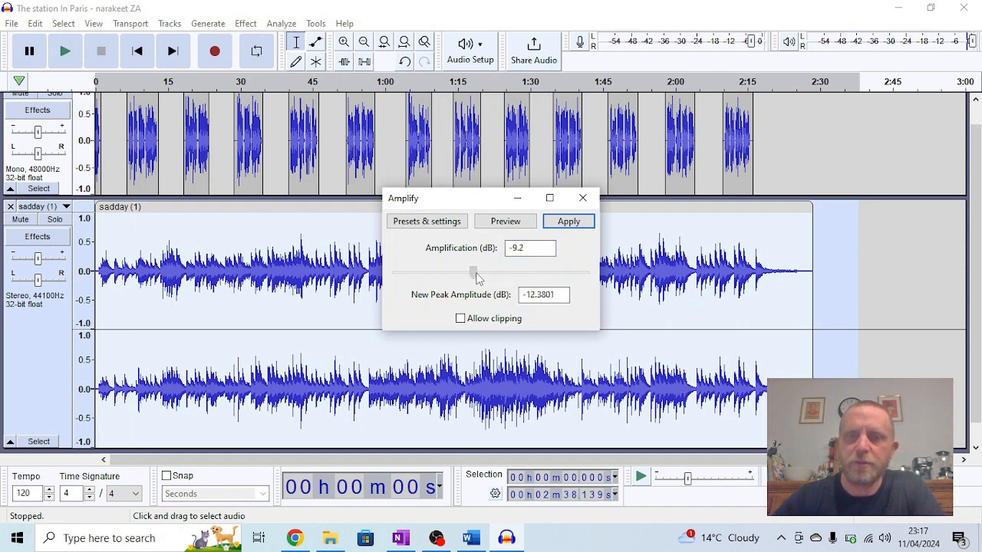
click(569, 221)
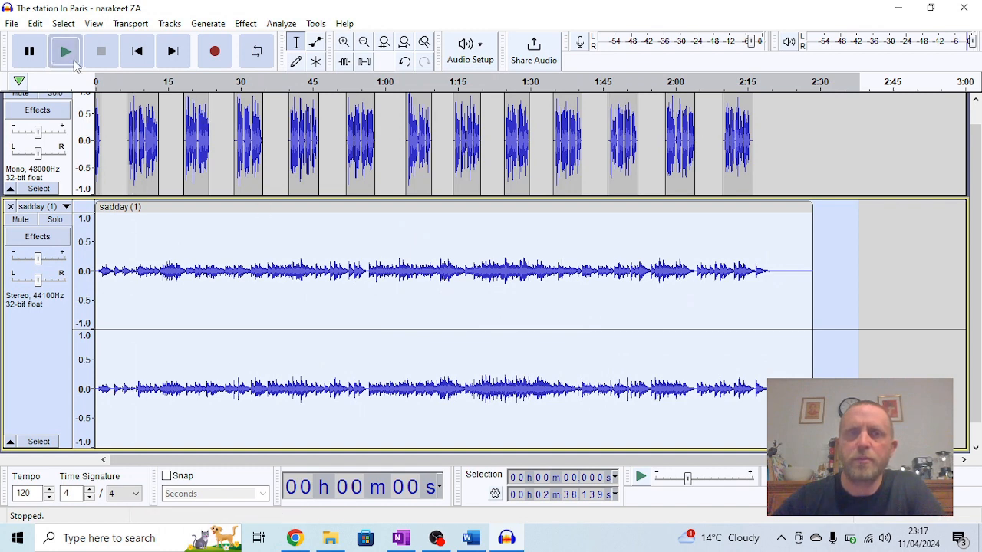
click(65, 50)
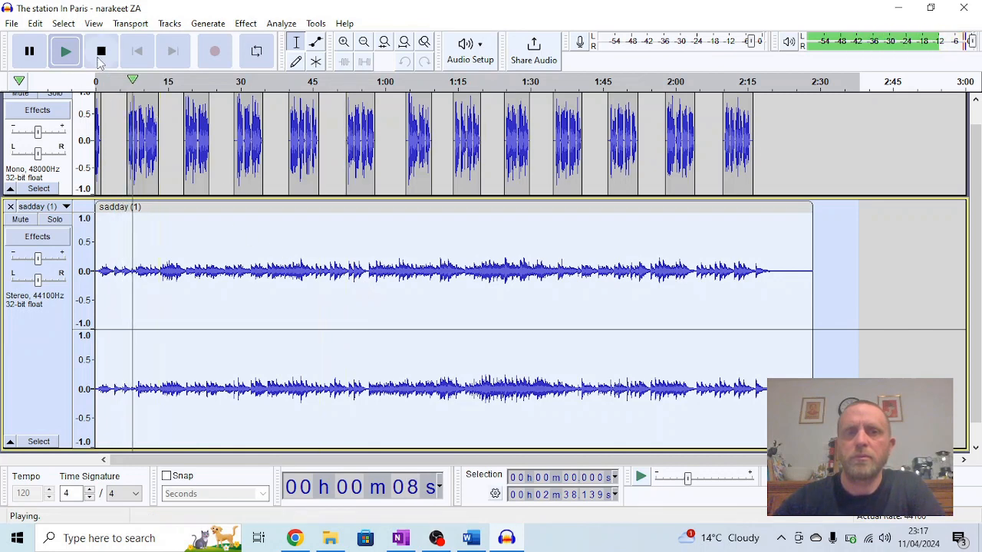
click(100, 50)
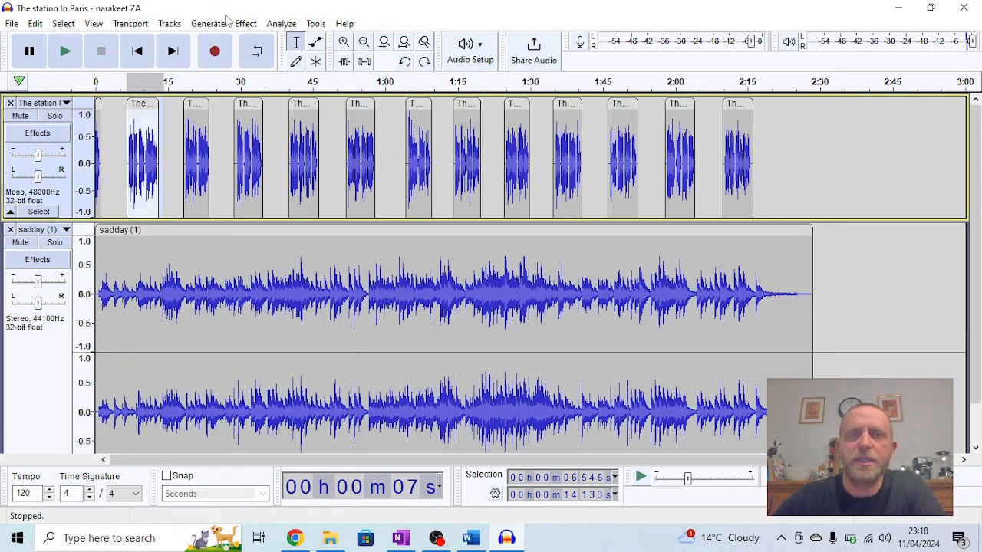
Step: Raise the first narration clip's pitch by about 5 semitones with Change Pitch
click(246, 23)
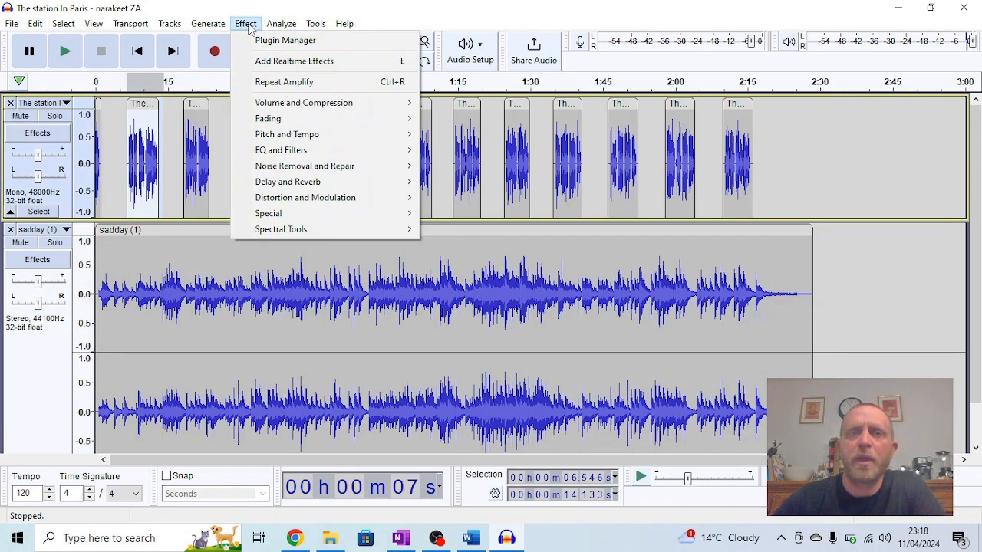
mouse_move(287, 134)
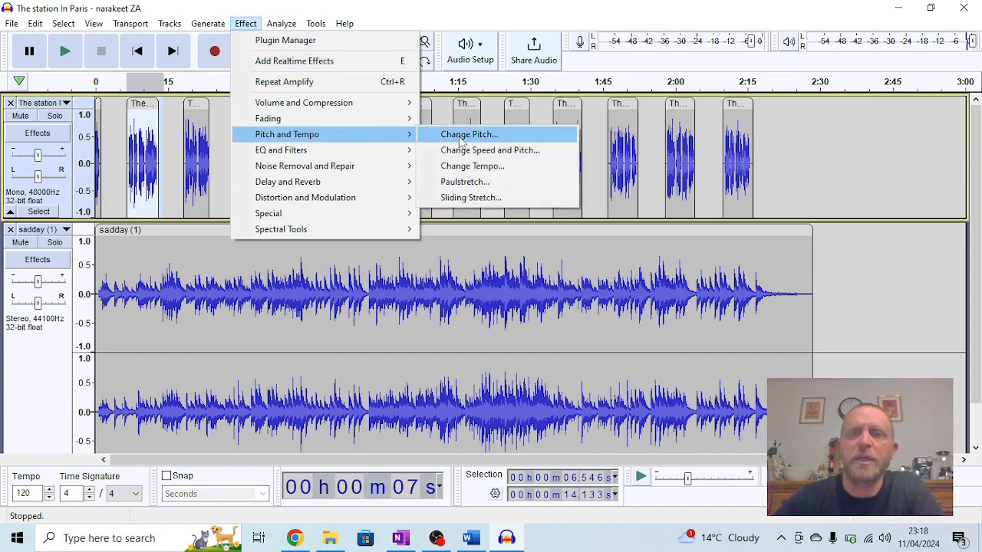
click(469, 134)
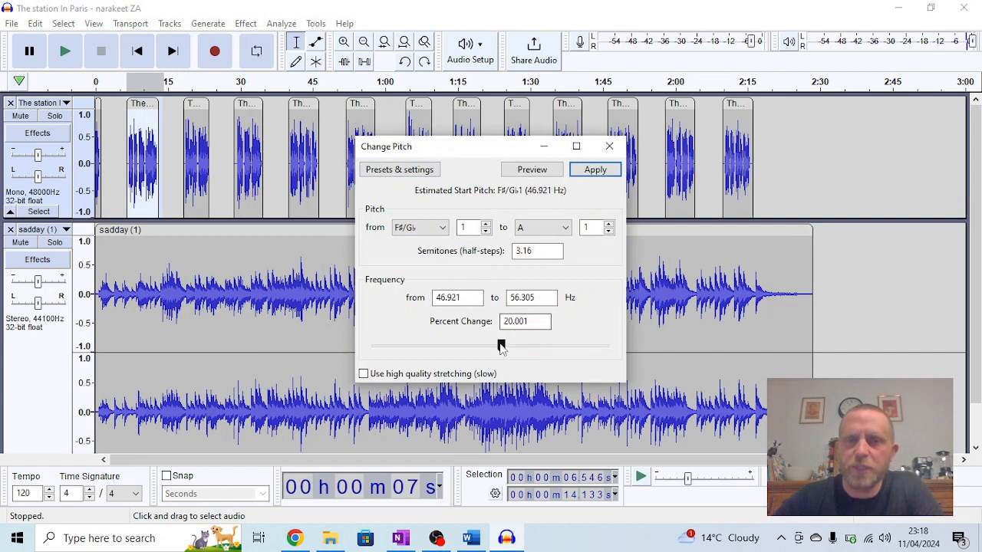
drag(499, 345, 508, 345)
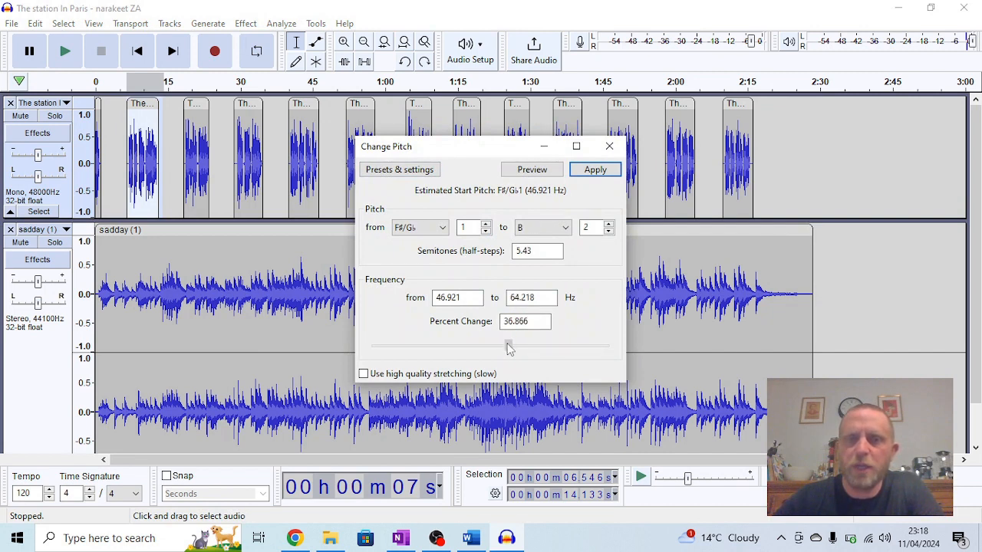
click(595, 170)
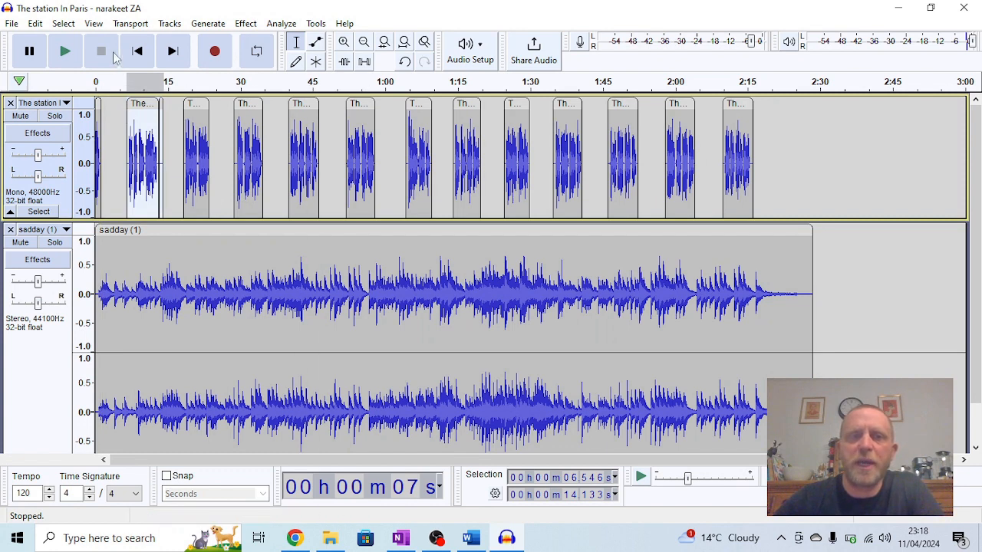
Step: Replay the project from the start, stop it, and reselect the first clip
click(100, 51)
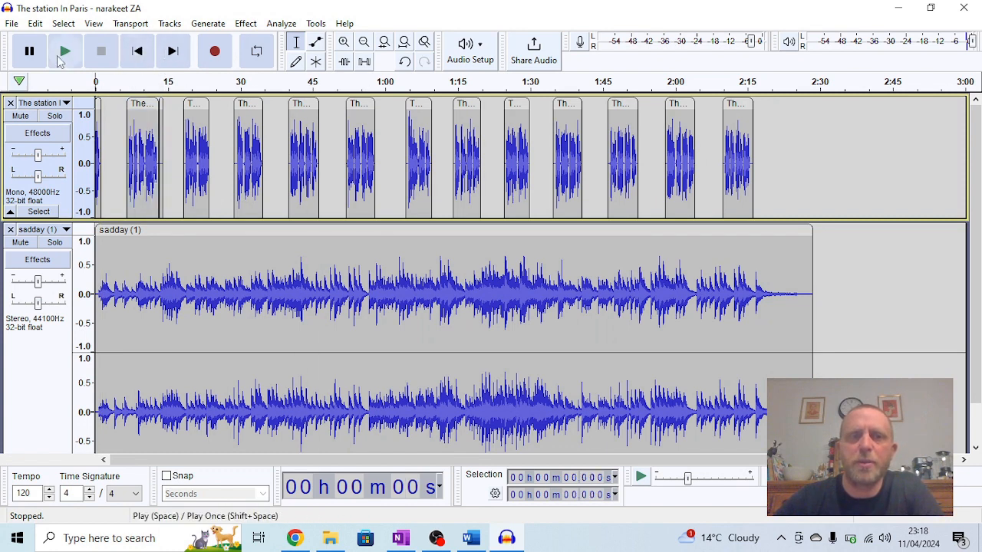
click(65, 51)
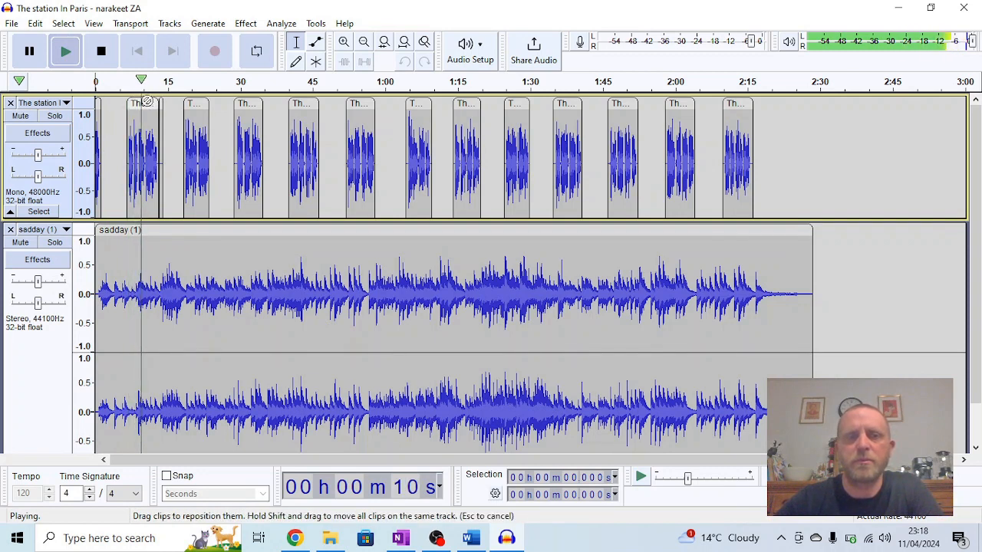
click(100, 51)
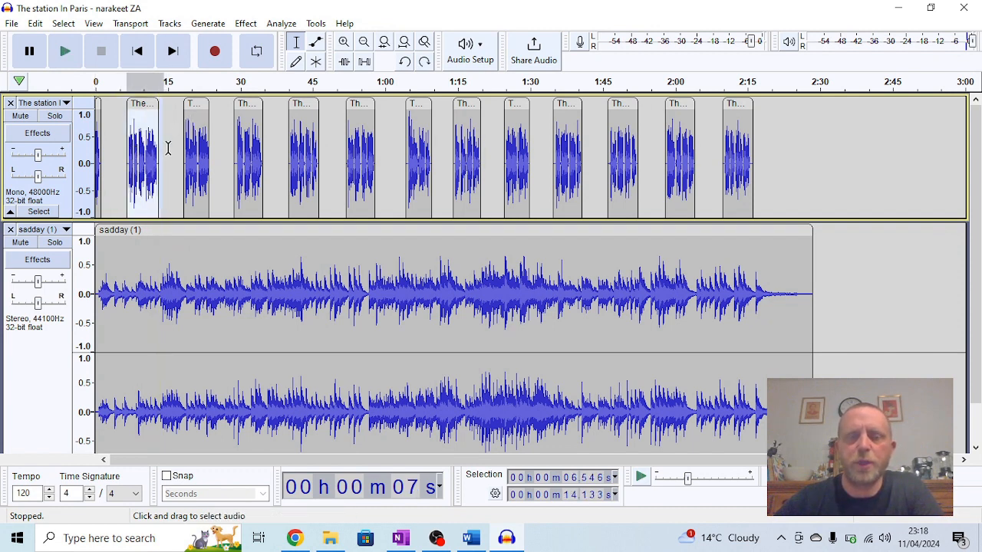
click(127, 161)
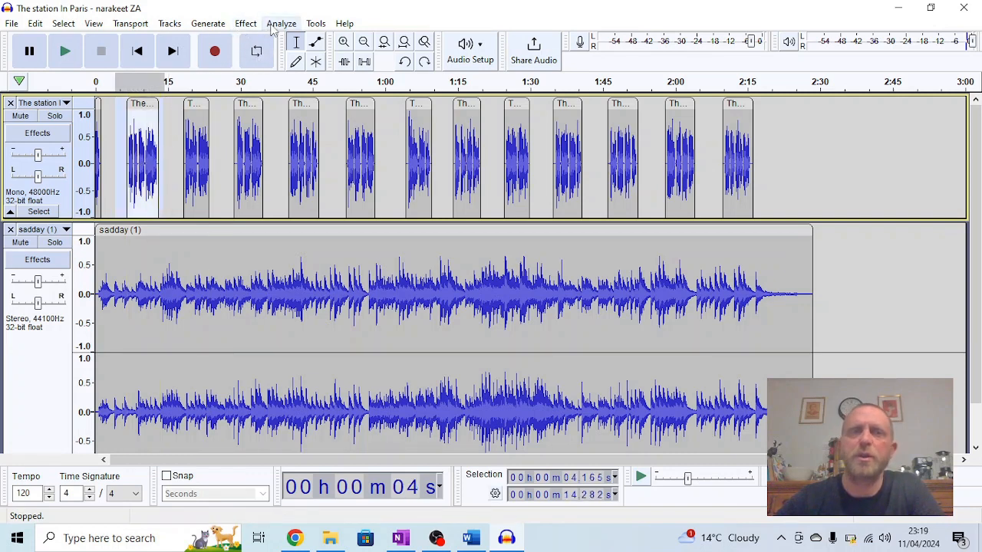
Step: Lower the first narration clip's pitch by about 0.71 semitones, then return to start
click(246, 23)
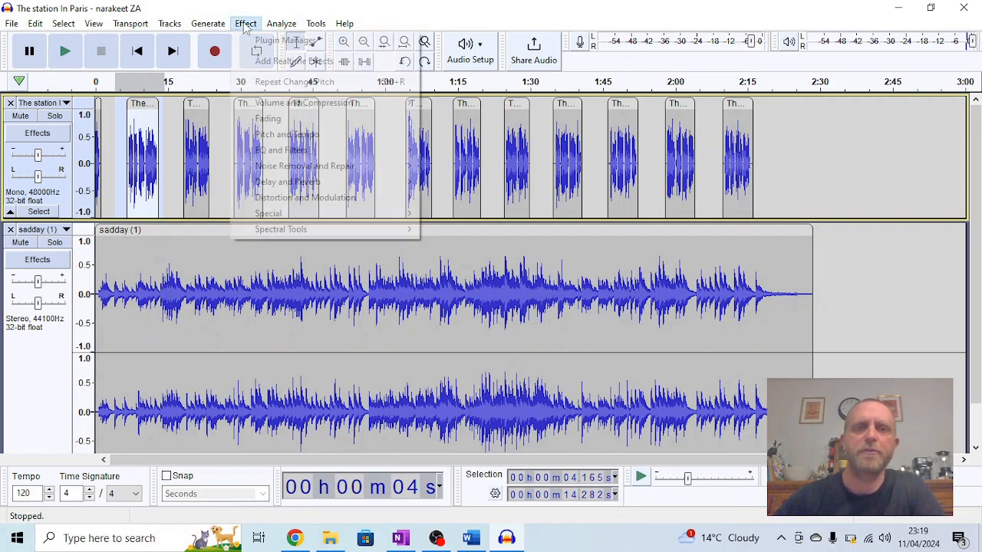
mouse_move(287, 135)
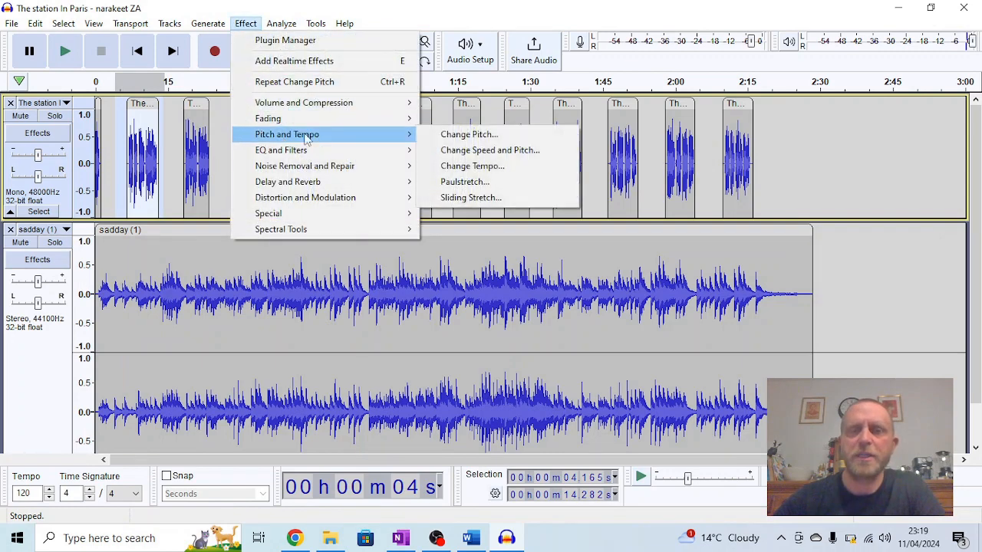
click(469, 134)
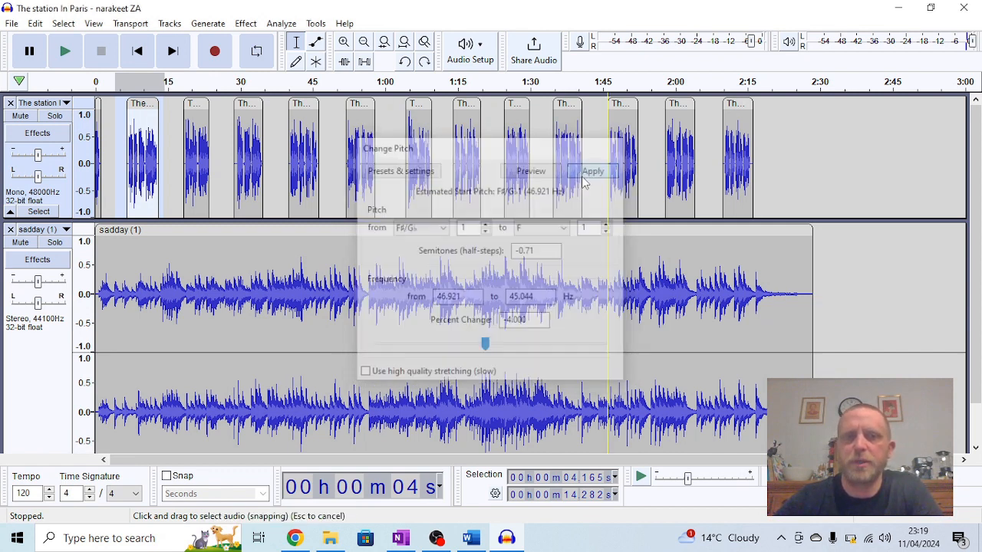
click(593, 171)
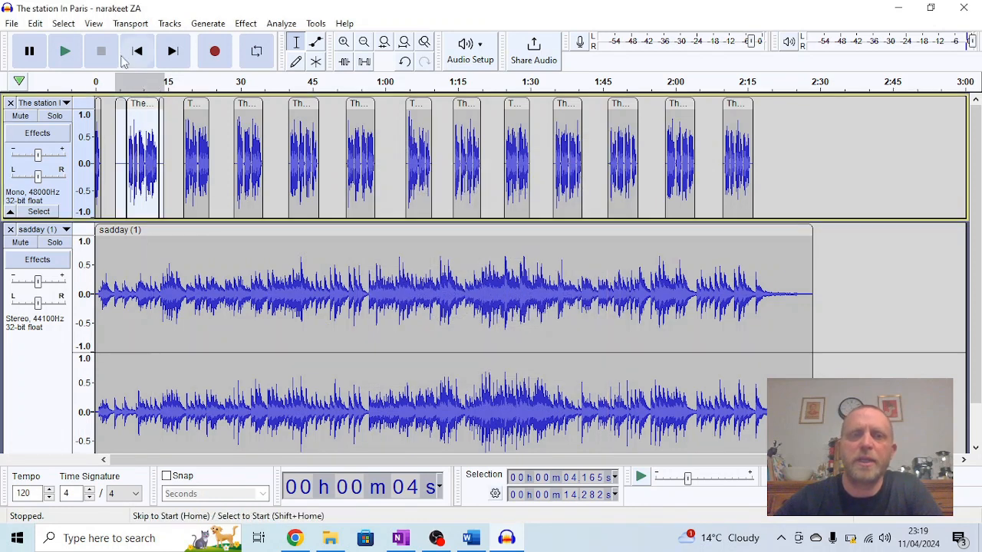
click(66, 50)
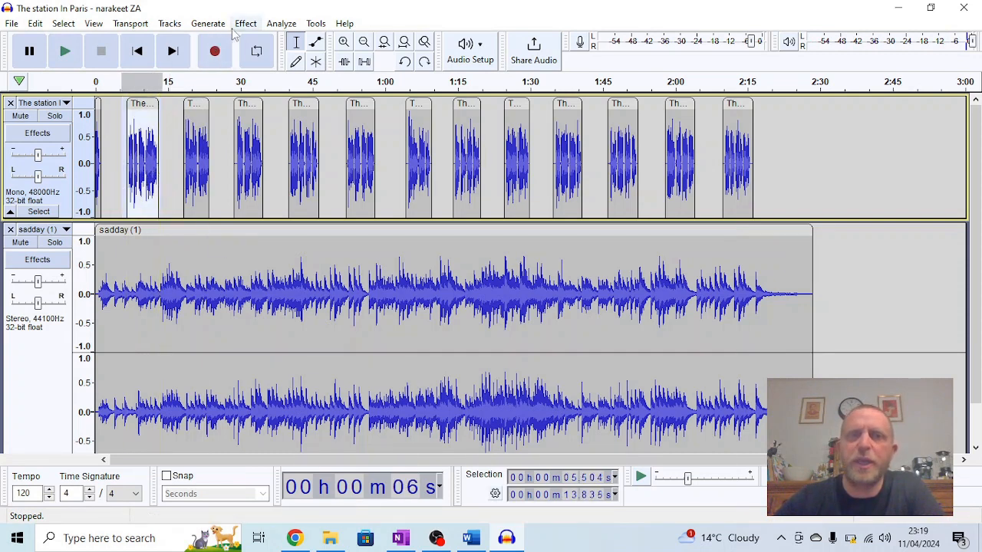
Step: Speed up the first narration clip with Change Speed and Pitch, then play and stop
click(245, 23)
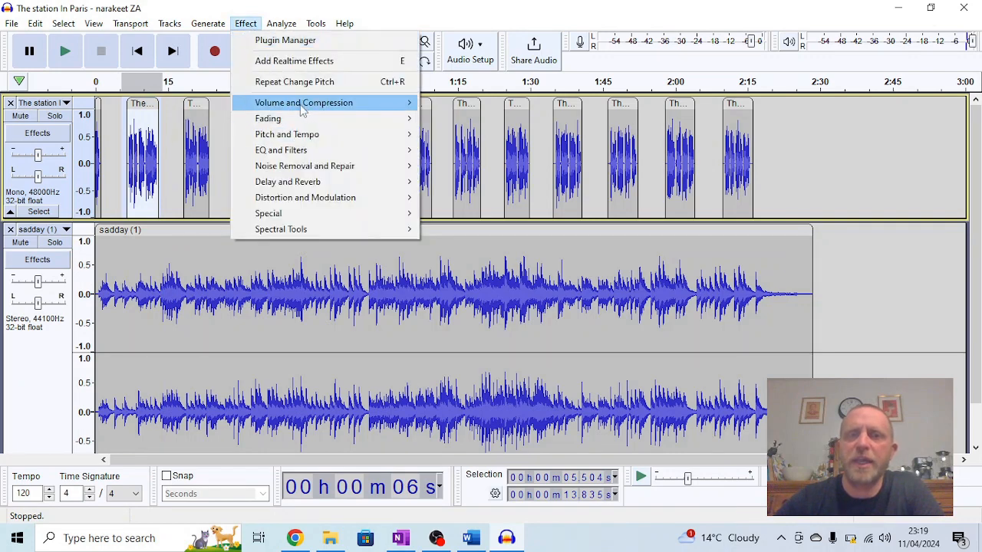
mouse_move(286, 134)
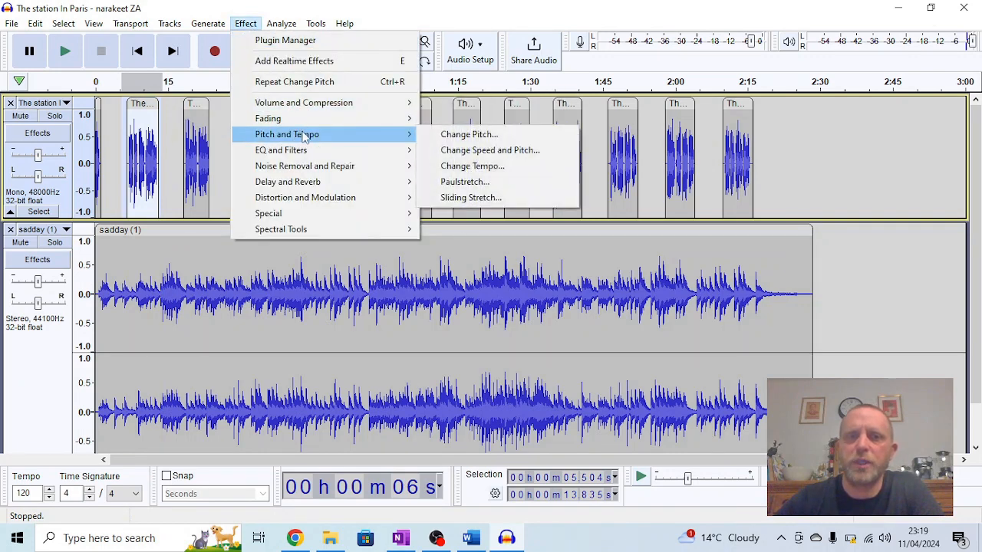
click(489, 150)
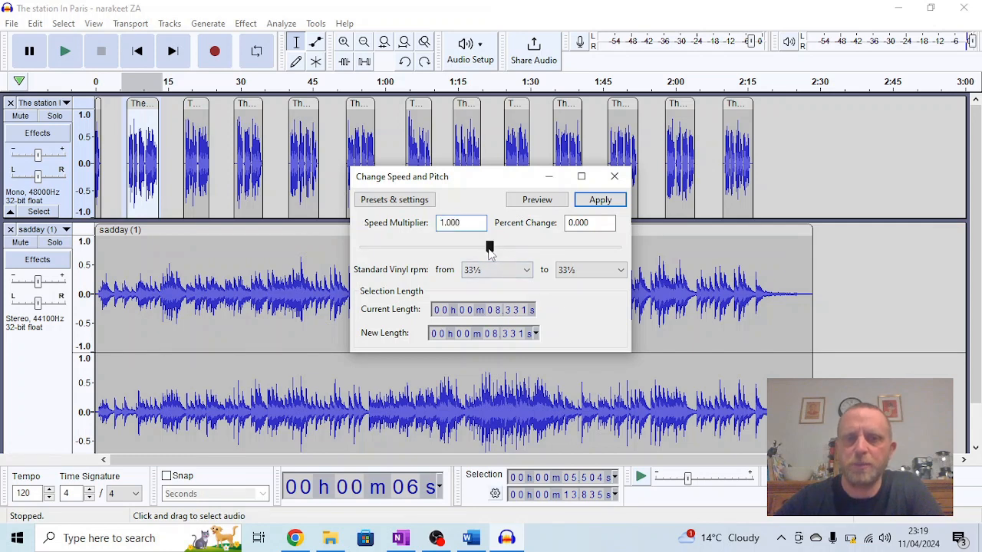
click(600, 200)
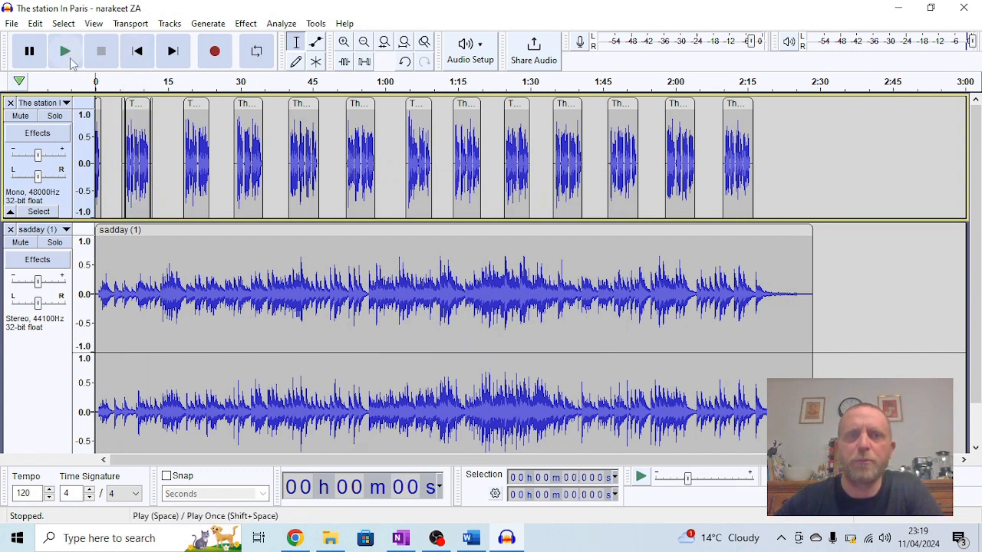
click(66, 51)
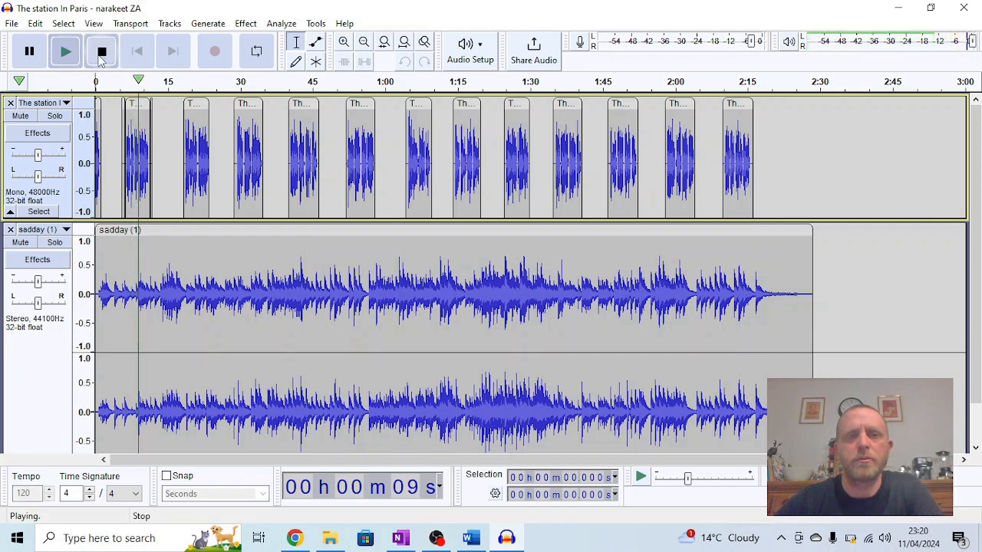
click(101, 51)
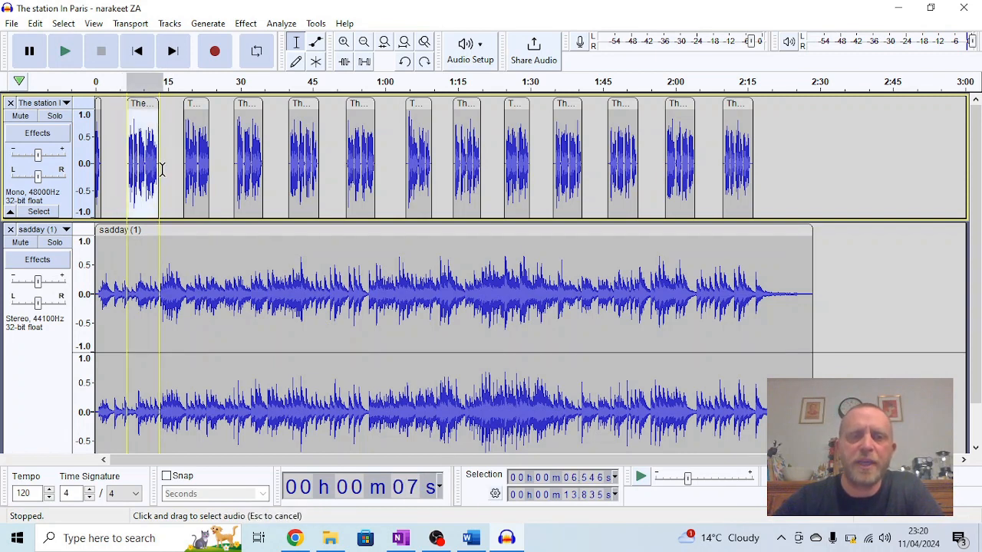
Step: Slow the first narration clip to 0.850 speed (-15%), then play and stop the mix
click(246, 23)
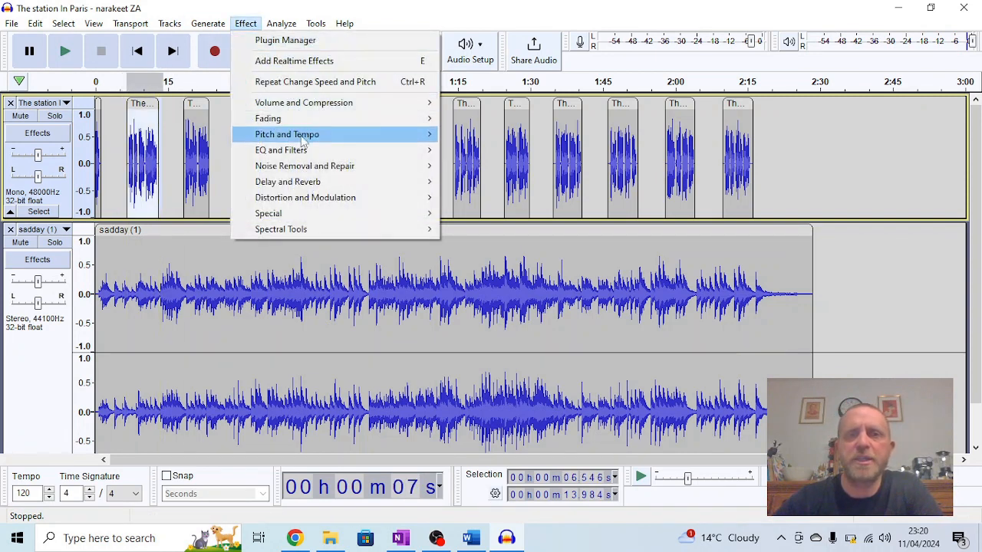
mouse_move(287, 134)
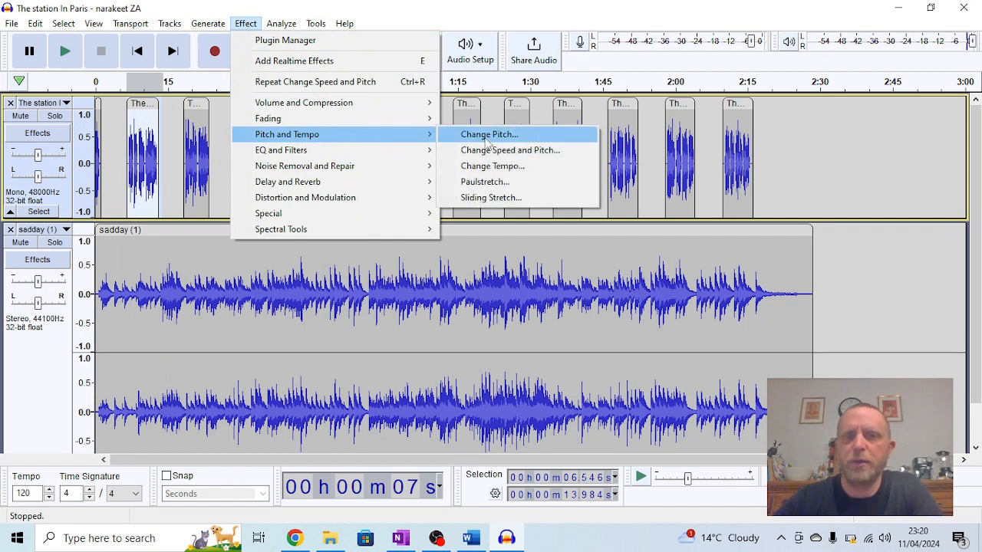
click(510, 150)
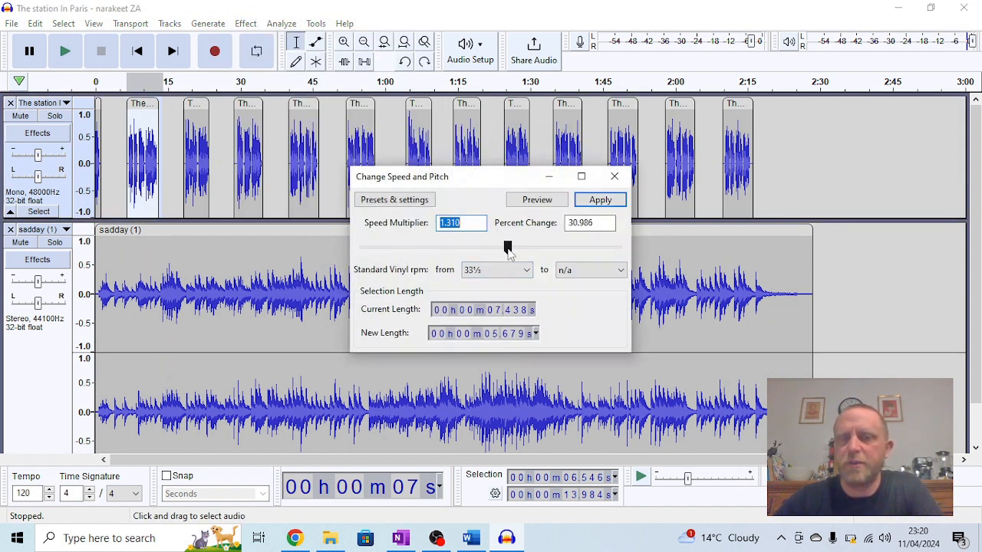
drag(506, 247, 470, 247)
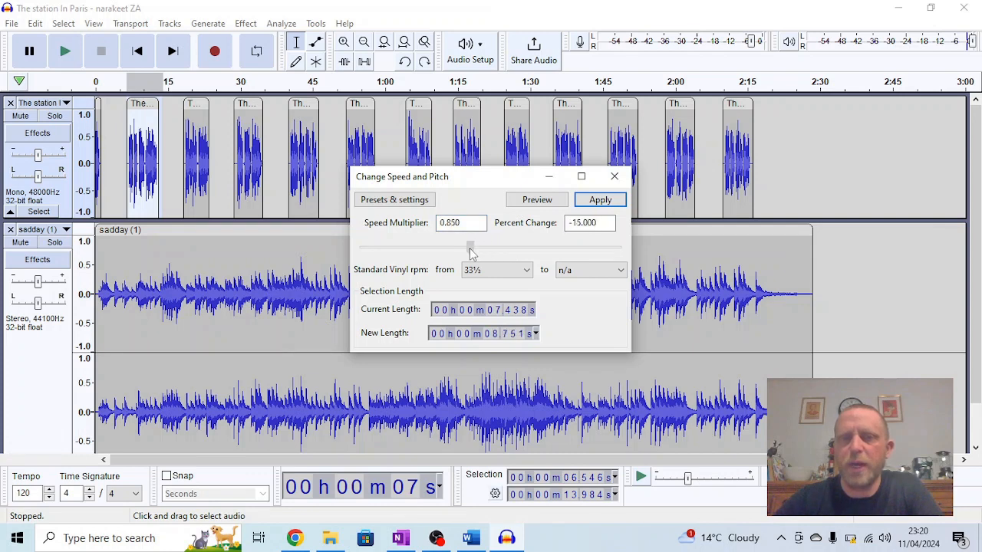
click(599, 199)
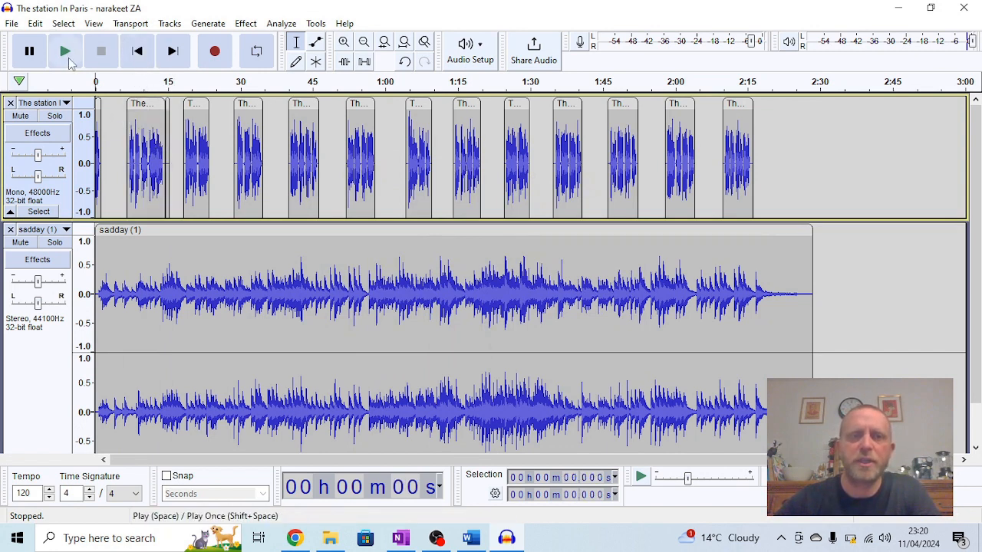
click(66, 51)
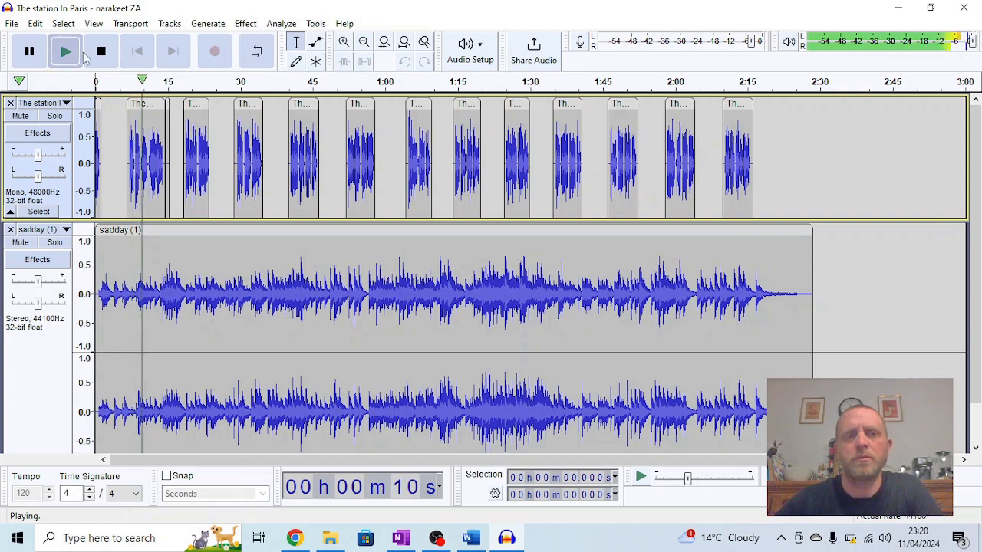
click(101, 50)
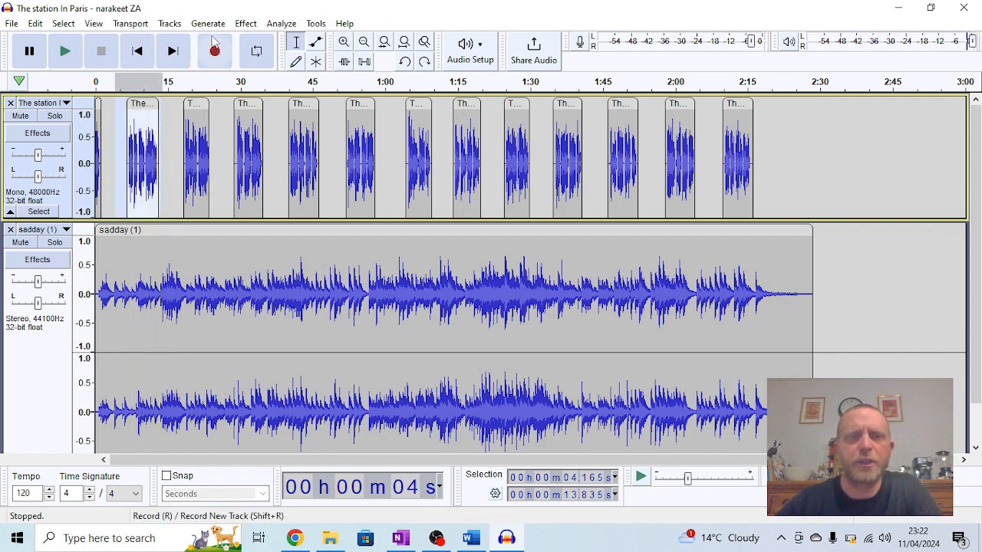
Step: Apply a default Wahwah effect to the first narration clip and play the mix to hear it
click(245, 23)
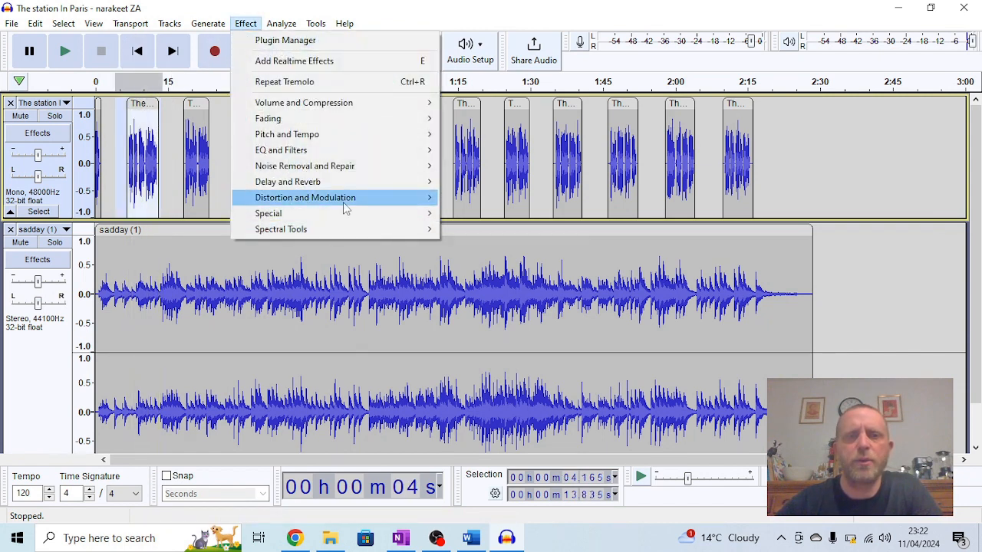
mouse_move(306, 198)
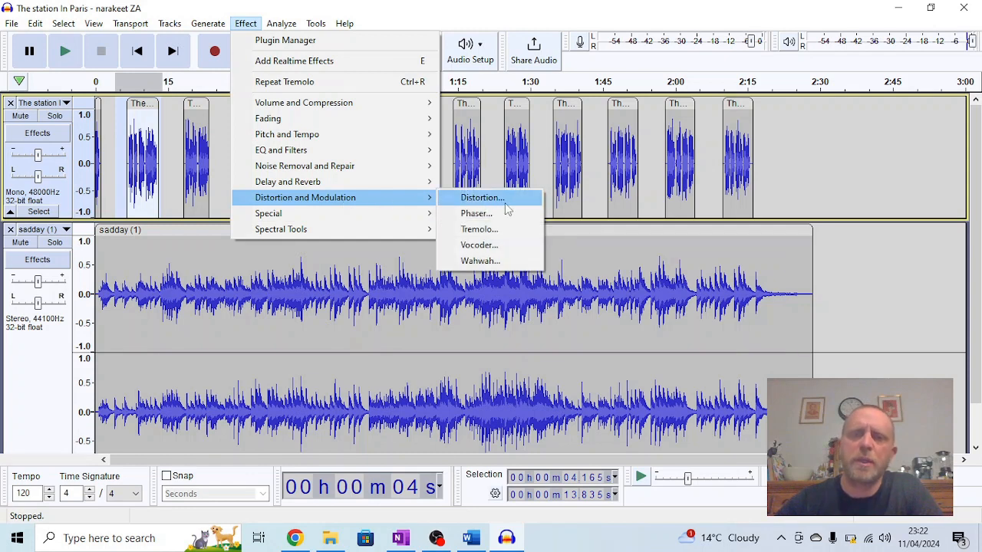
click(480, 261)
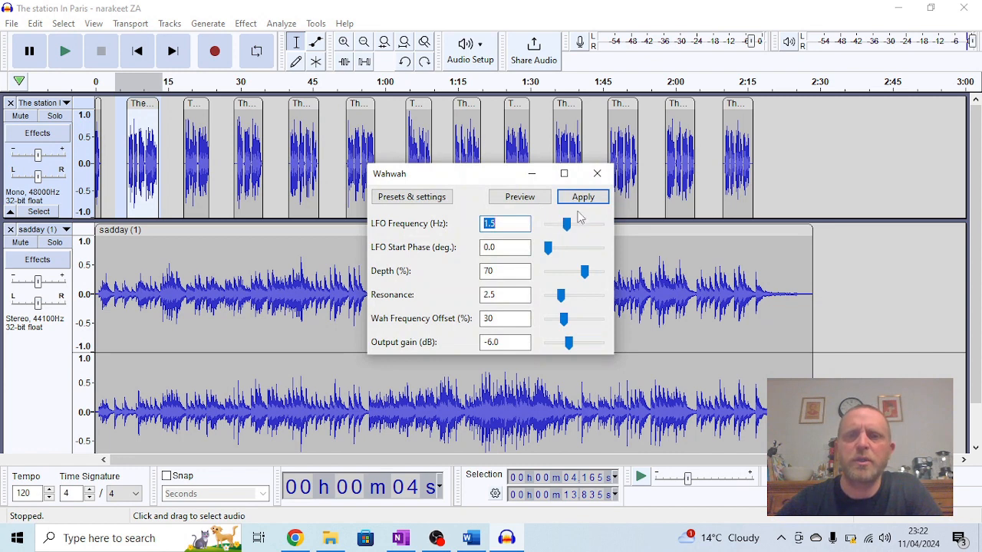
click(582, 196)
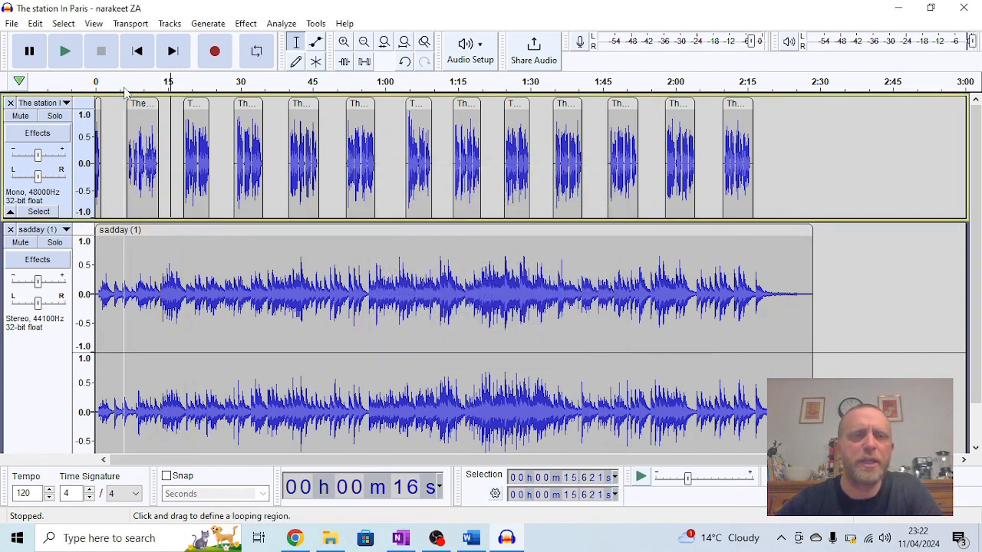
click(65, 51)
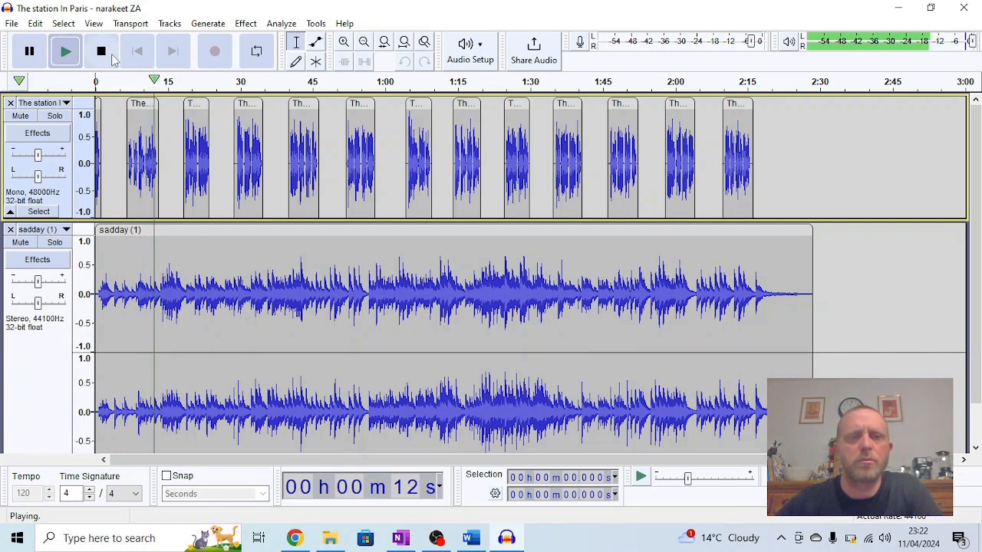
click(100, 51)
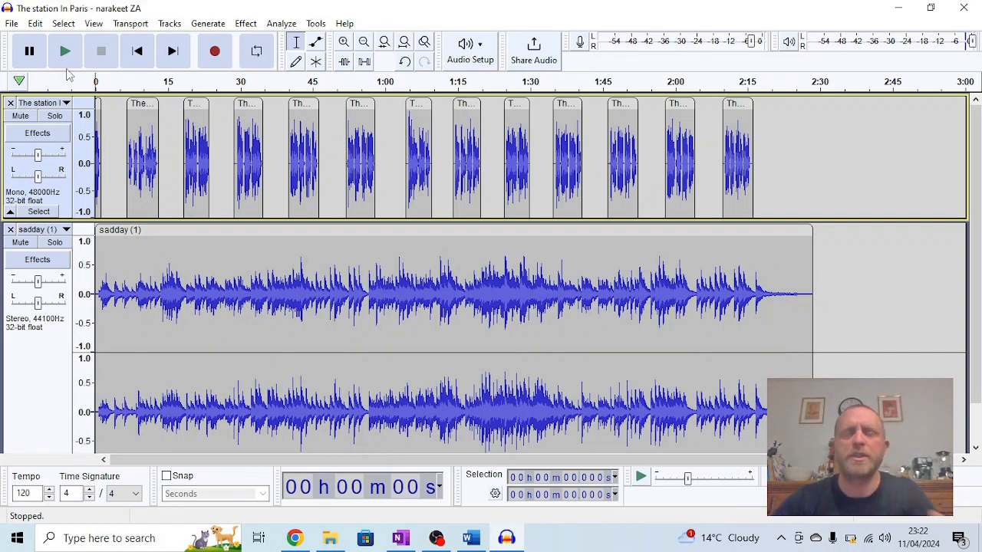
click(66, 50)
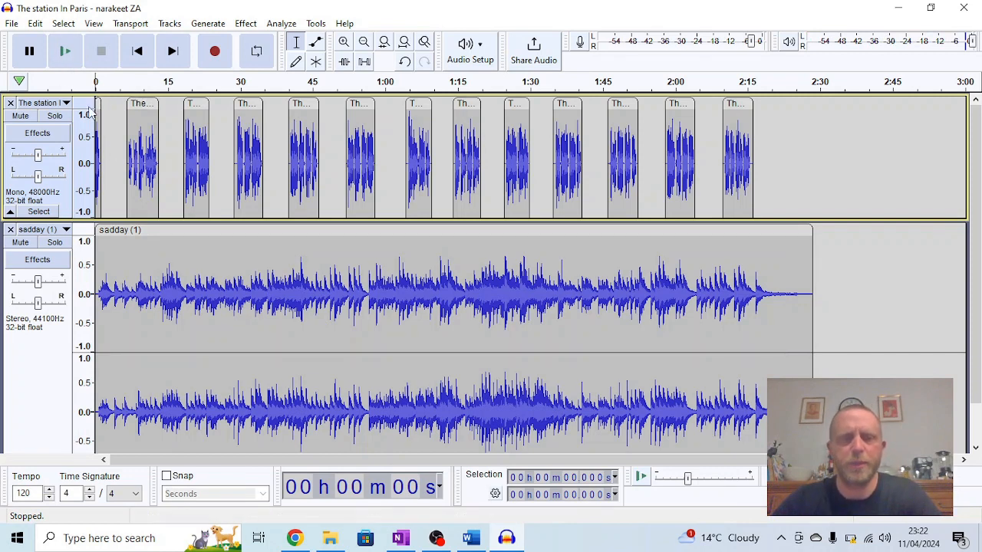
click(245, 23)
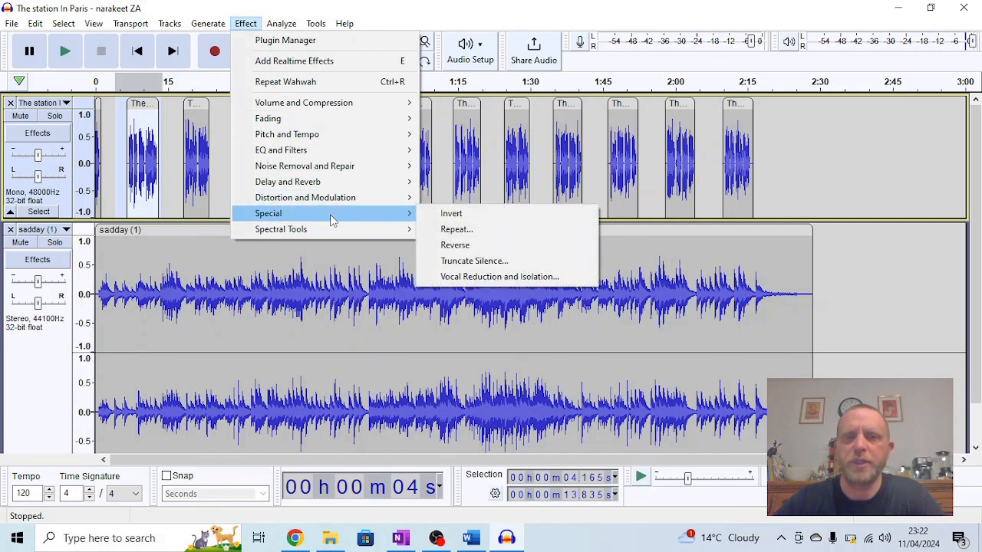
mouse_move(451, 213)
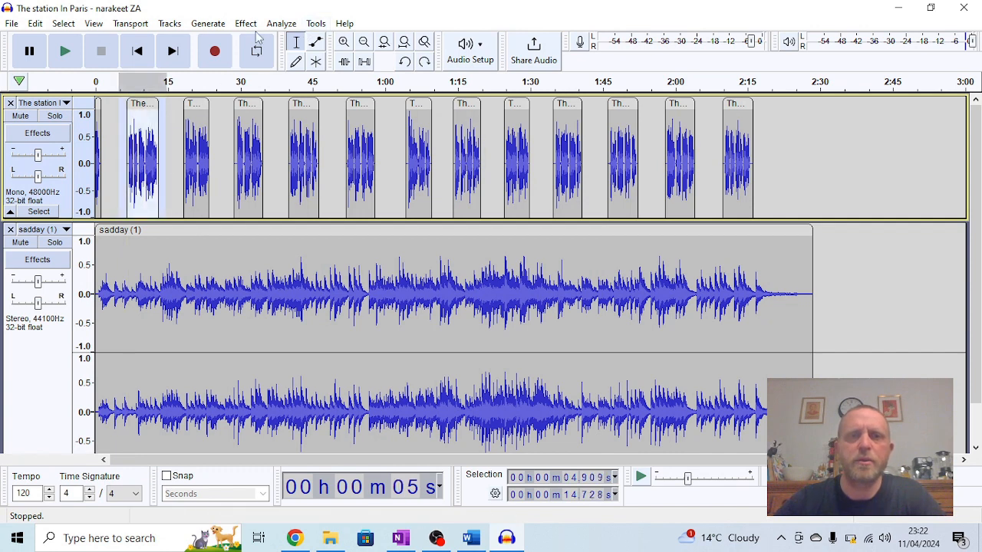
click(246, 23)
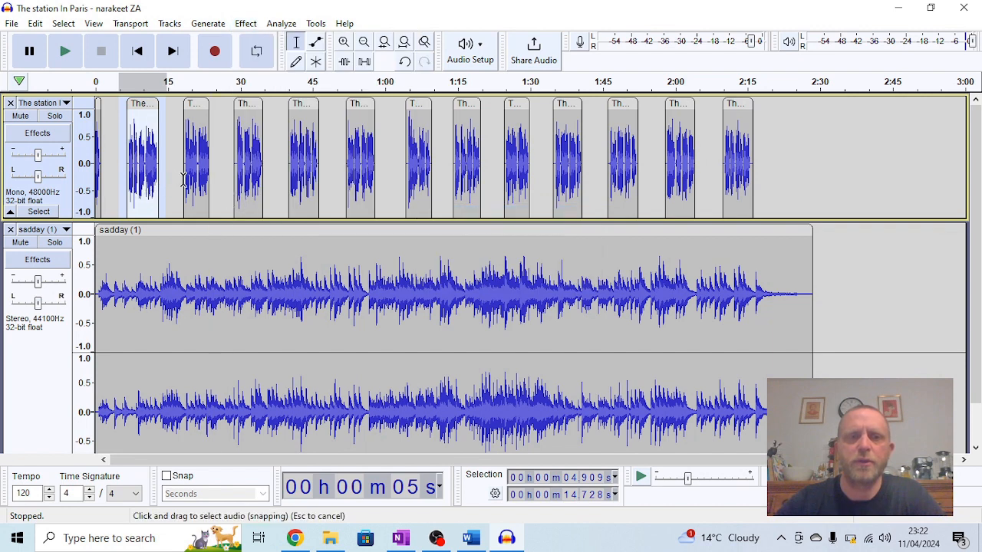
click(65, 51)
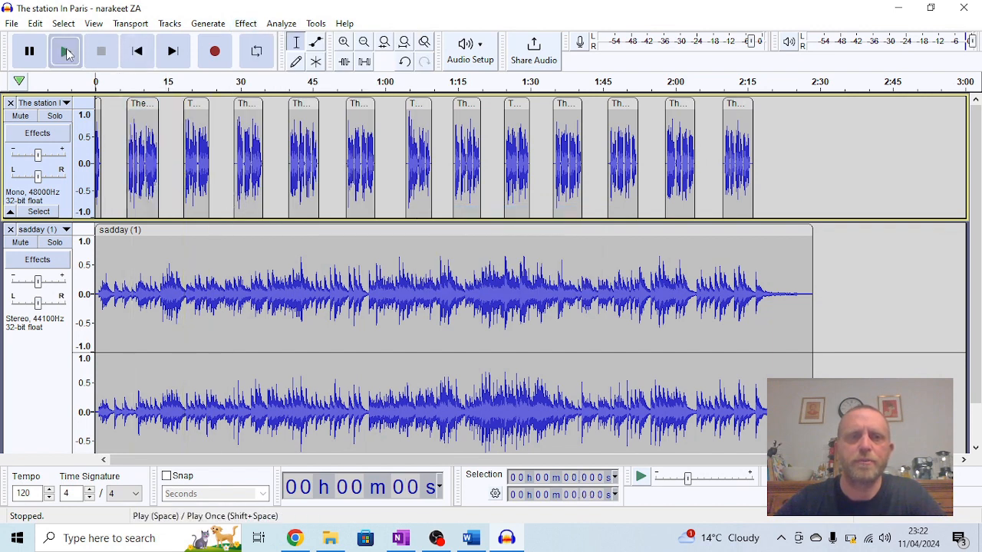
click(65, 50)
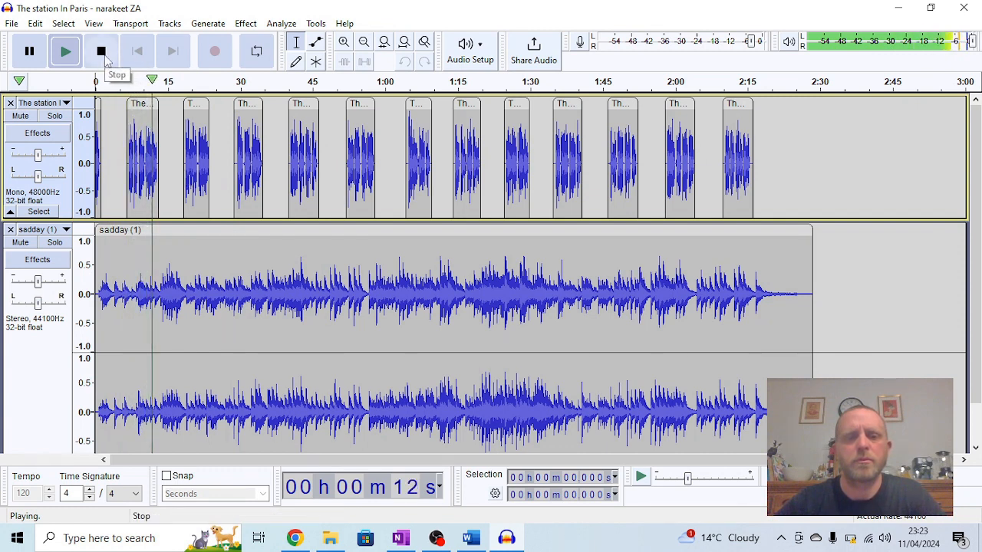
click(101, 51)
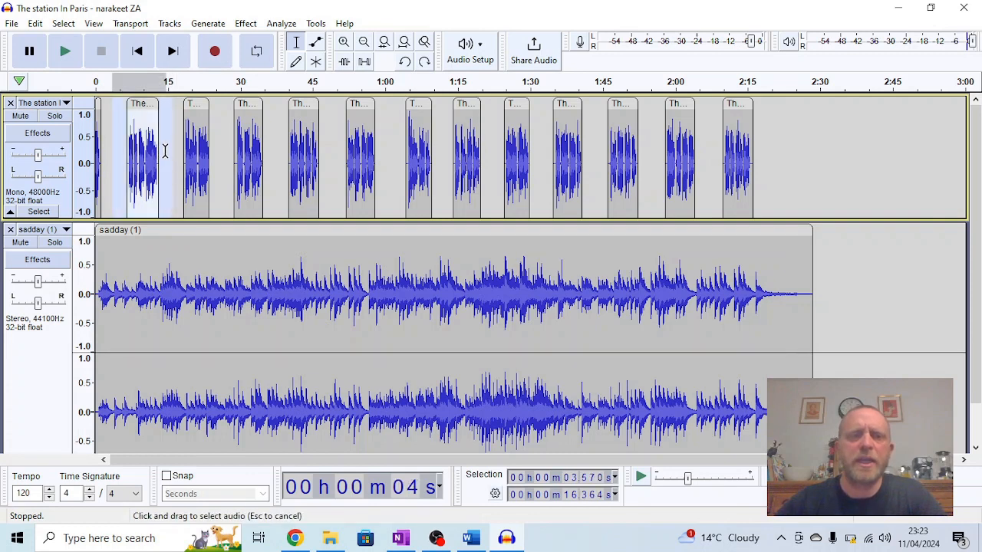
Step: Reverse the first narration clip and play the mix from the start
click(245, 23)
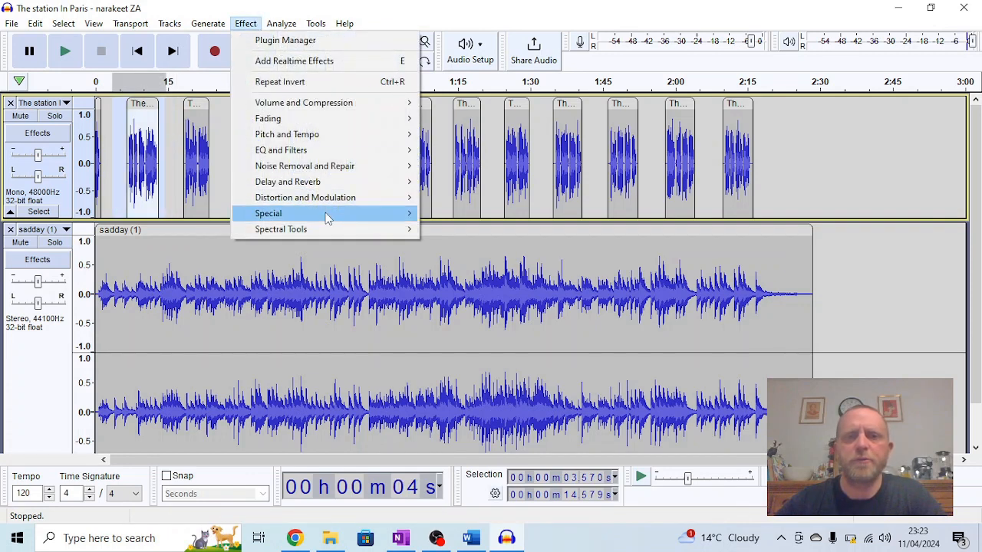
mouse_move(268, 213)
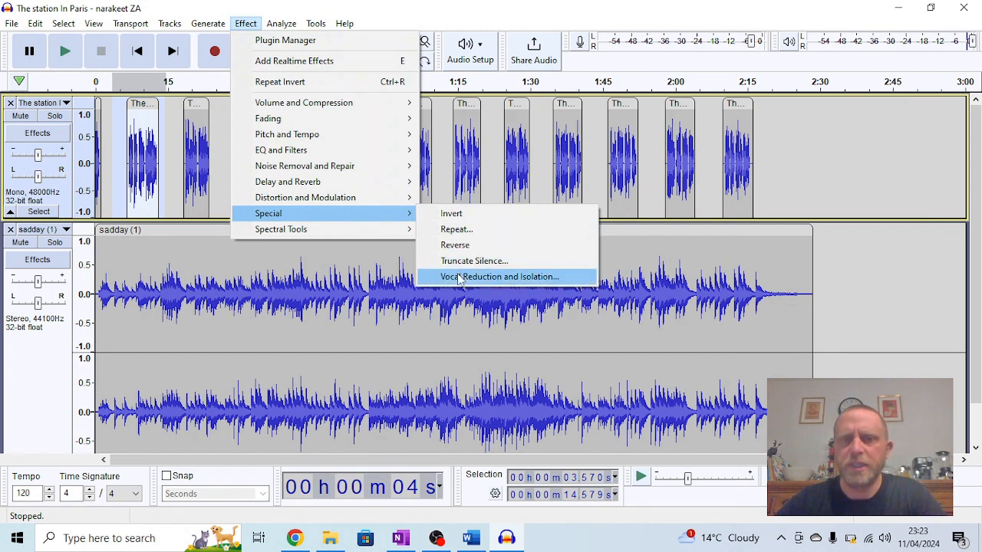
mouse_move(456, 229)
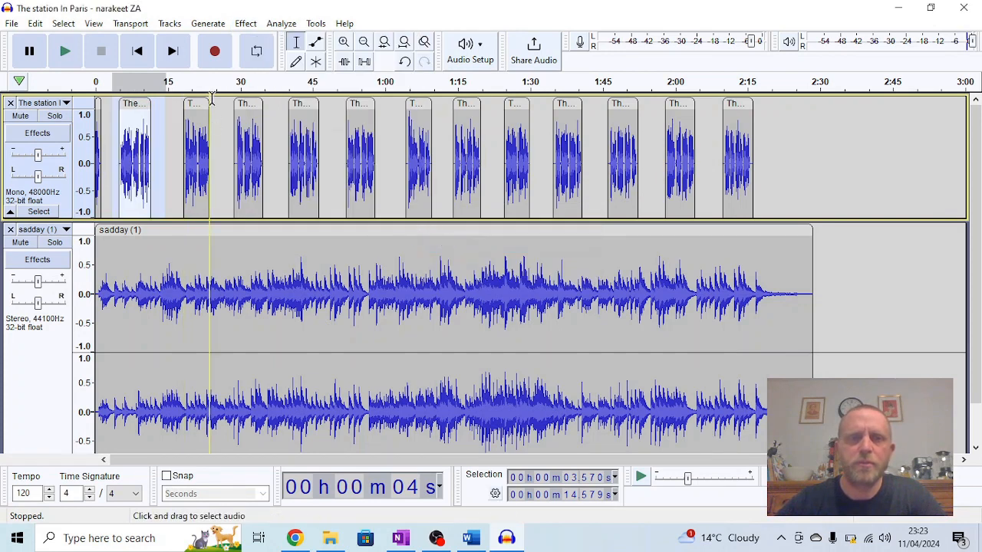
click(101, 50)
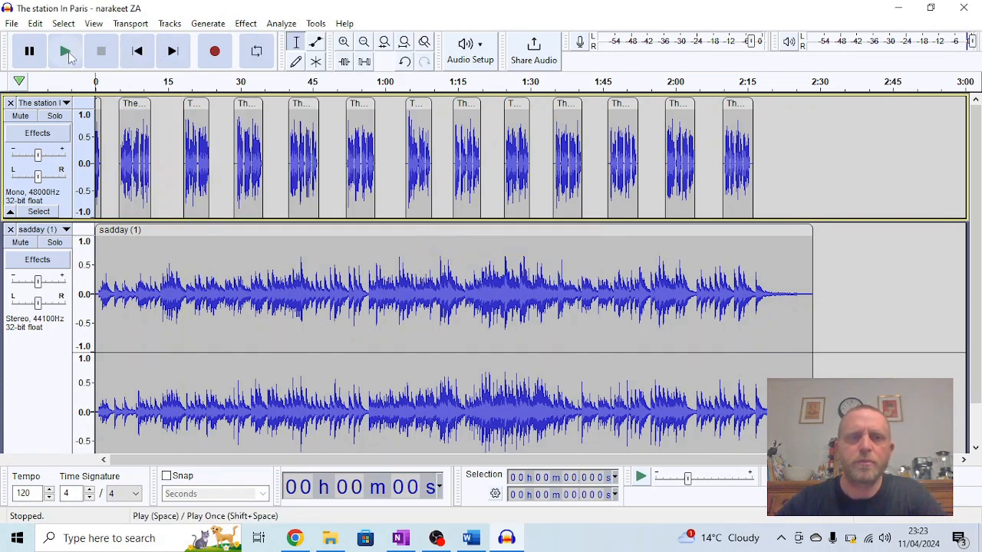
click(65, 50)
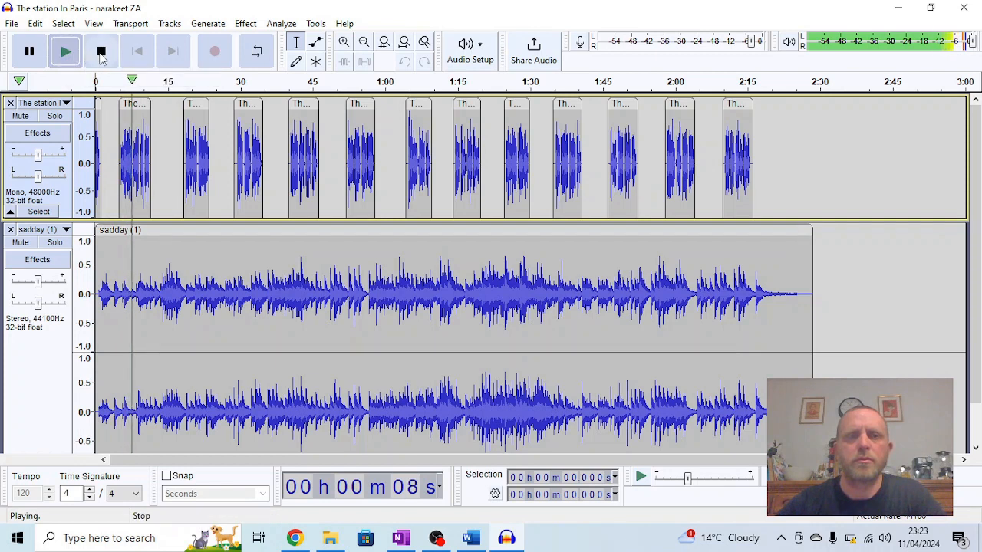
Step: Stop playback about 14 seconds into the mix
click(101, 51)
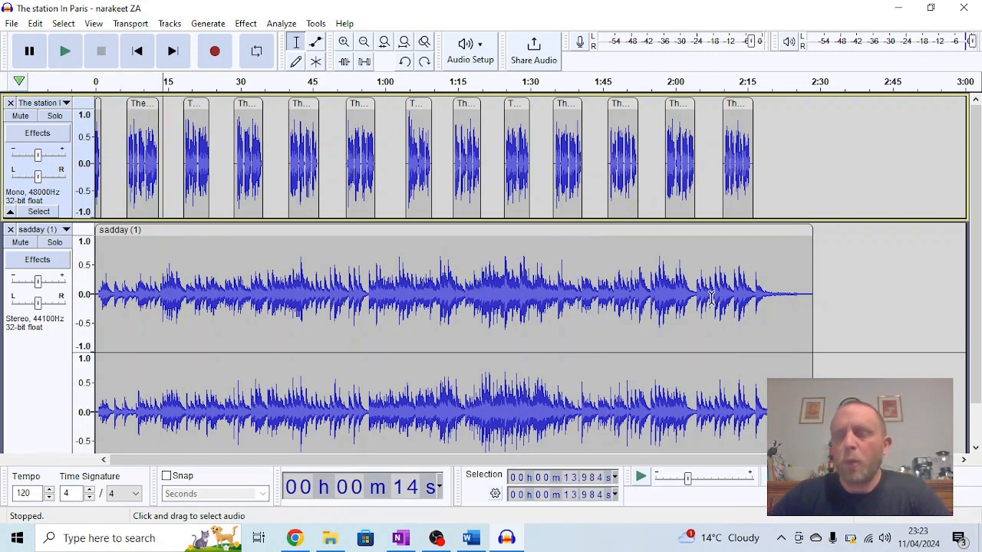
mouse_move(744, 288)
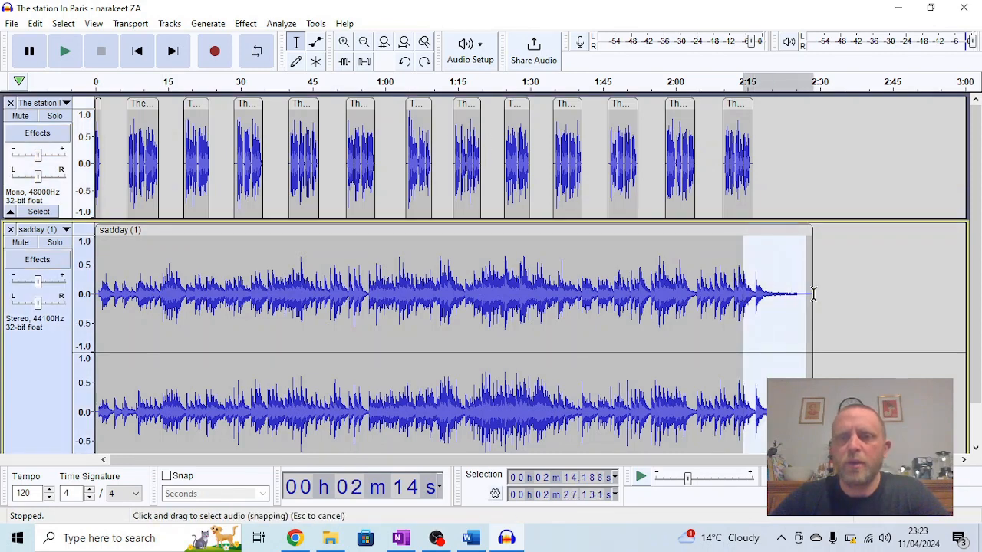
Step: Fade out the last 15 seconds of the sadday (1) music, from about 2:14 to 2:29
click(245, 23)
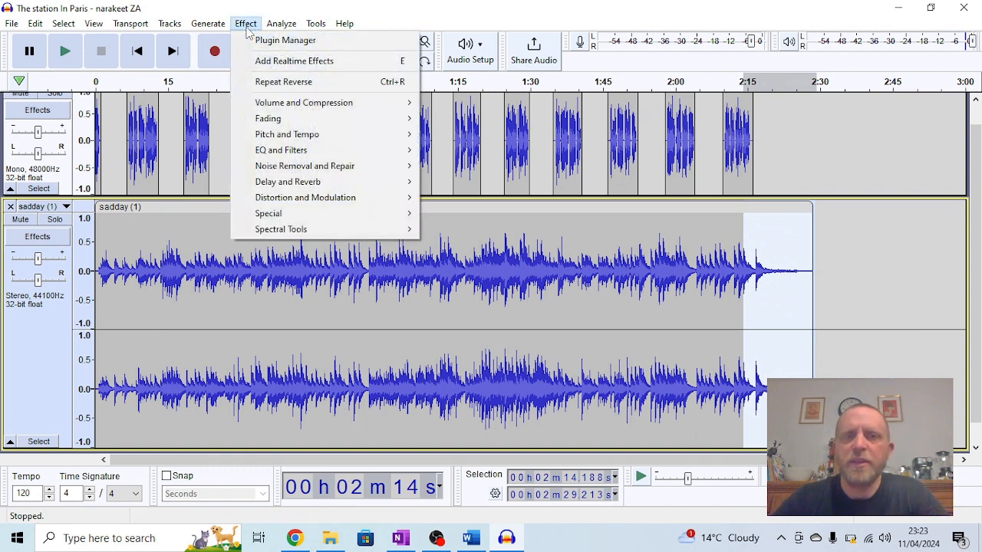
mouse_move(287, 118)
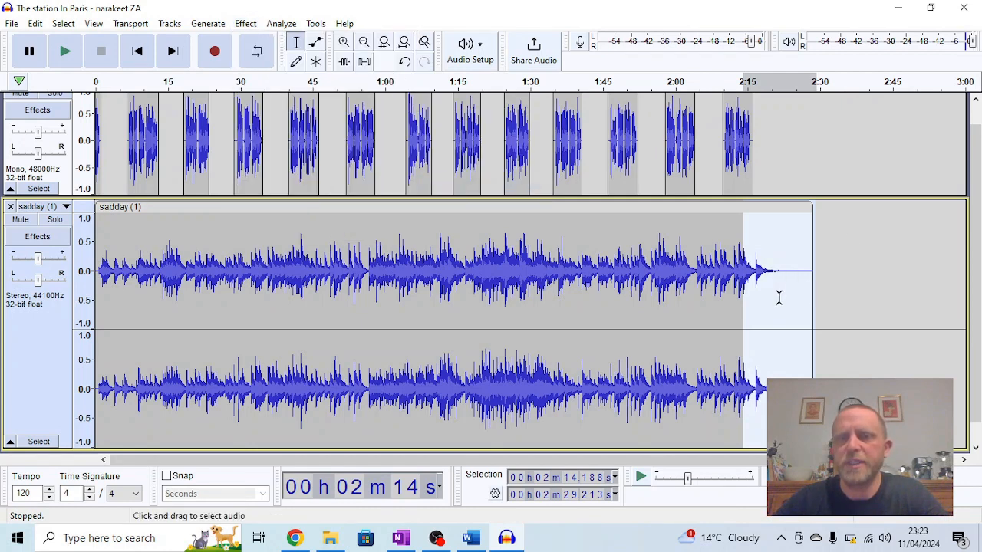
mouse_move(215, 51)
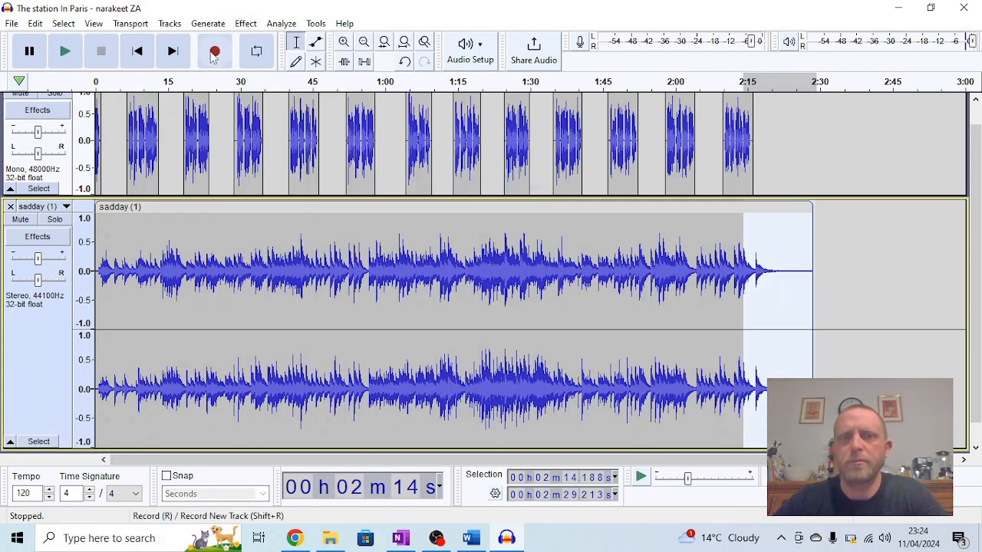
click(246, 23)
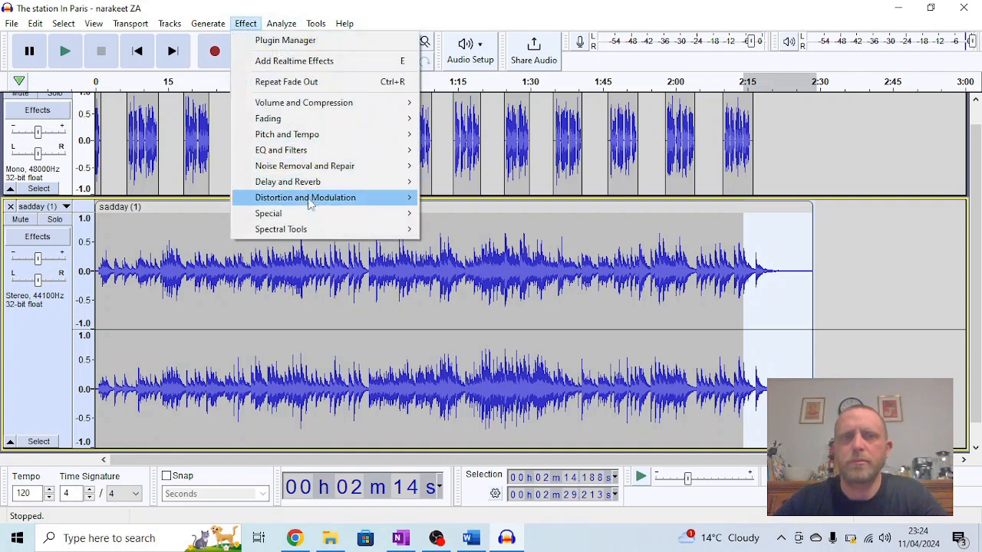
mouse_move(268, 118)
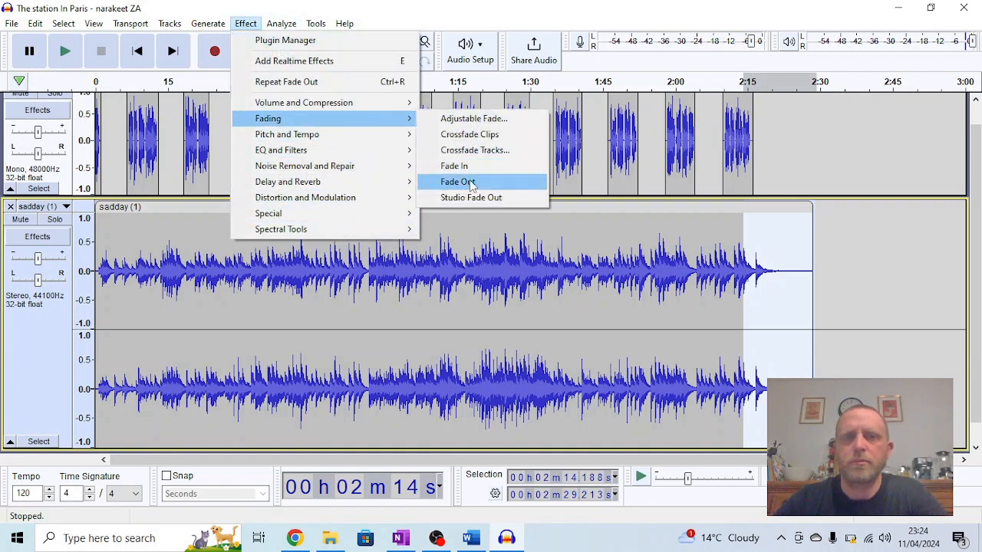
click(459, 181)
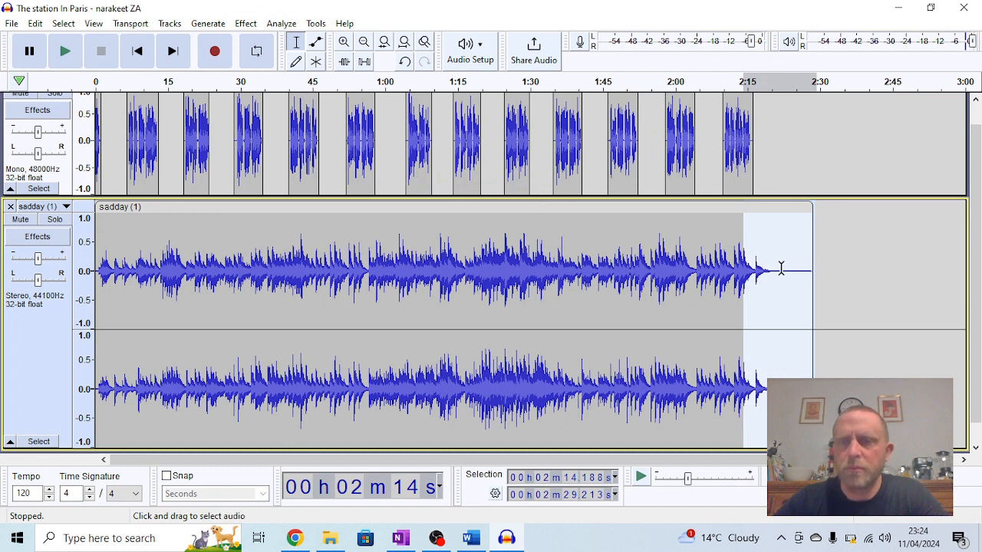
mouse_move(835, 278)
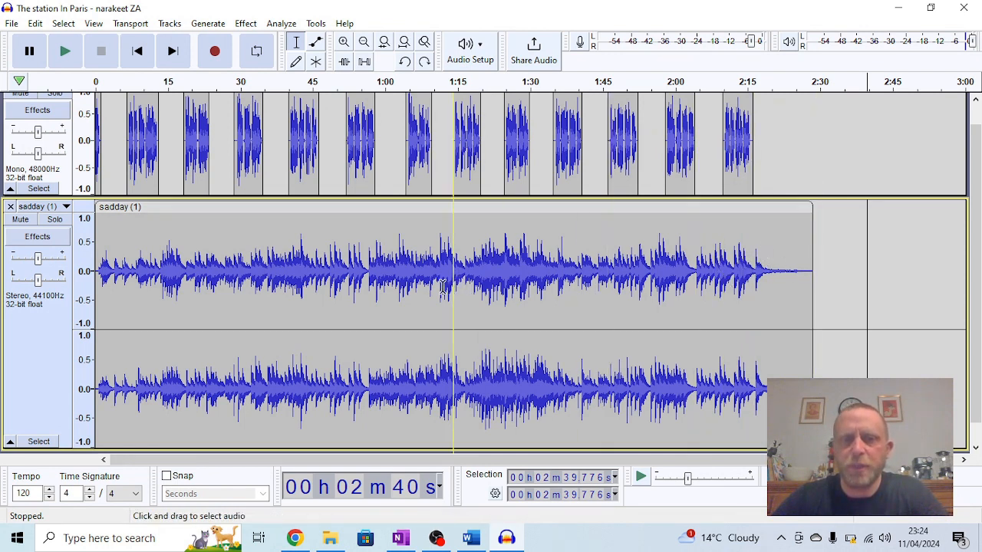
click(422, 273)
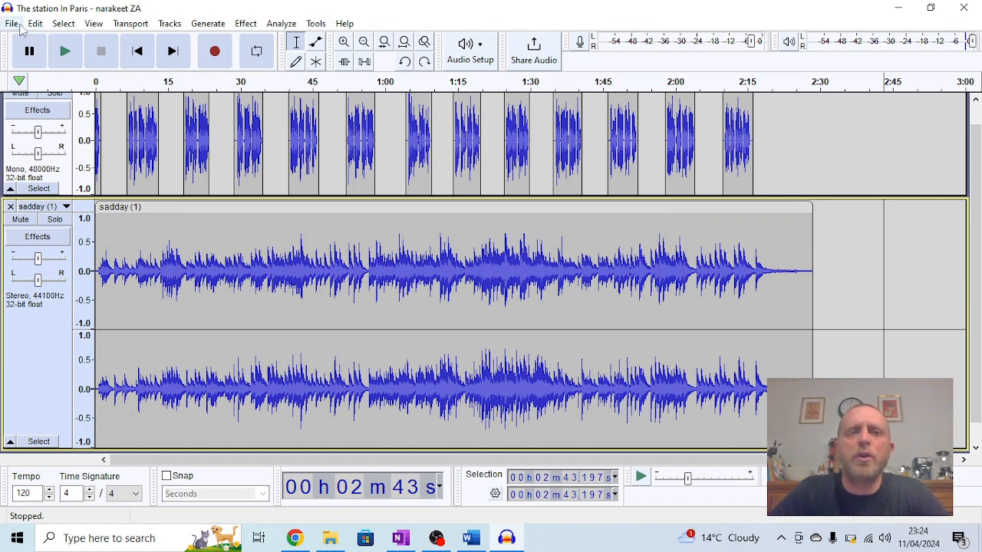
Step: Save the project as 'The station In Paris - narakeet ZA' AUP3 in Downloads
click(11, 23)
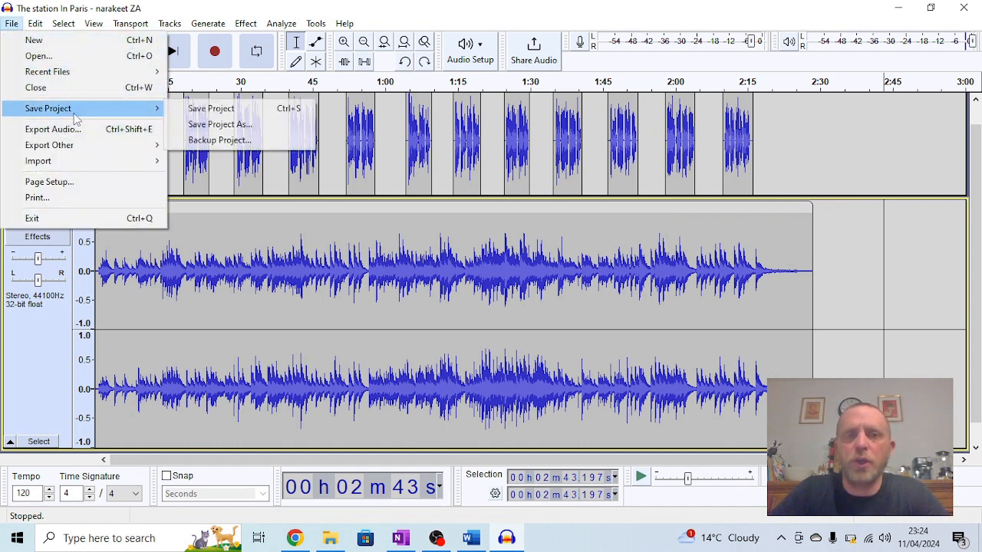
click(211, 108)
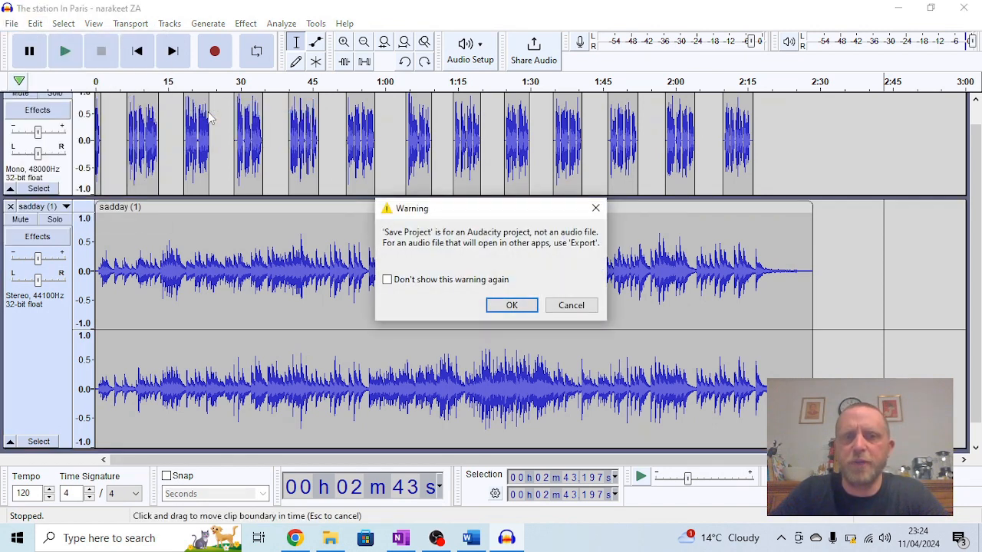
click(512, 304)
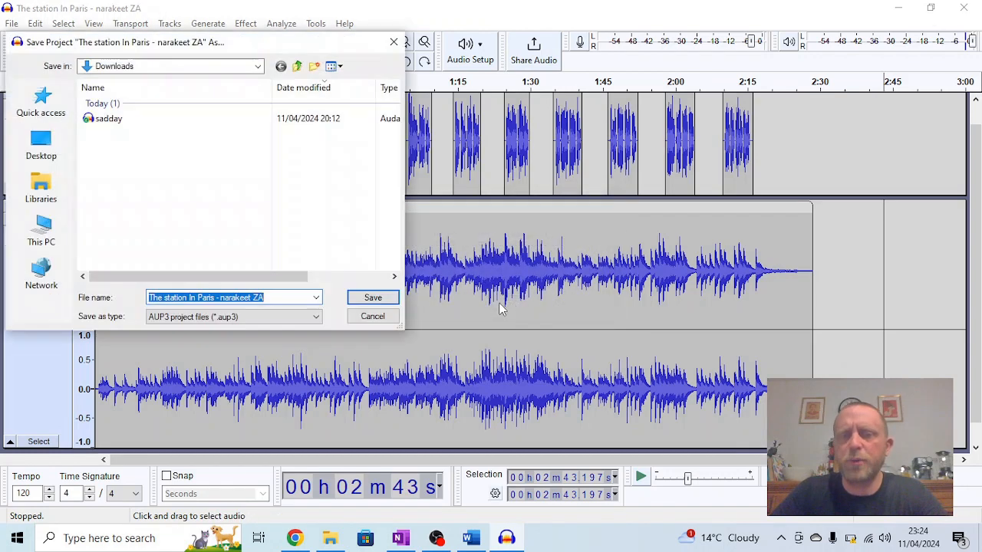
mouse_move(330, 307)
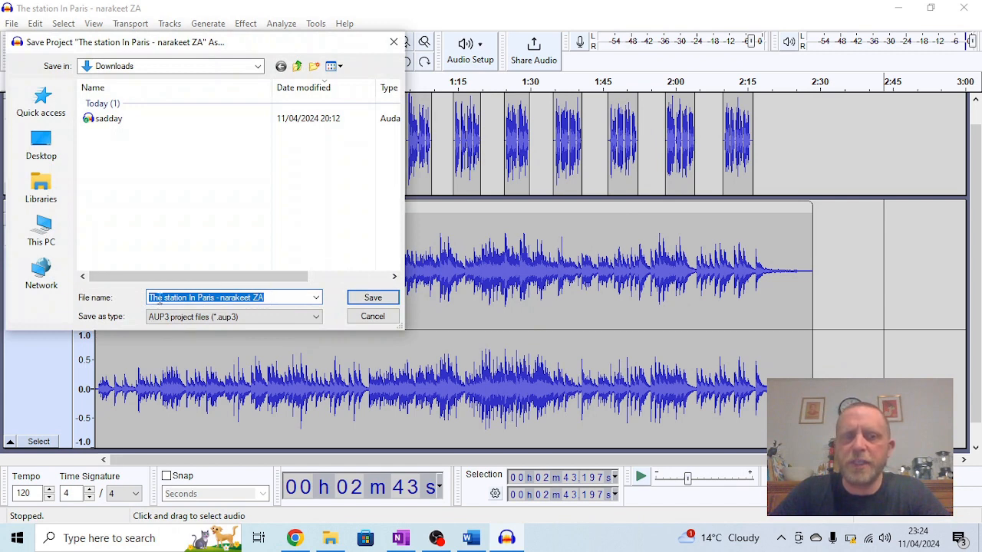
click(372, 298)
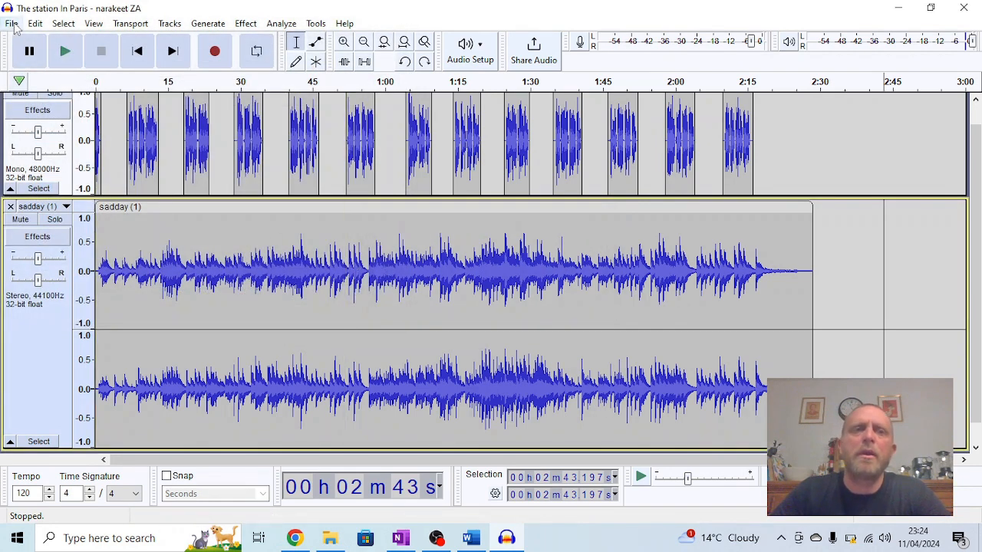
Step: Set up an MP3 export named 'The Paris Station.mp3' in the OneDrive folder
click(11, 23)
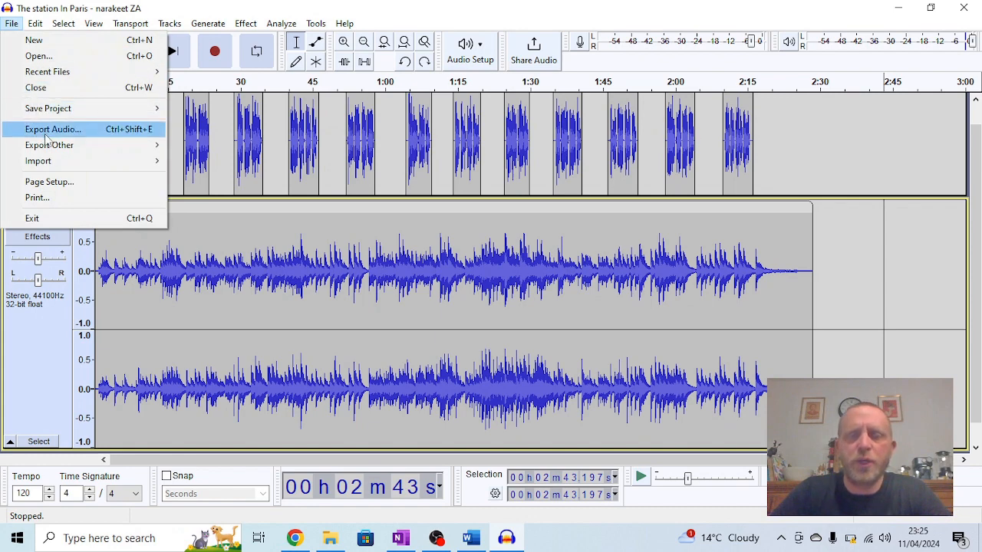
click(52, 129)
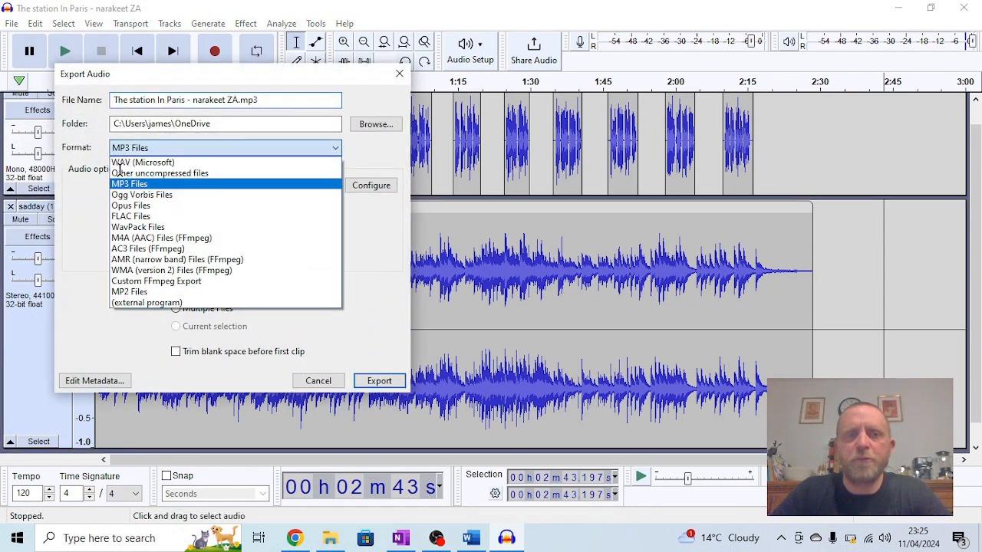
click(129, 183)
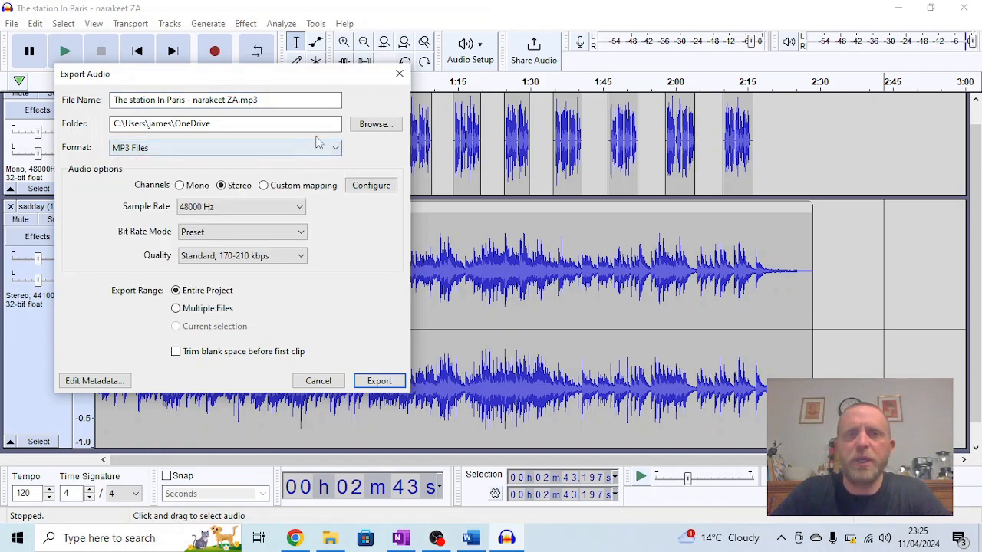
click(376, 124)
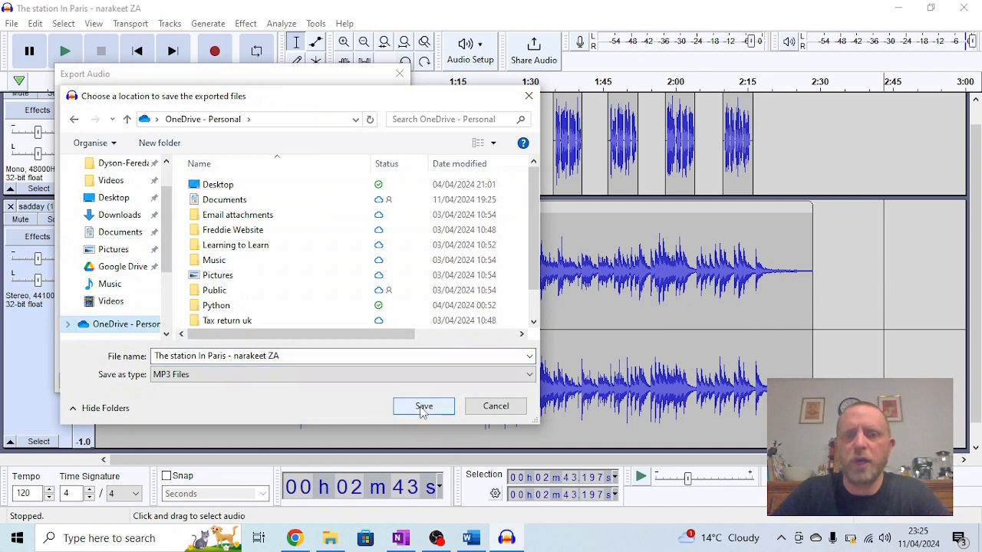
click(423, 406)
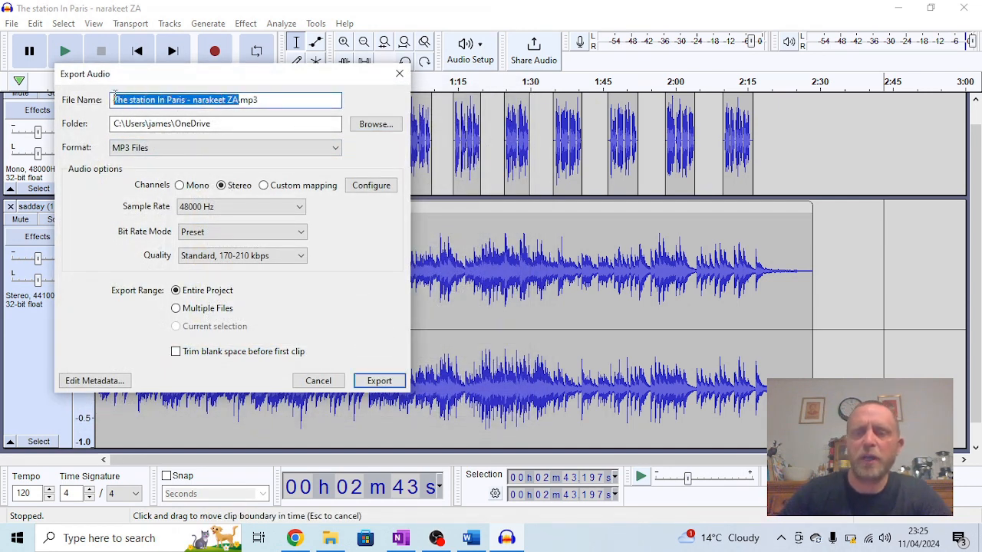
key(Delete)
text(The Par)
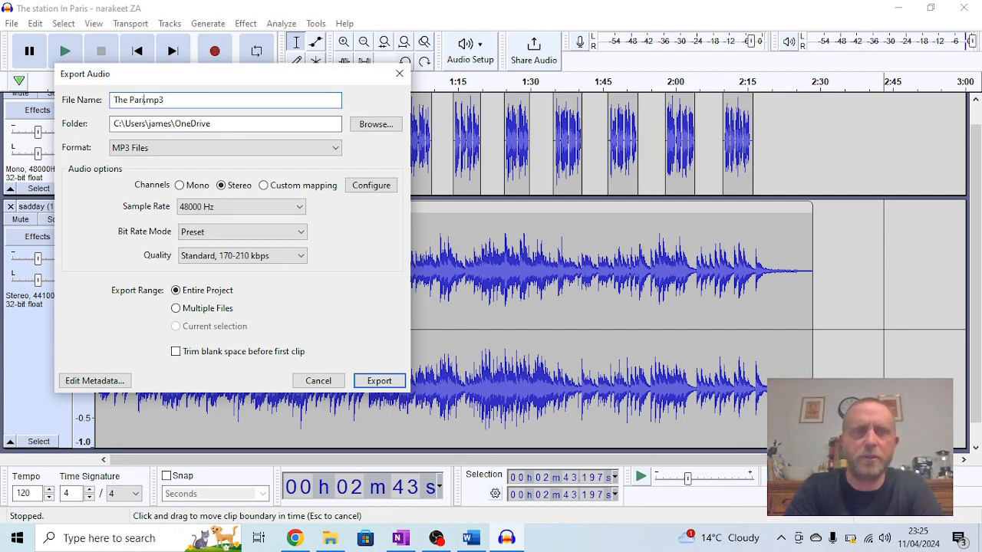
text(Station)
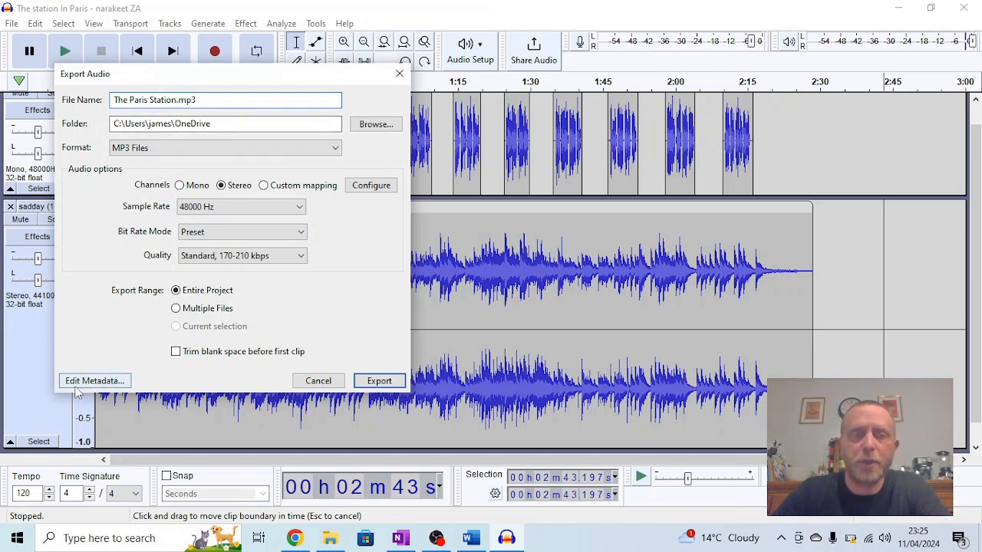
Step: Enter artist James Dyson and track title 'The Paris Station' in the export metadata
click(95, 380)
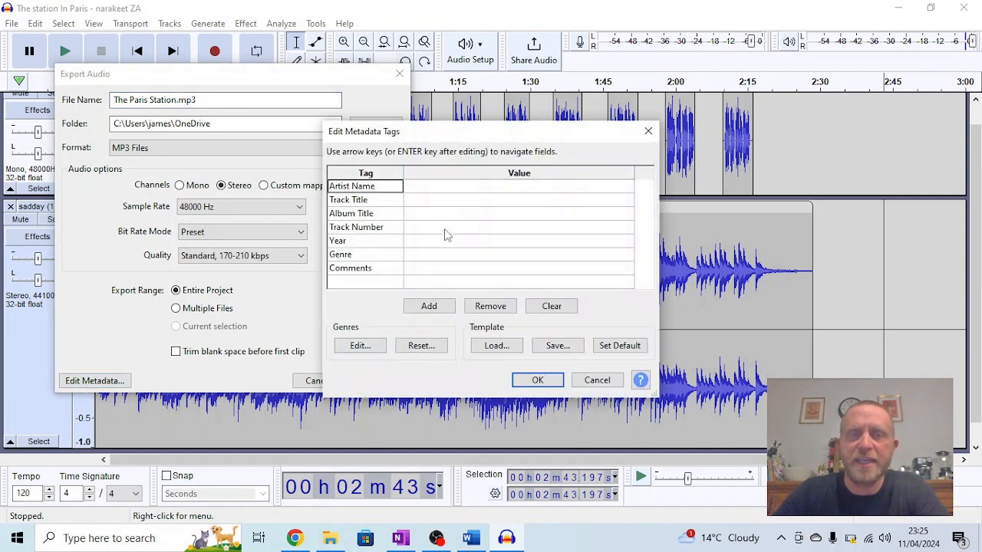
text(James Dyson)
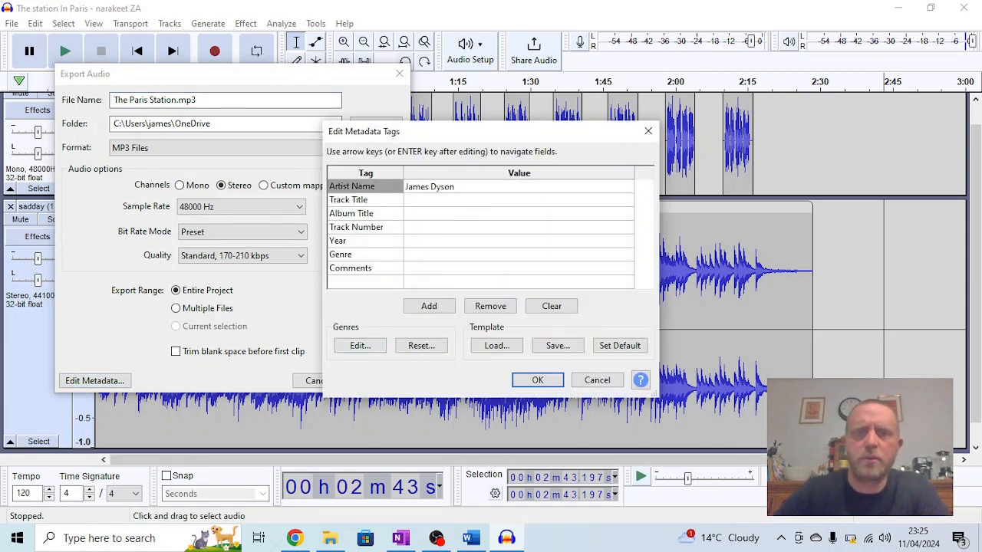
click(519, 199)
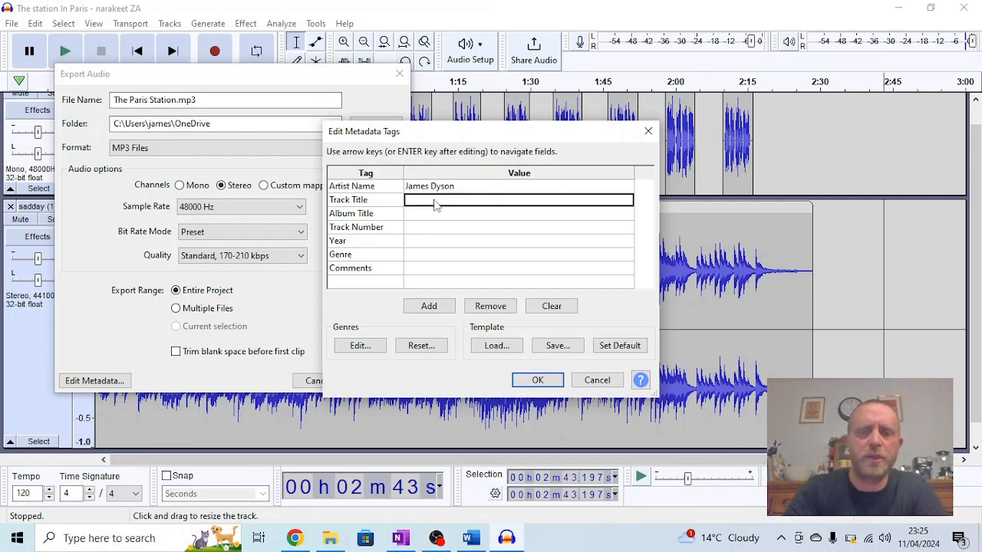
text(The Paris S)
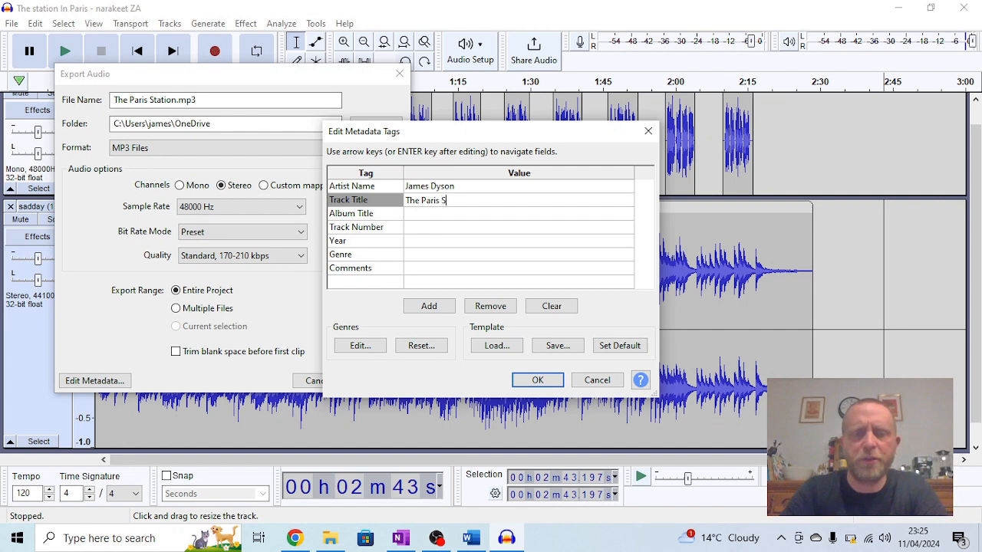
text(tation)
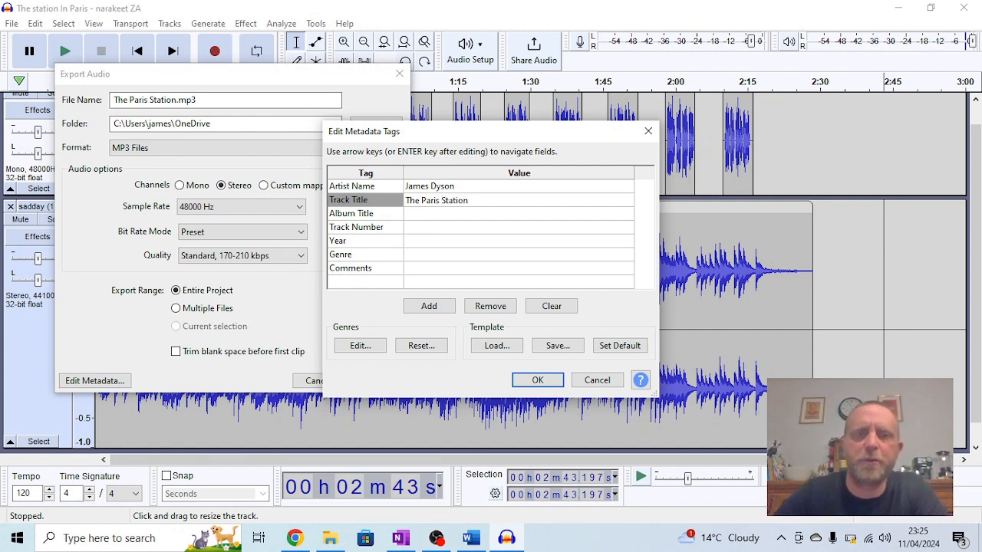
Step: Add track number 1, year 2024 and a music-credit comment, then confirm the tags
click(519, 213)
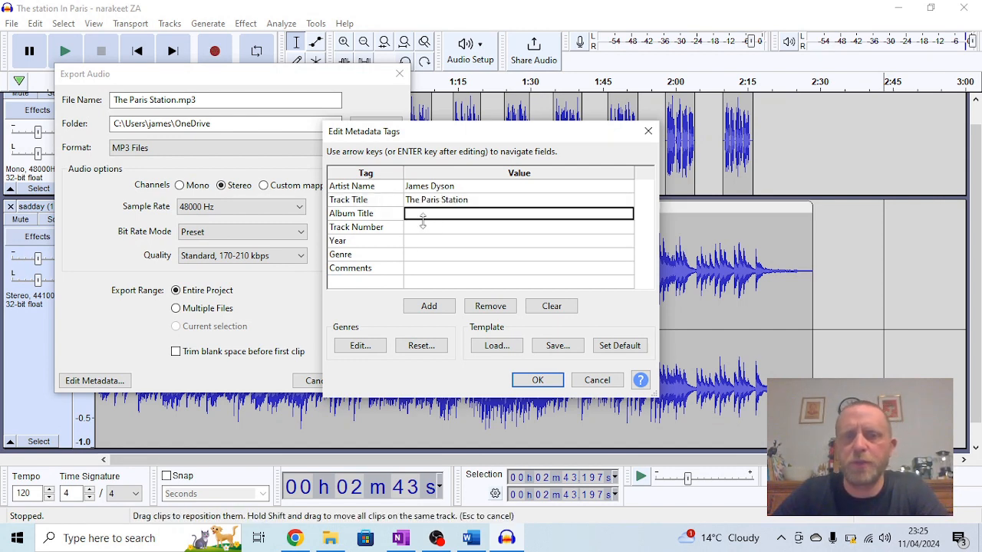
text(1)
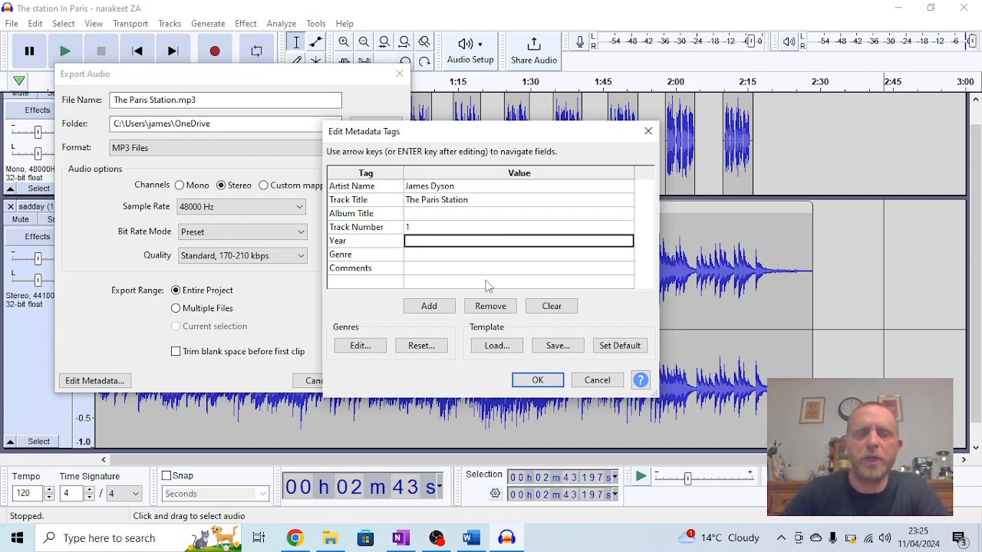
text(2024)
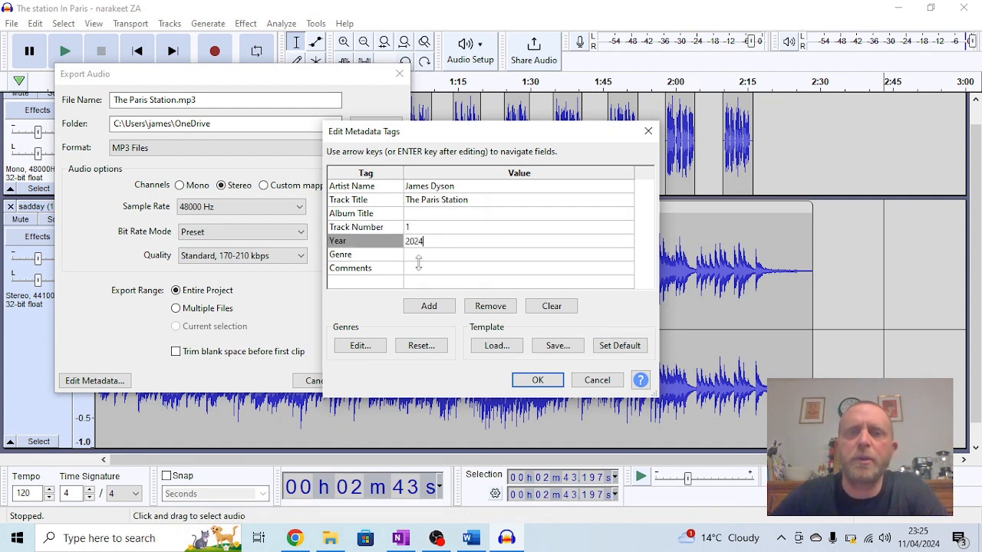
click(518, 268)
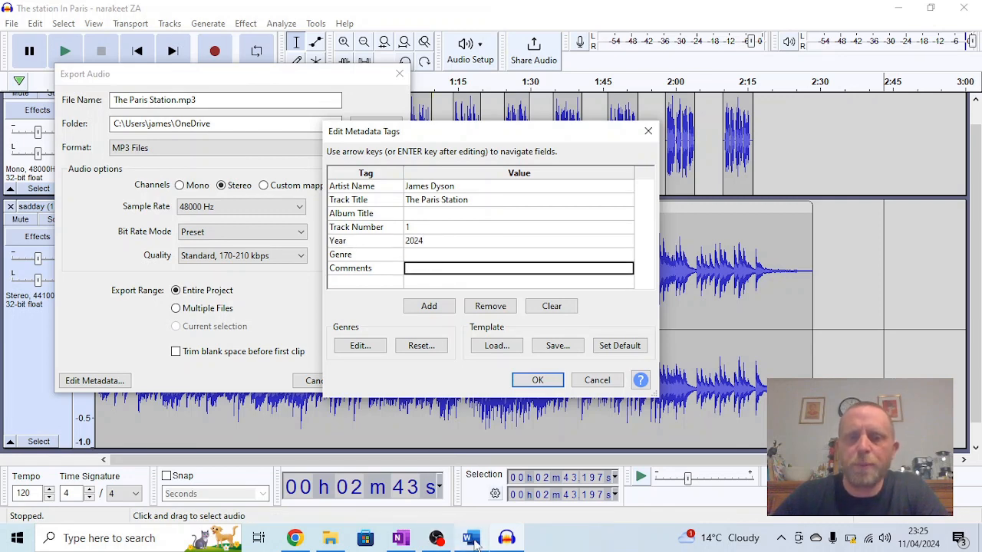
click(470, 537)
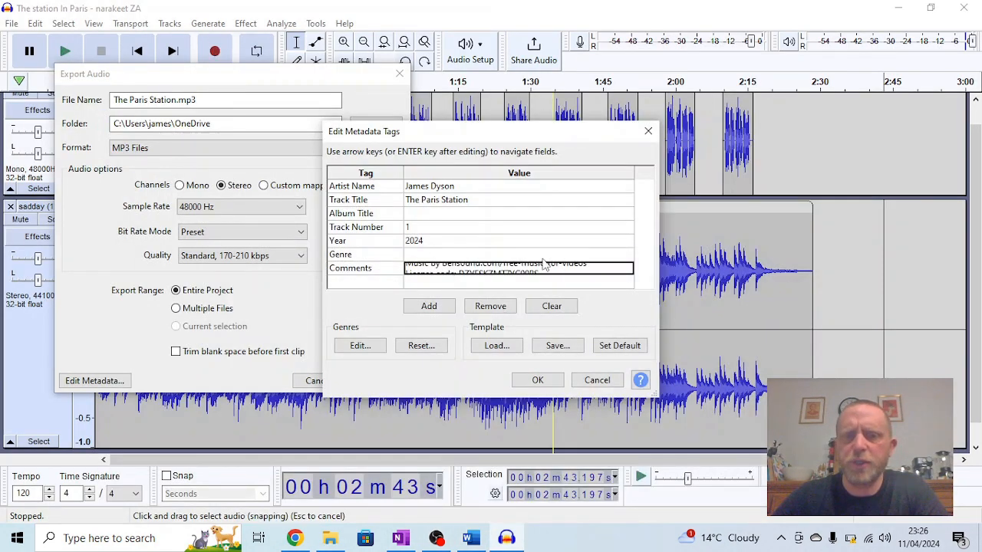
click(519, 240)
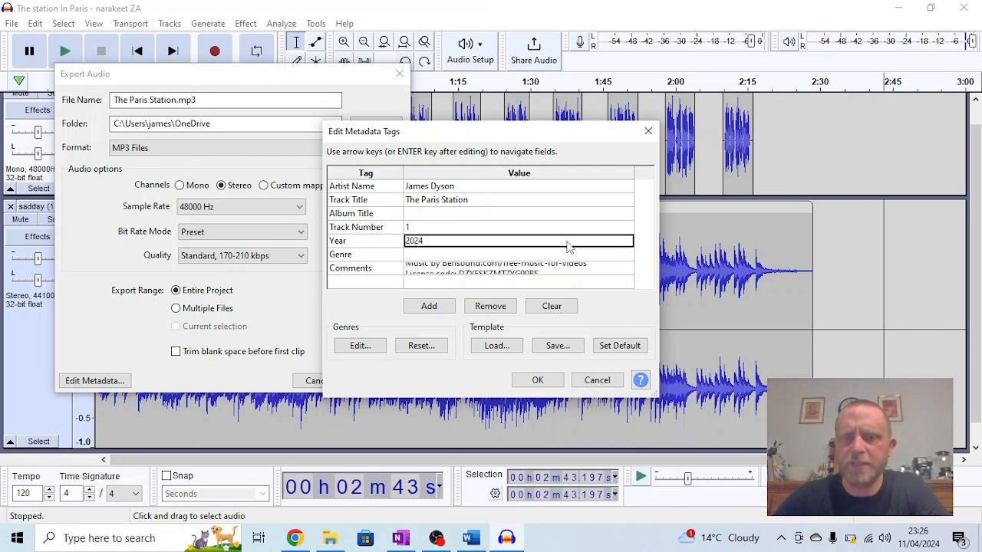
click(537, 380)
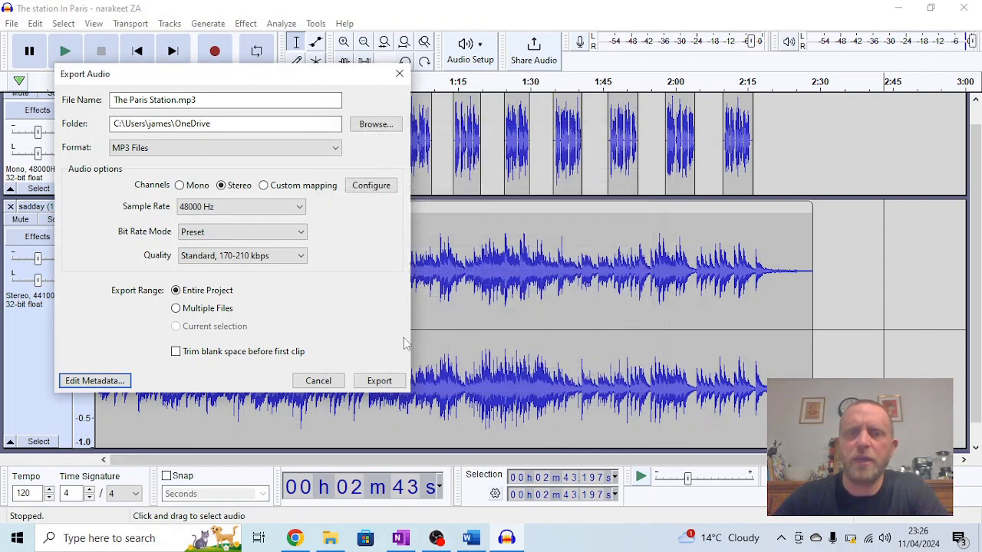
mouse_move(379, 380)
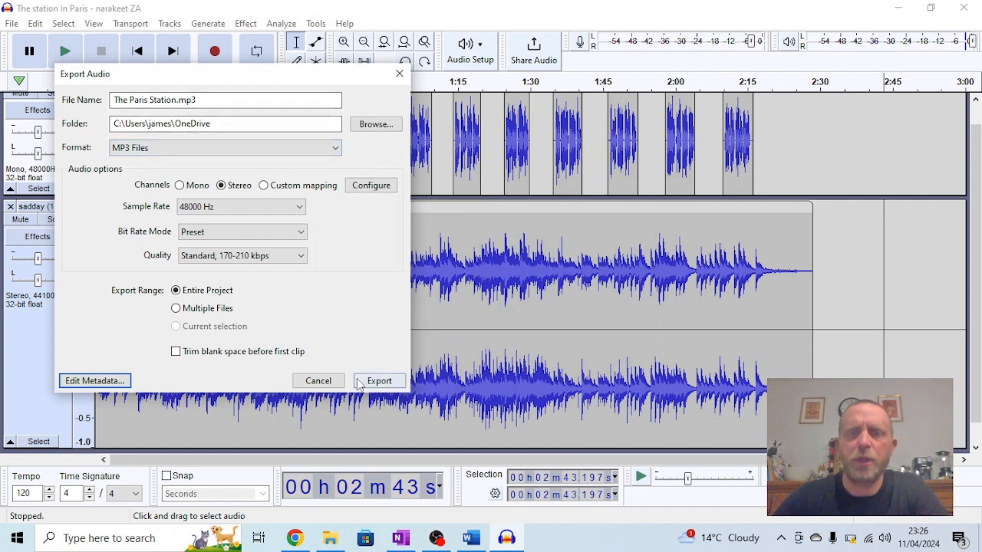
Step: Export the MP3 and select The Paris Station file in OneDrive - Personal in File Explorer
click(379, 381)
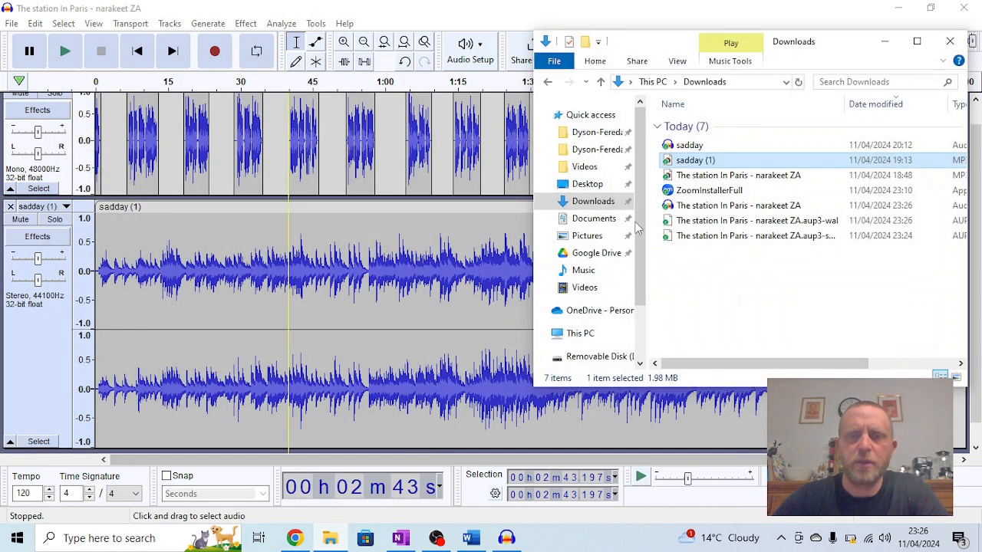
click(600, 310)
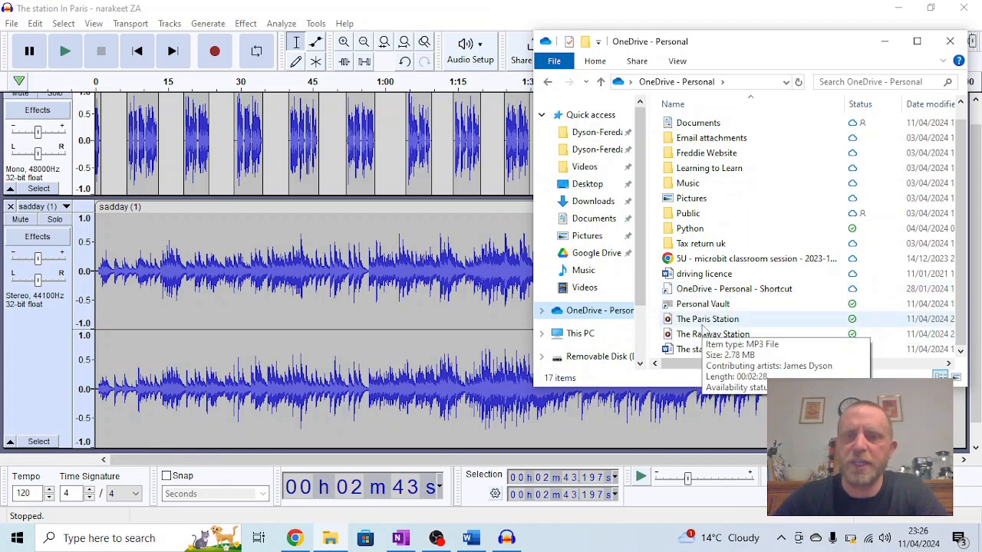
click(707, 319)
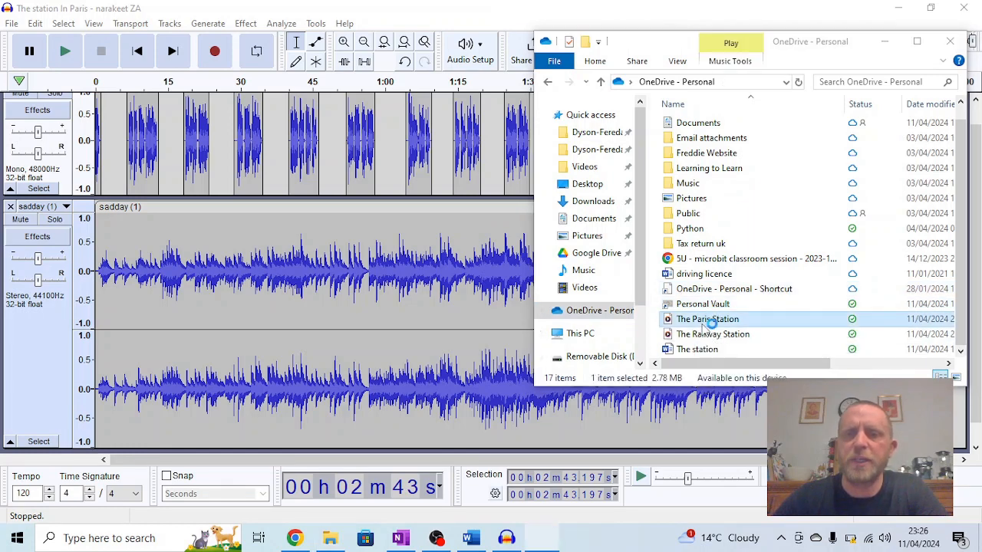
Step: Play The Paris Station in Windows Media Player with artist James Dyson shown, then pause
double_click(706, 319)
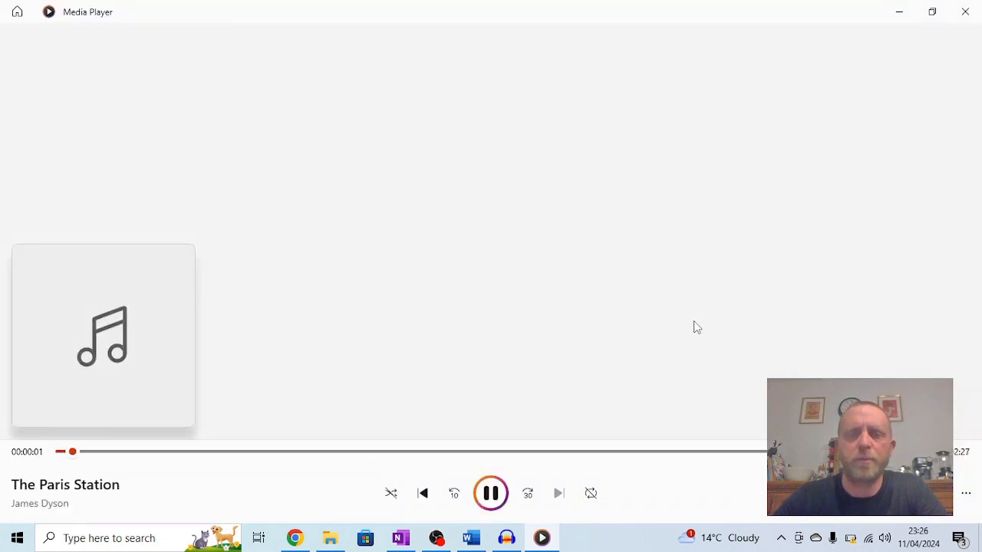
mouse_move(681, 326)
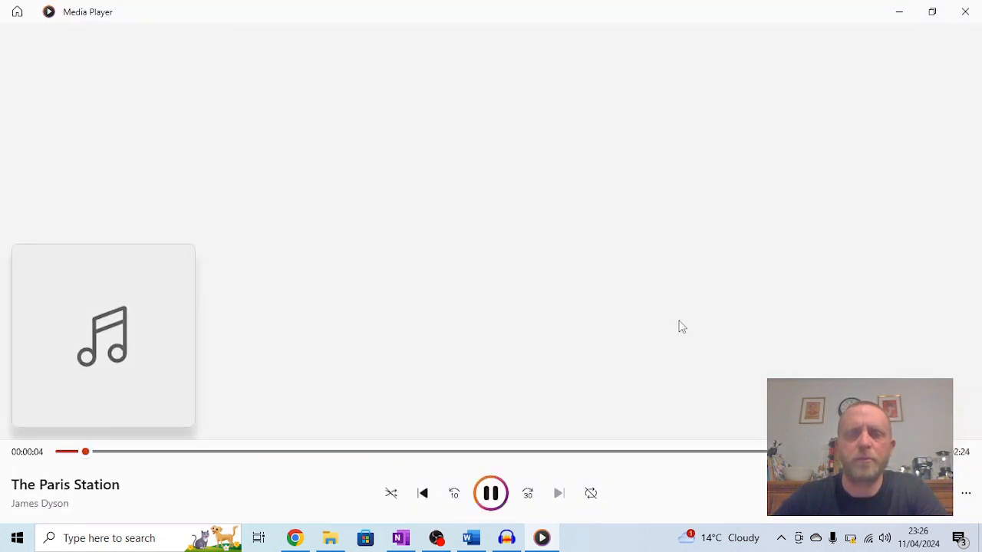
mouse_move(671, 325)
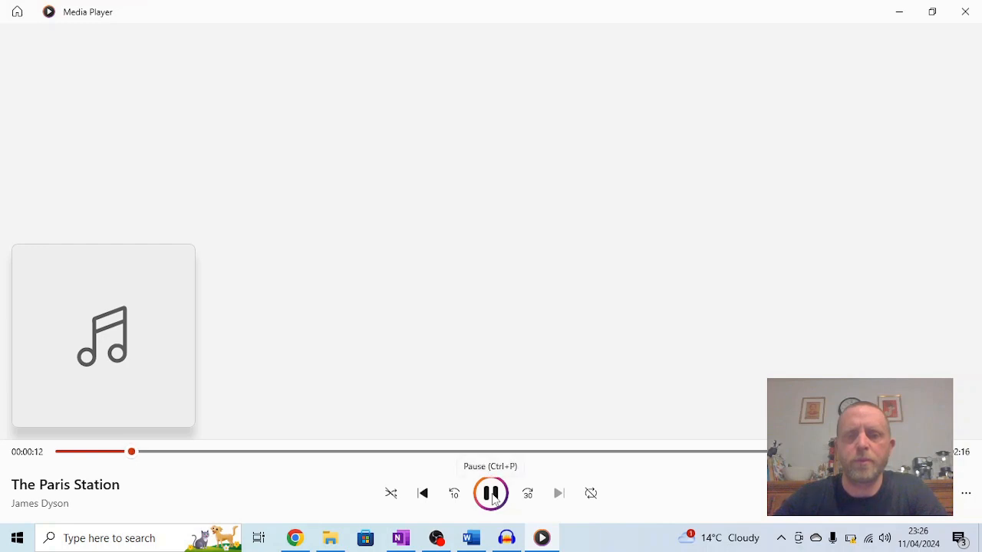
click(490, 493)
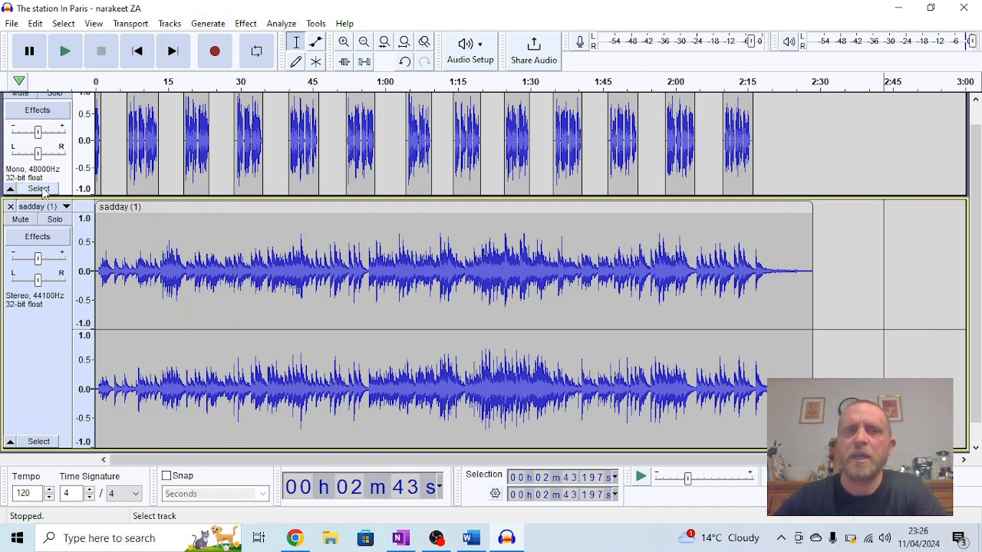
mouse_move(472, 276)
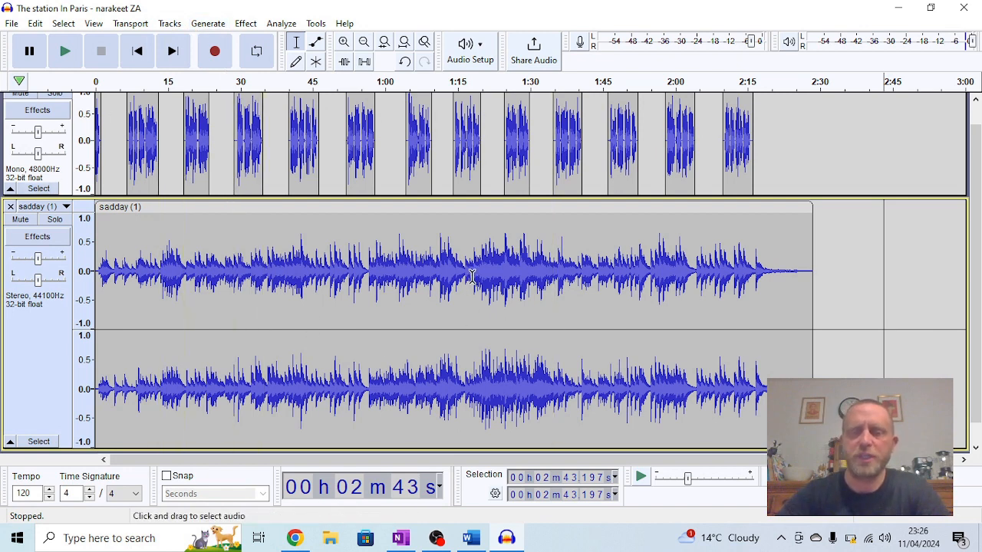